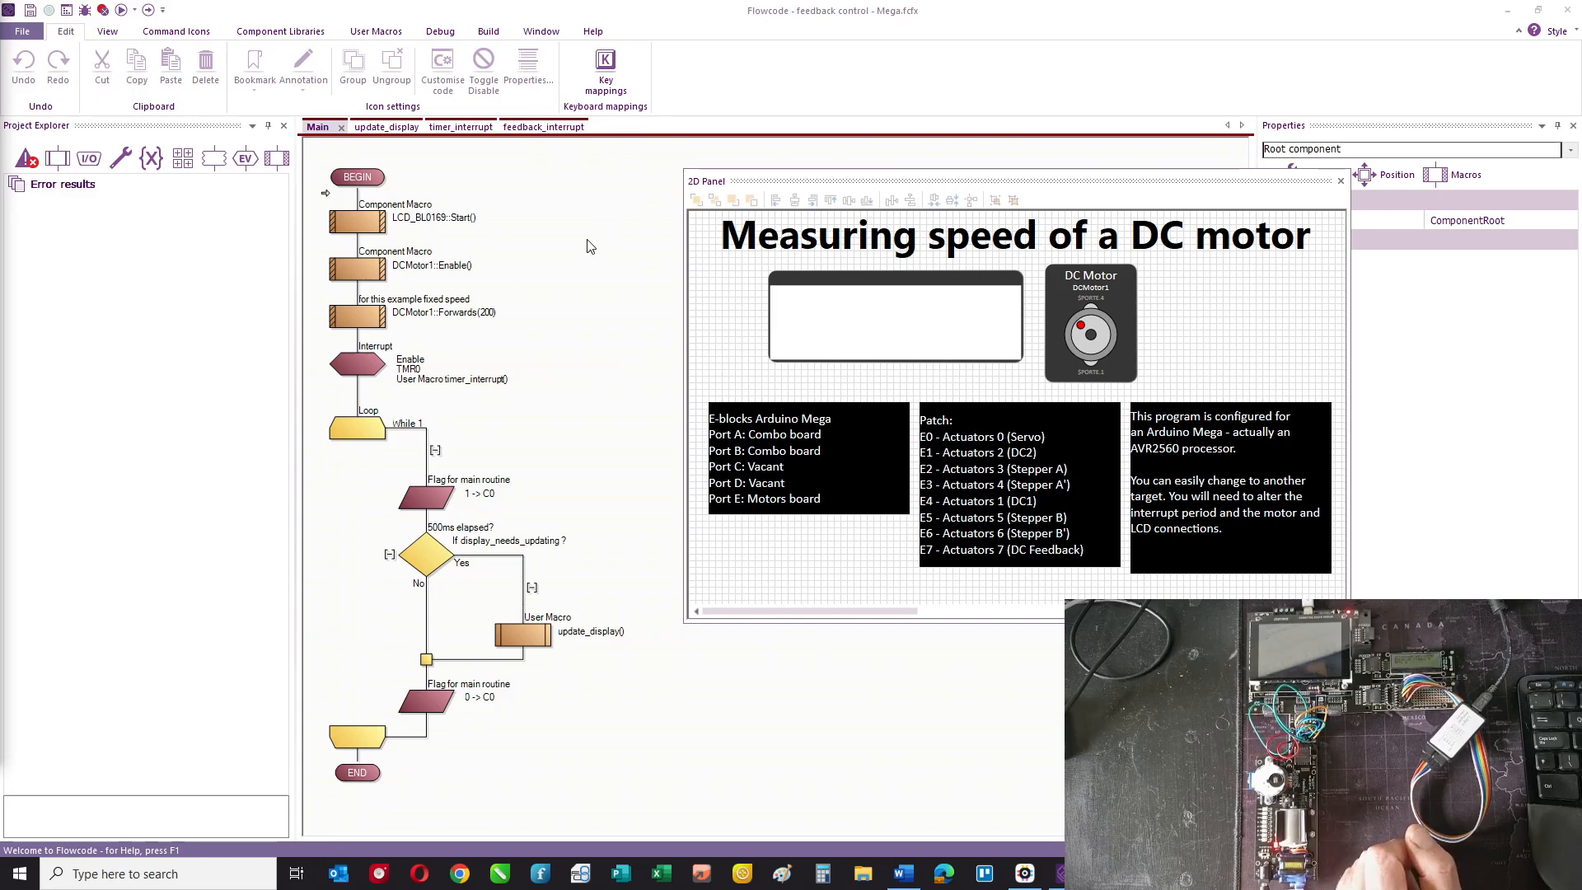
{"action": "mouse_move", "coordinate": [605, 298]}
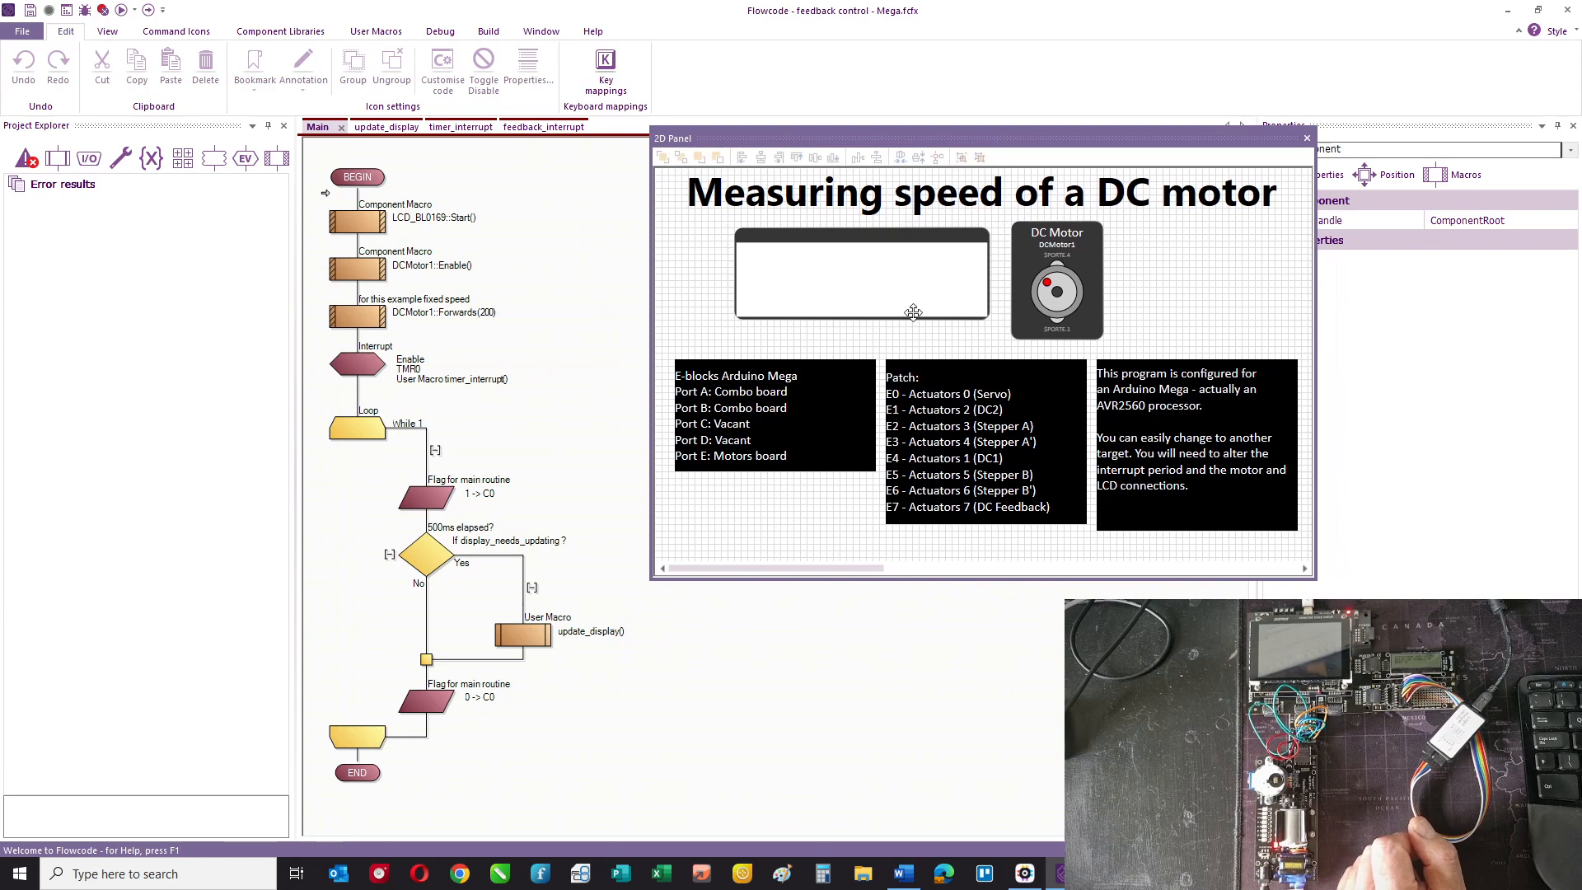
- Review the LCD then the DC Motor properties (PWM timer3, 62.5 kHz) and shift the 2D panel right
{"action": "left_click", "coordinate": [860, 275]}
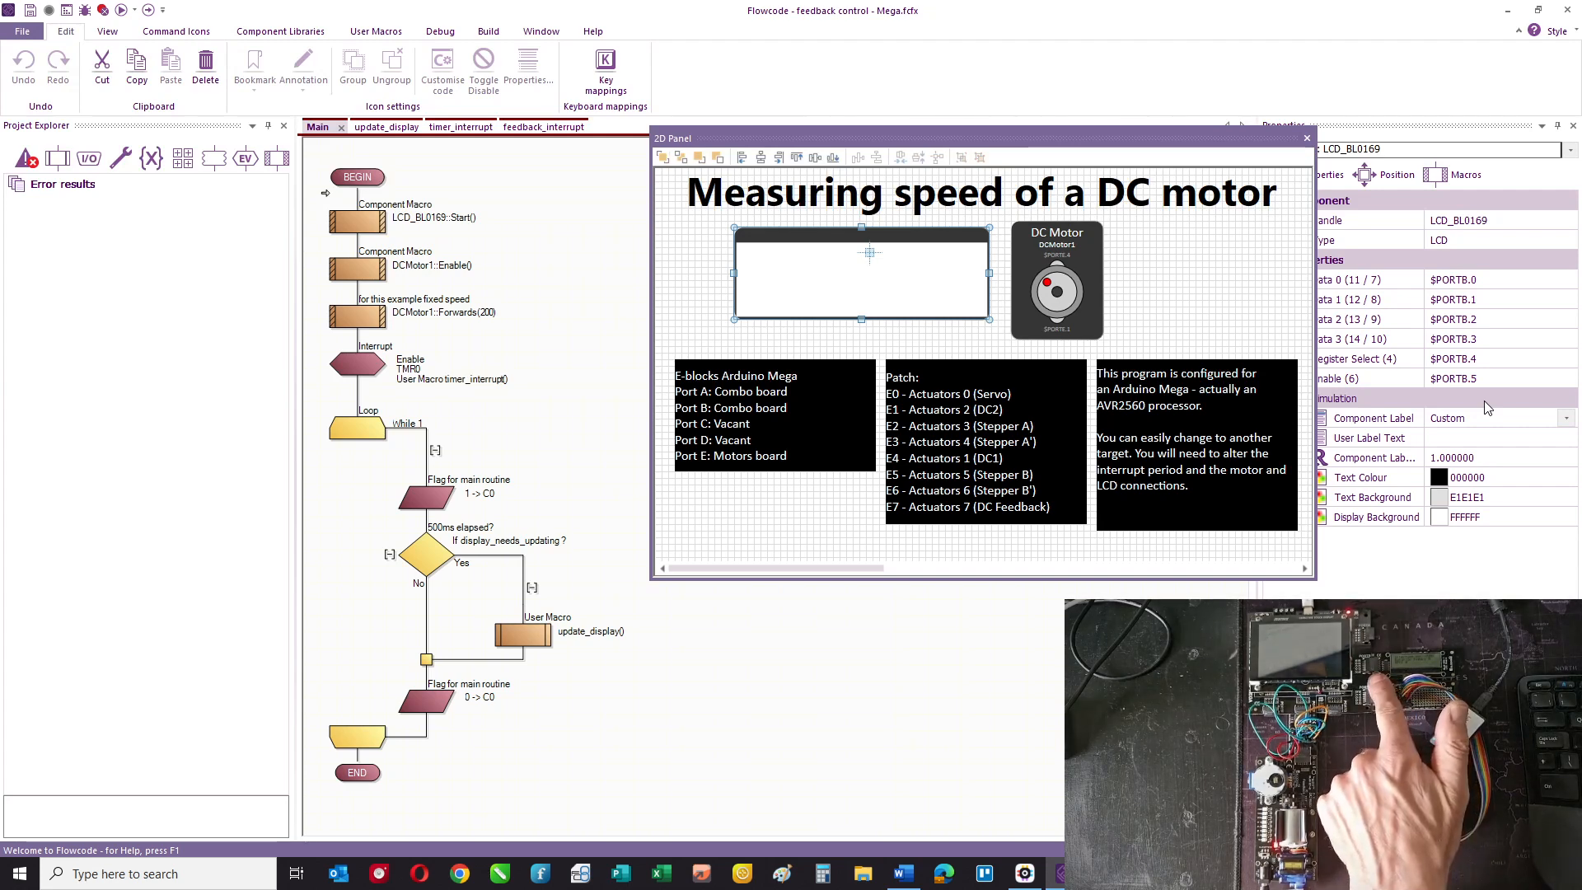
{"action": "left_click", "coordinate": [1057, 280]}
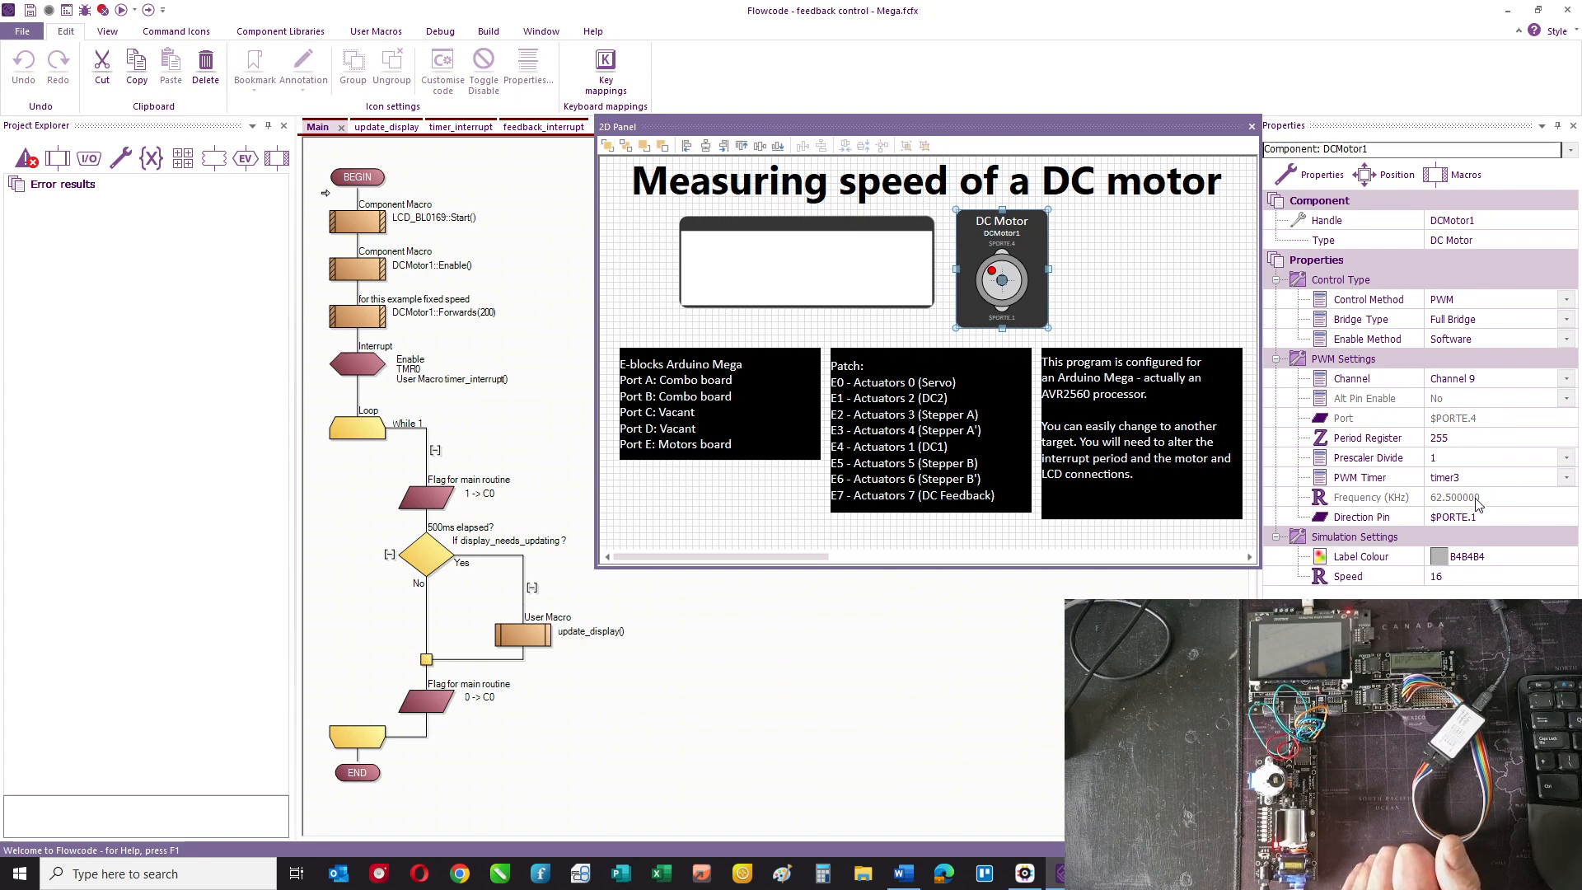
{"action": "mouse_move", "coordinate": [1472, 532]}
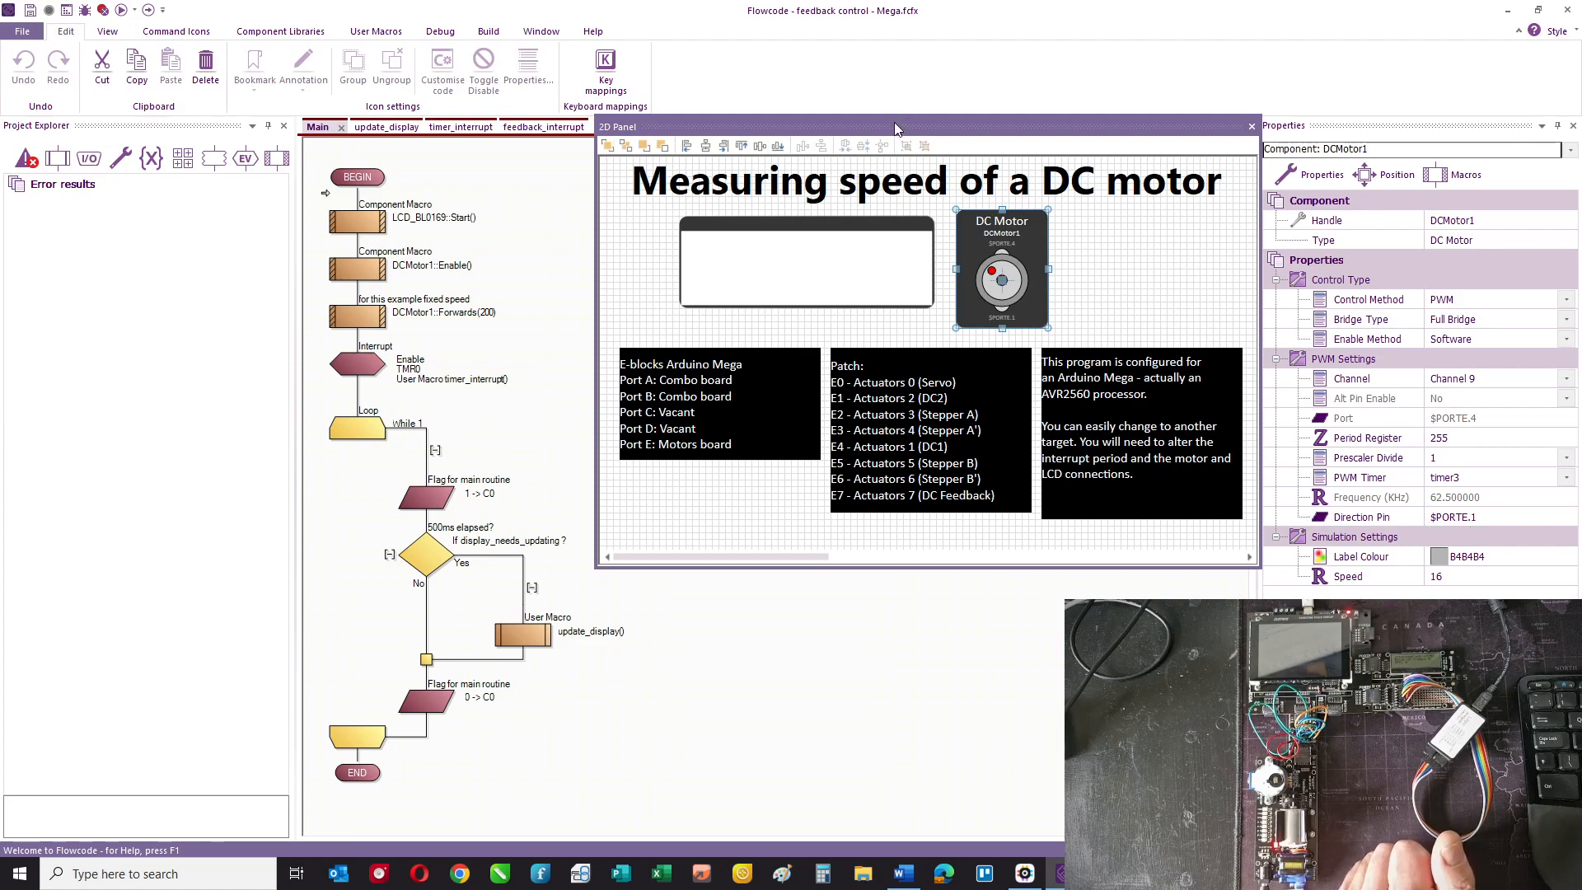
{"action": "left_click_drag", "start_coordinate": [894, 127], "coordinate": [1079, 129]}
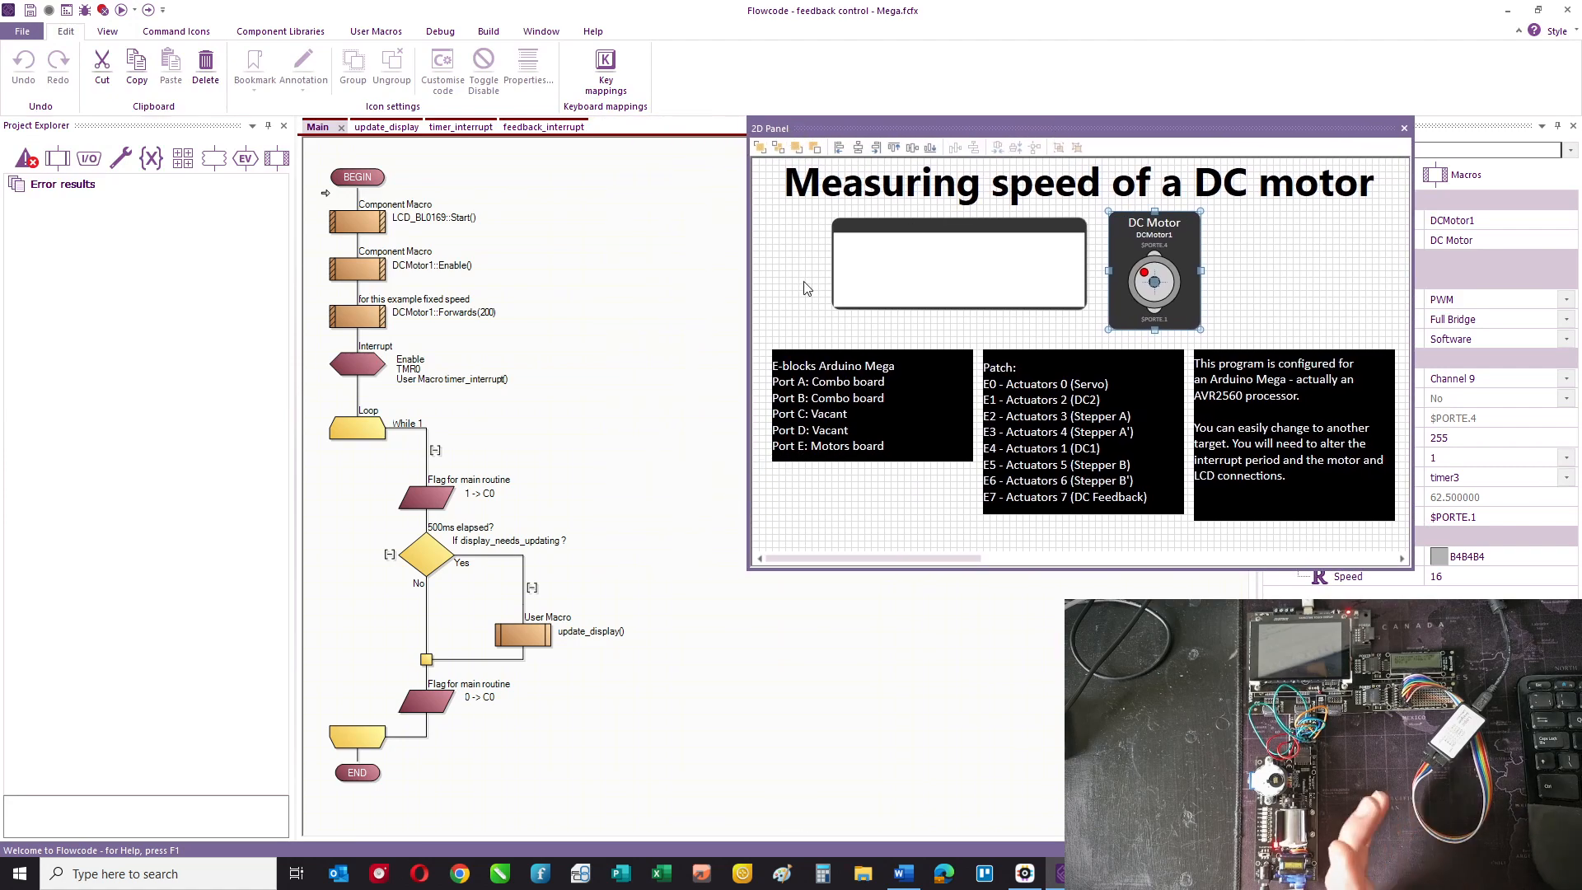
{"action": "mouse_move", "coordinate": [627, 269]}
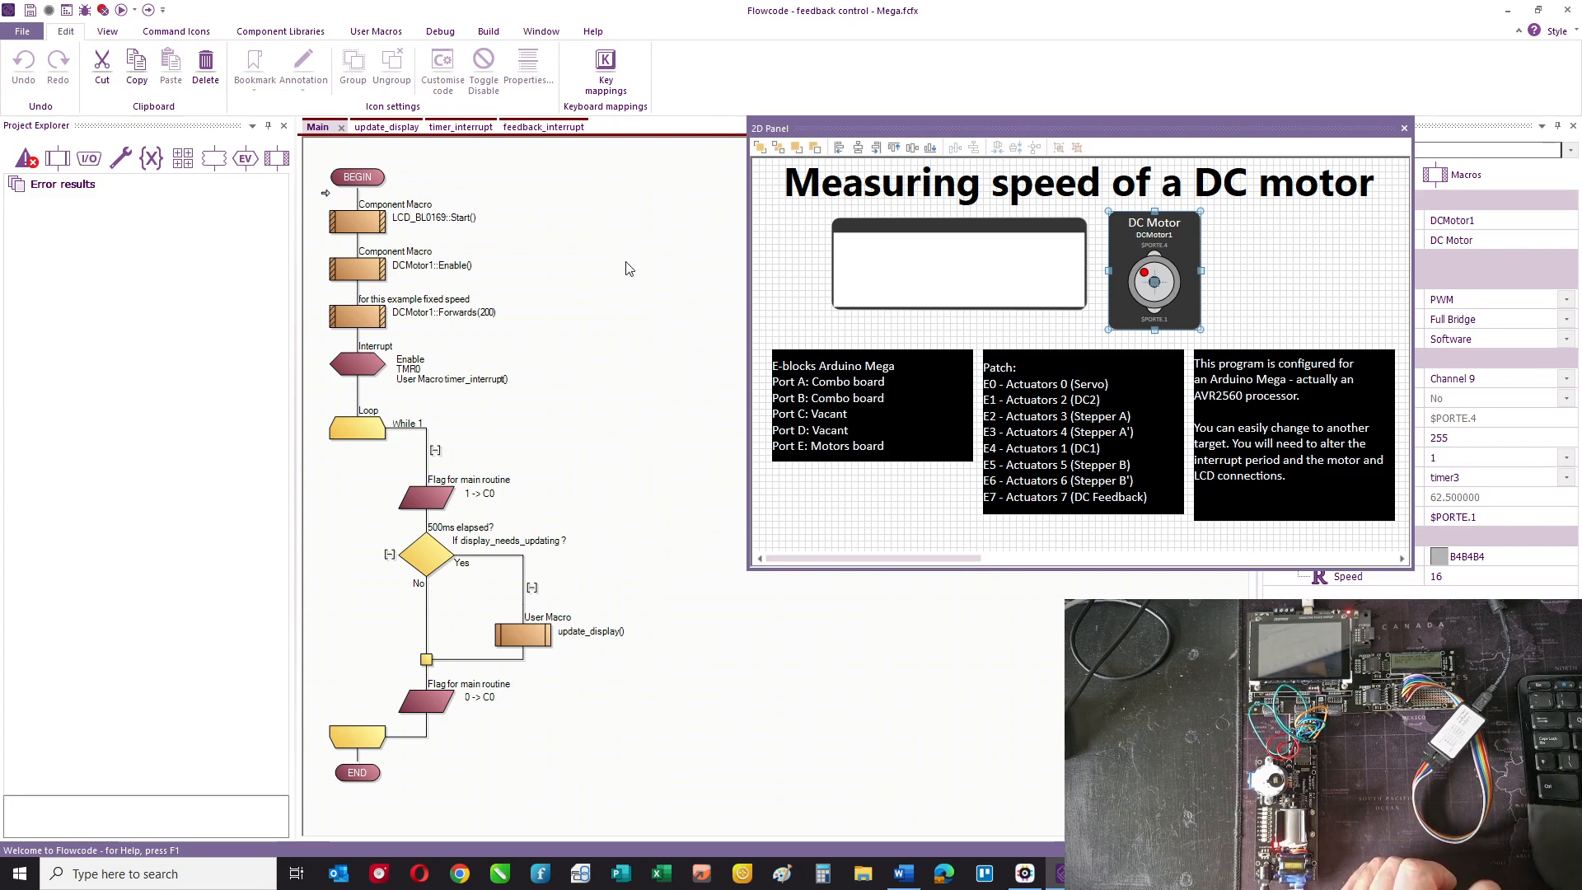
{"action": "mouse_move", "coordinate": [436, 269]}
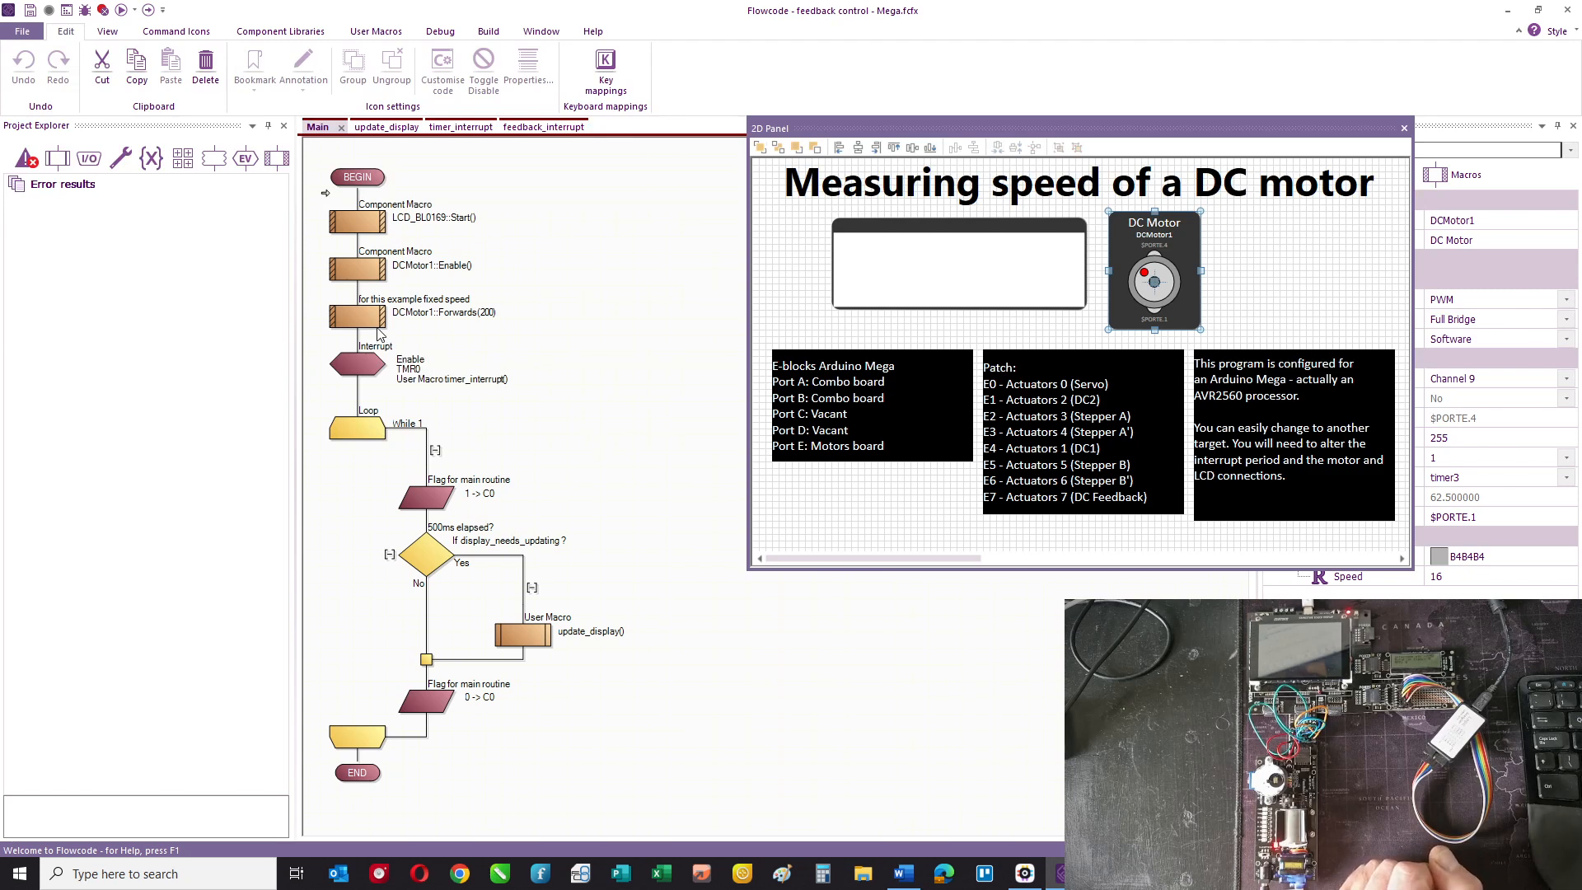
{"action": "mouse_move", "coordinate": [504, 353]}
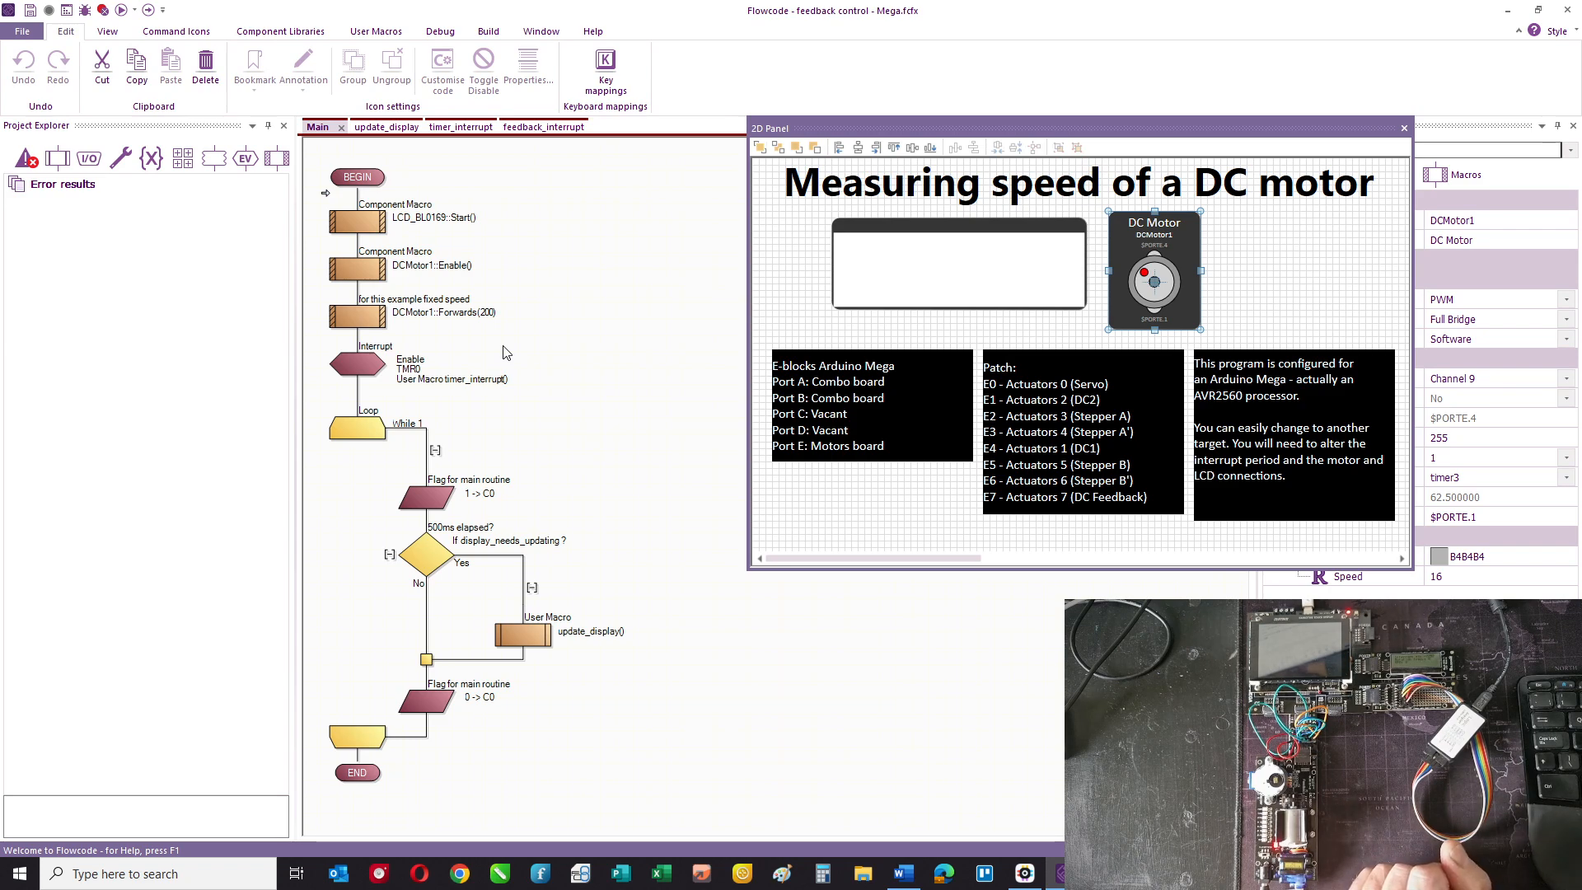
{"action": "mouse_move", "coordinate": [460, 367]}
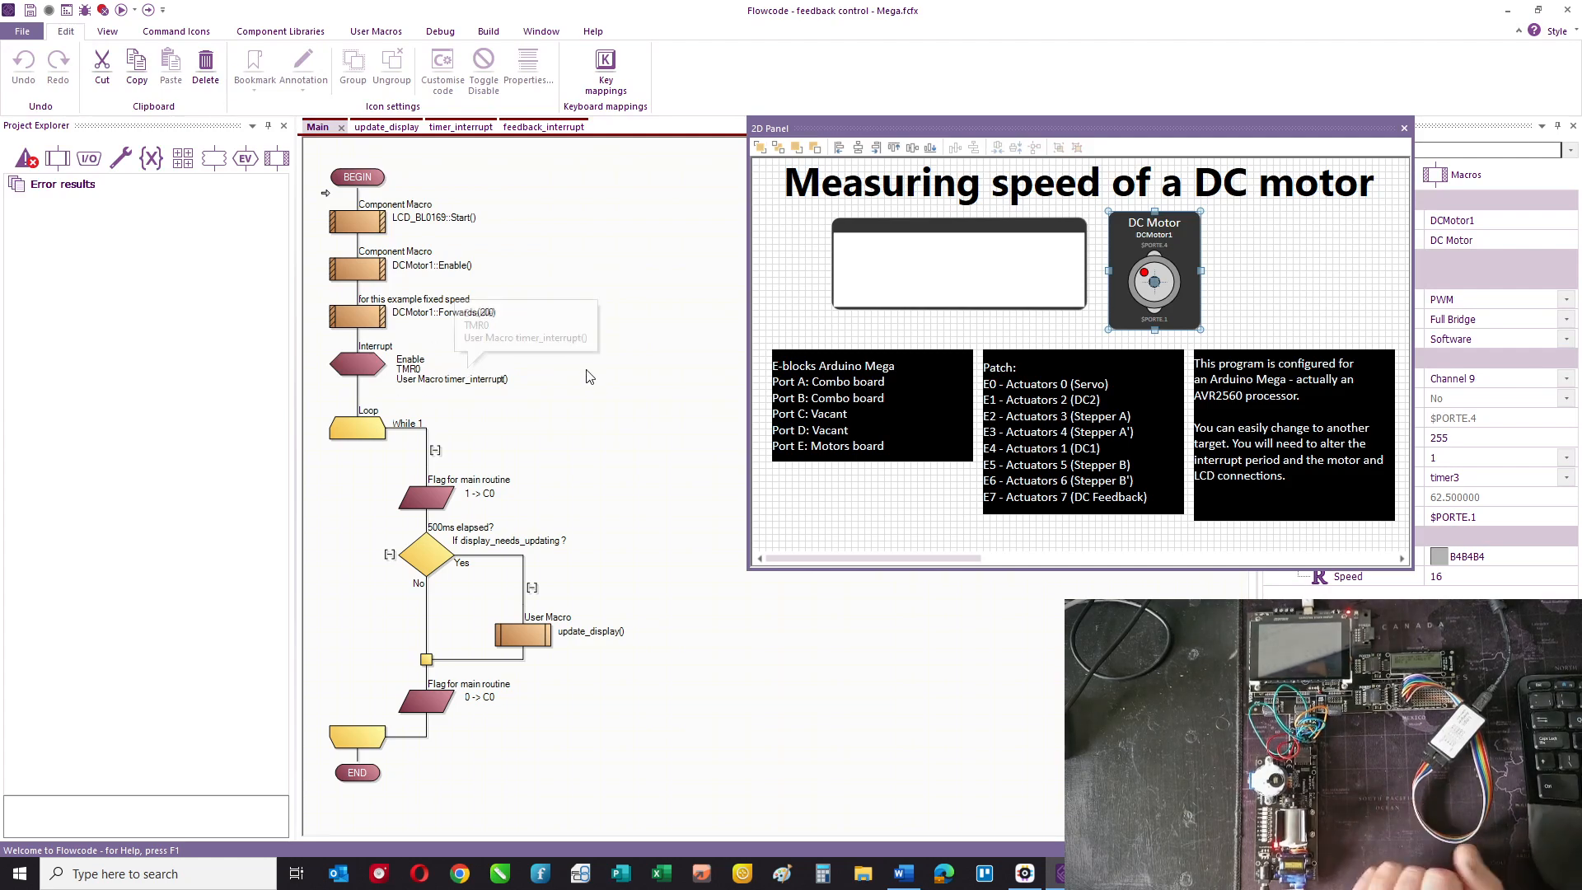
{"action": "mouse_move", "coordinate": [503, 407]}
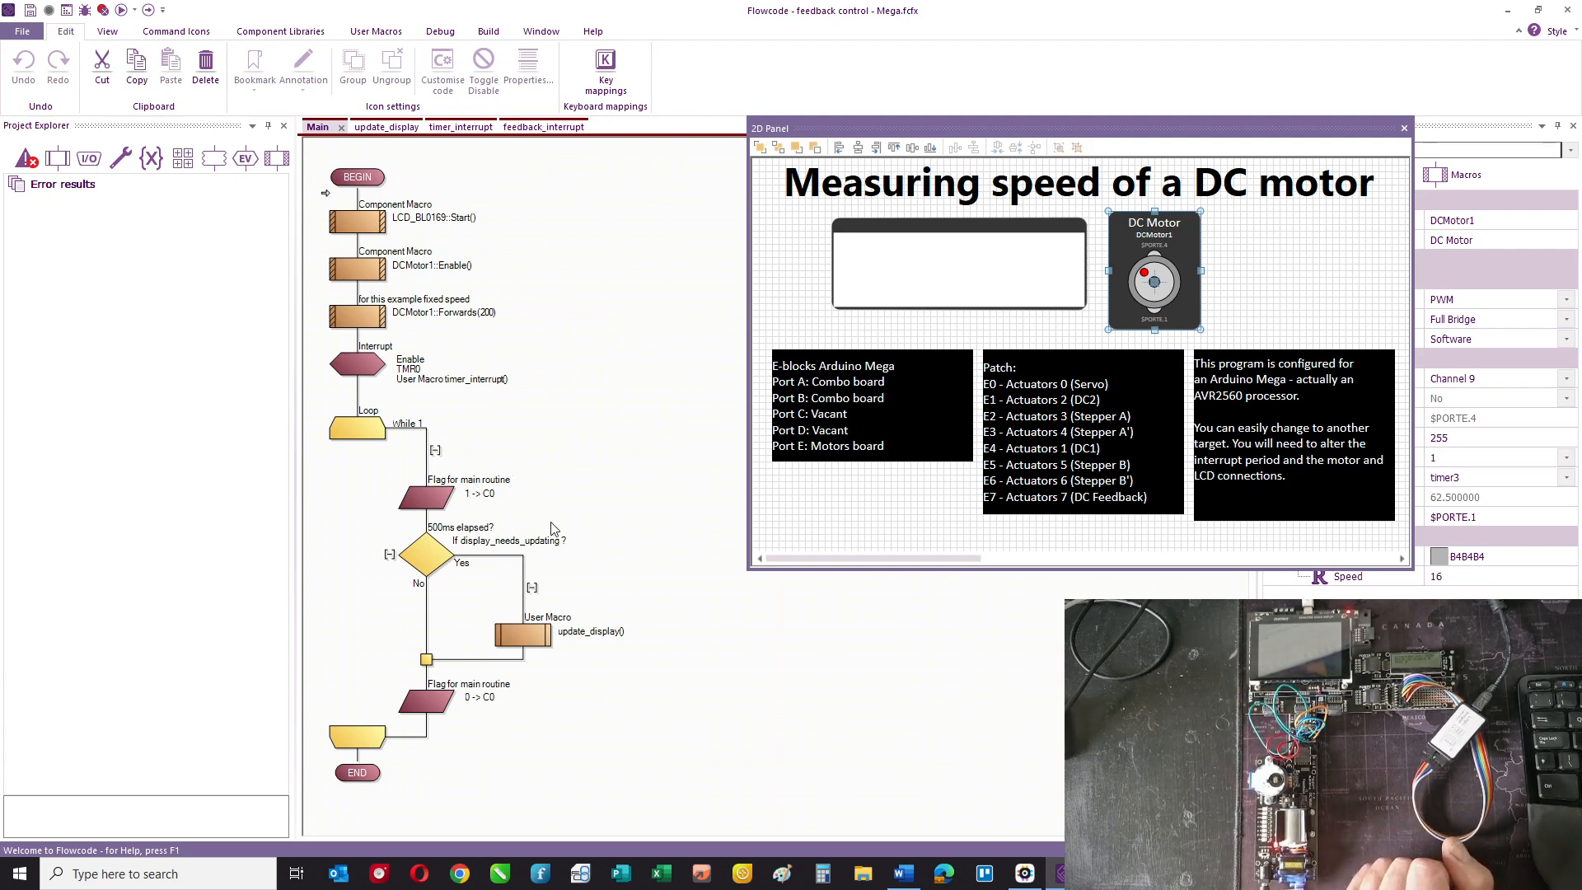
{"action": "left_click", "coordinate": [445, 127]}
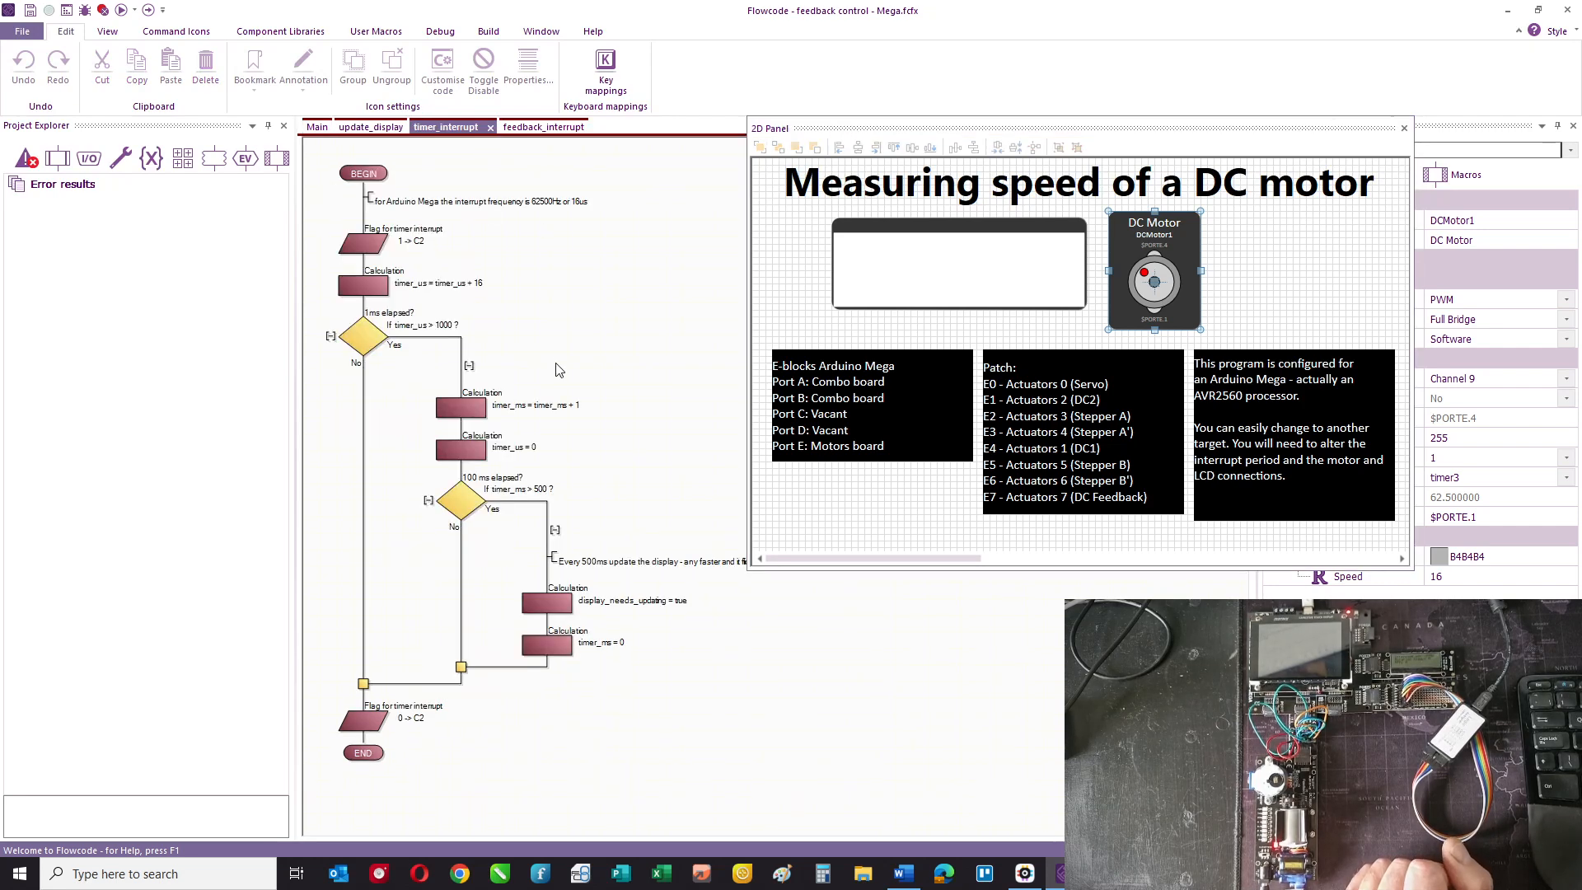
{"action": "mouse_move", "coordinate": [371, 196]}
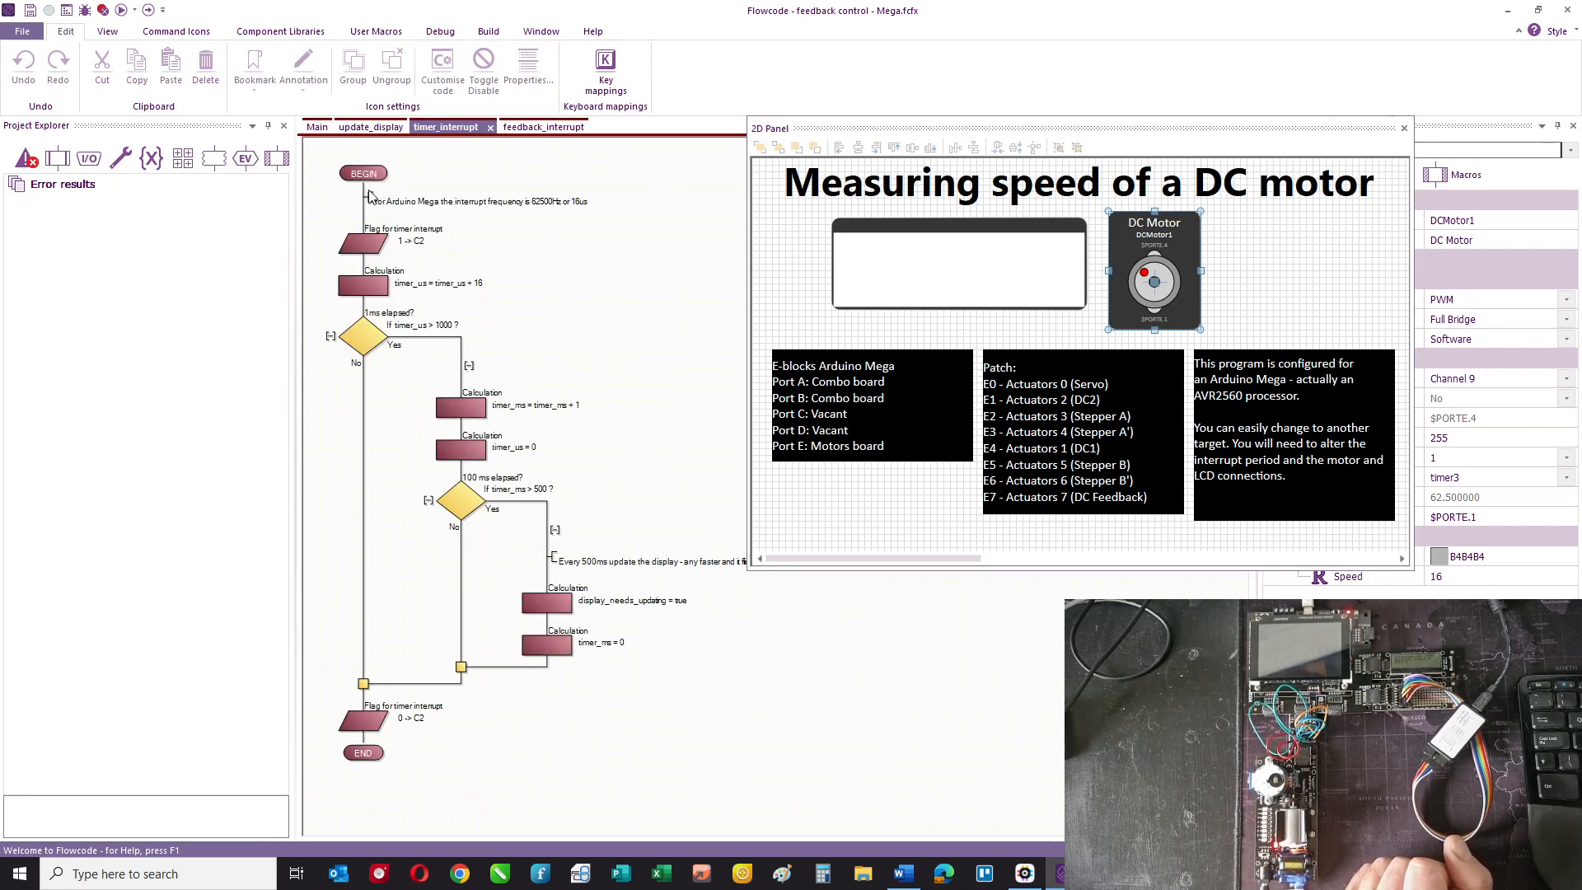
{"action": "left_click", "coordinate": [316, 127]}
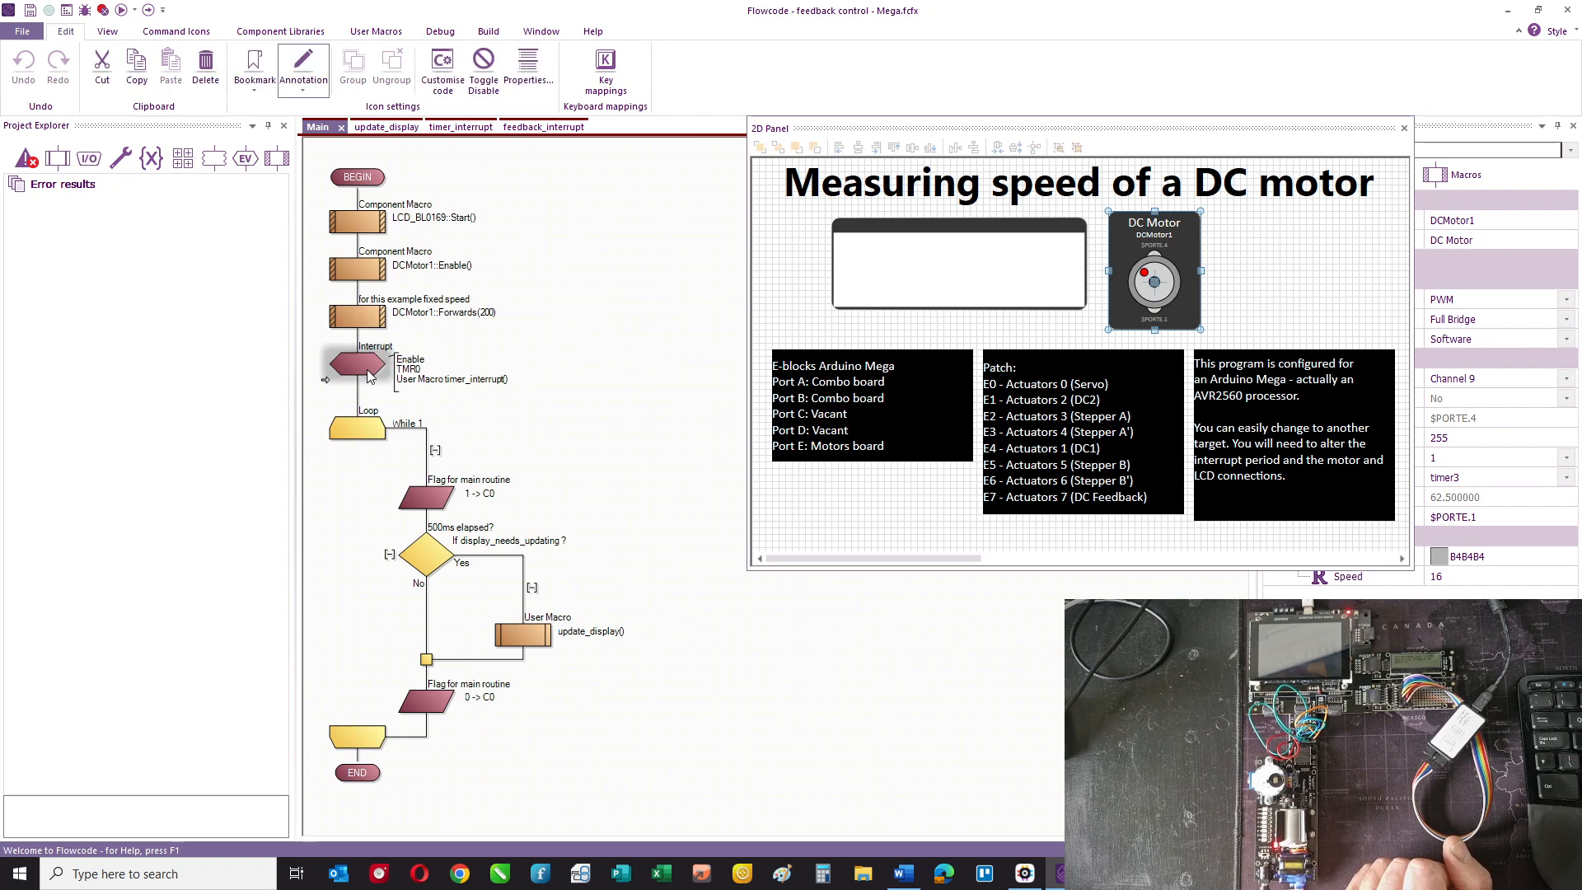
{"action": "double_click", "coordinate": [352, 363]}
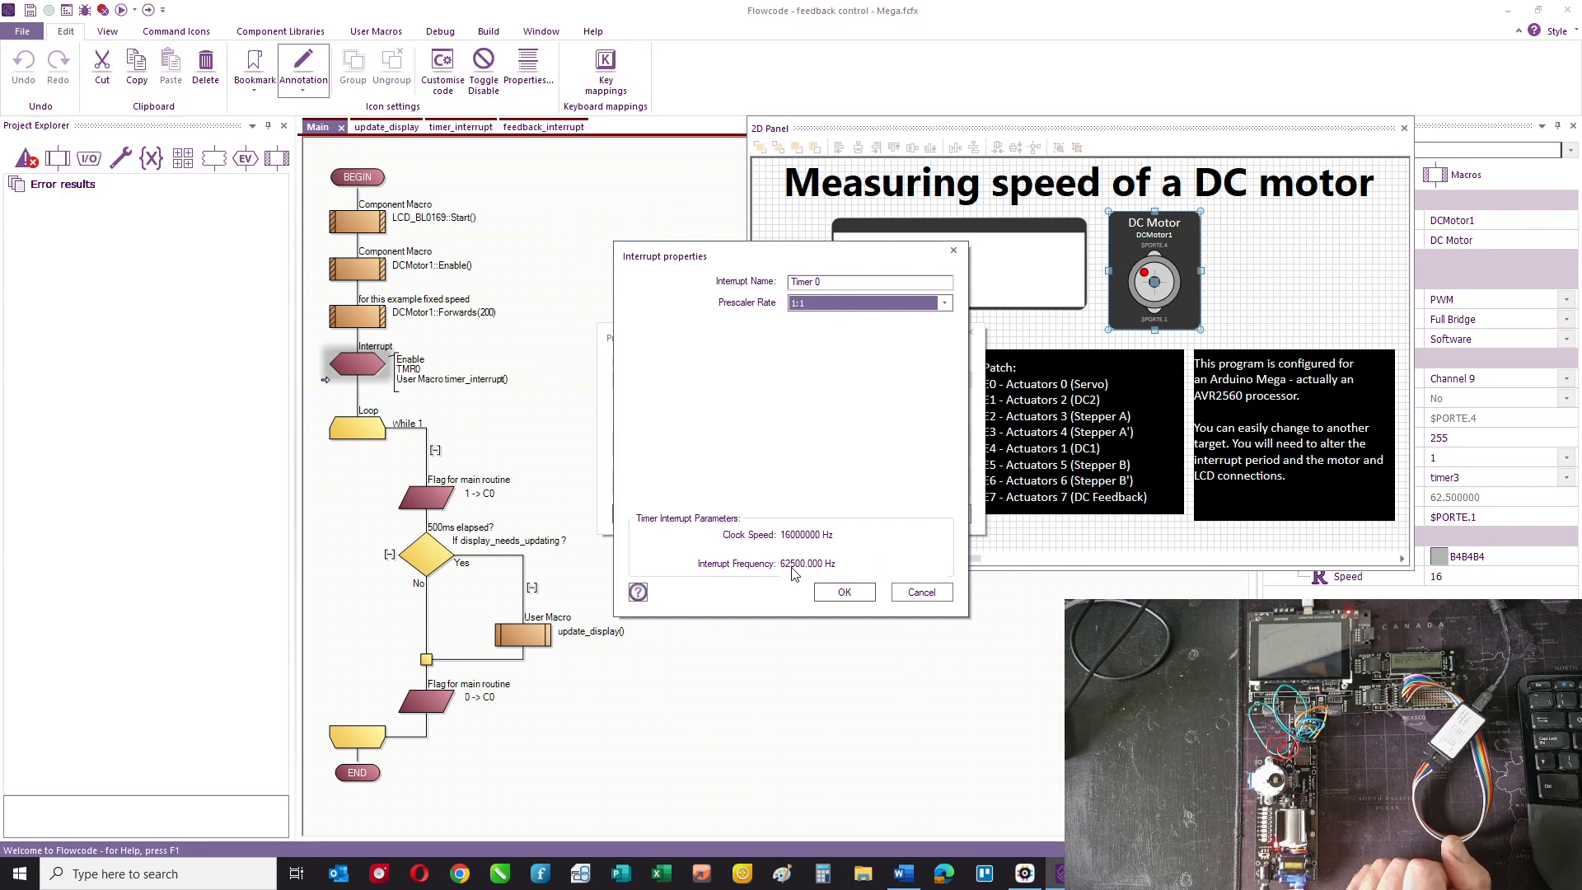
{"action": "mouse_move", "coordinate": [836, 573]}
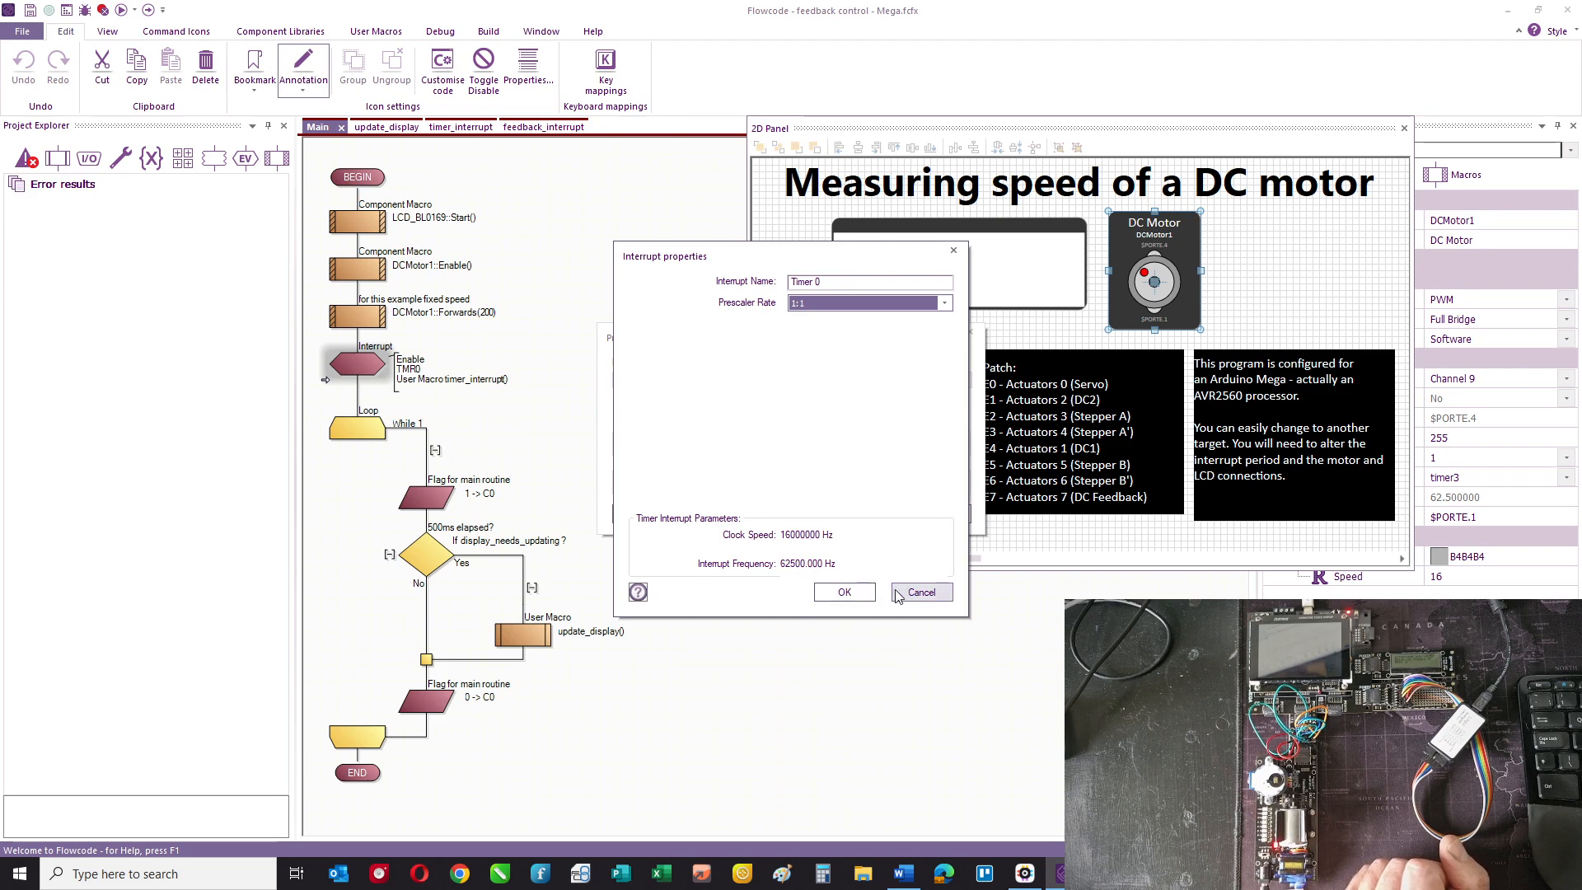
{"action": "left_click", "coordinate": [920, 591]}
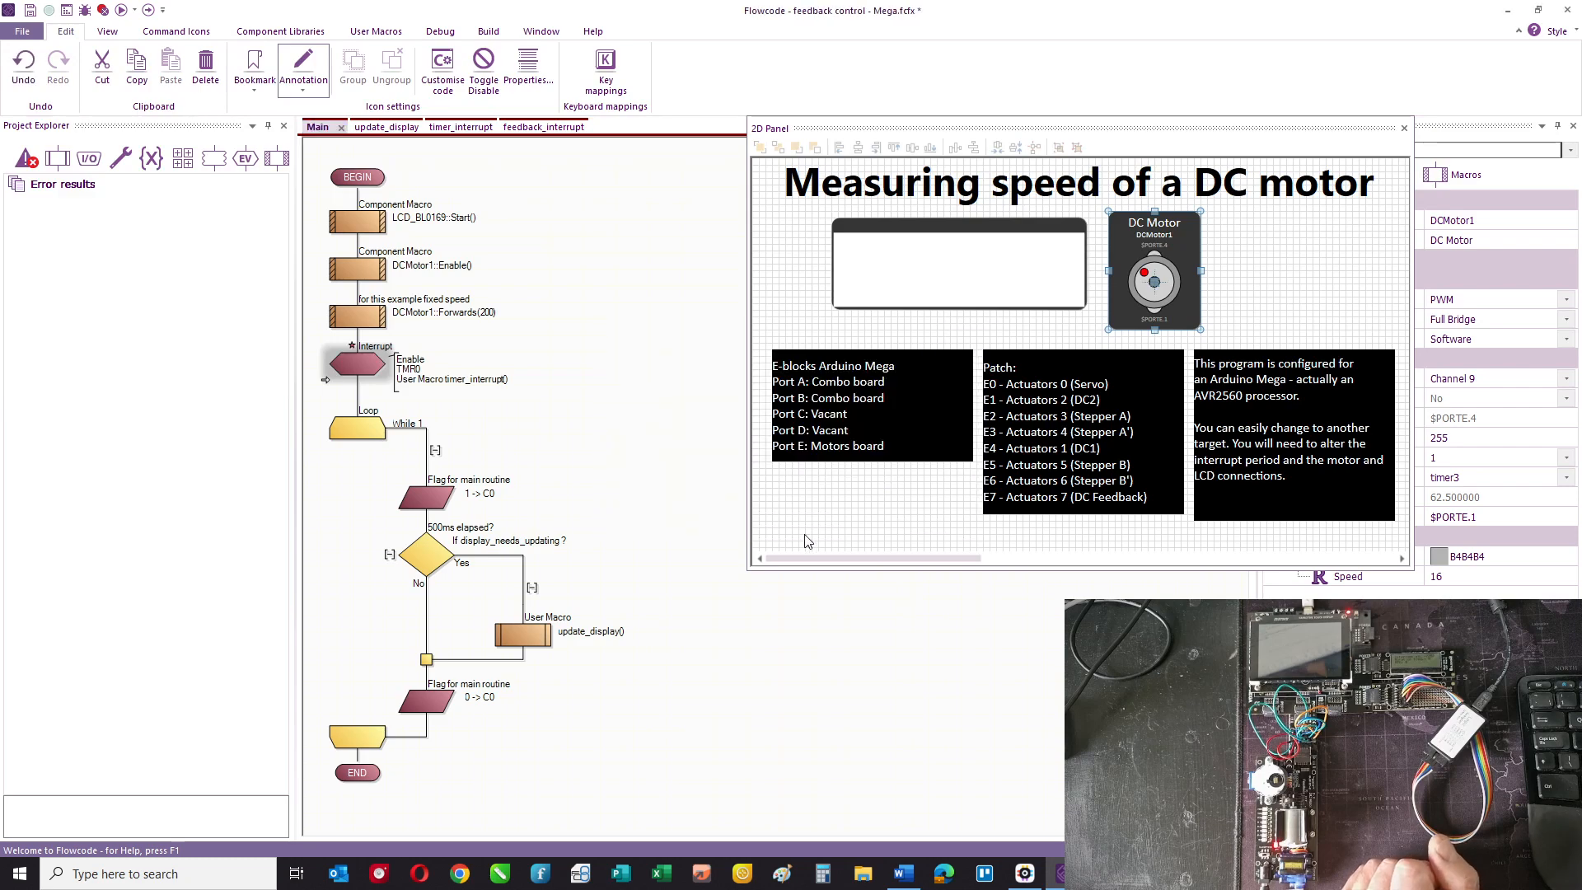
{"action": "left_click", "coordinate": [462, 127]}
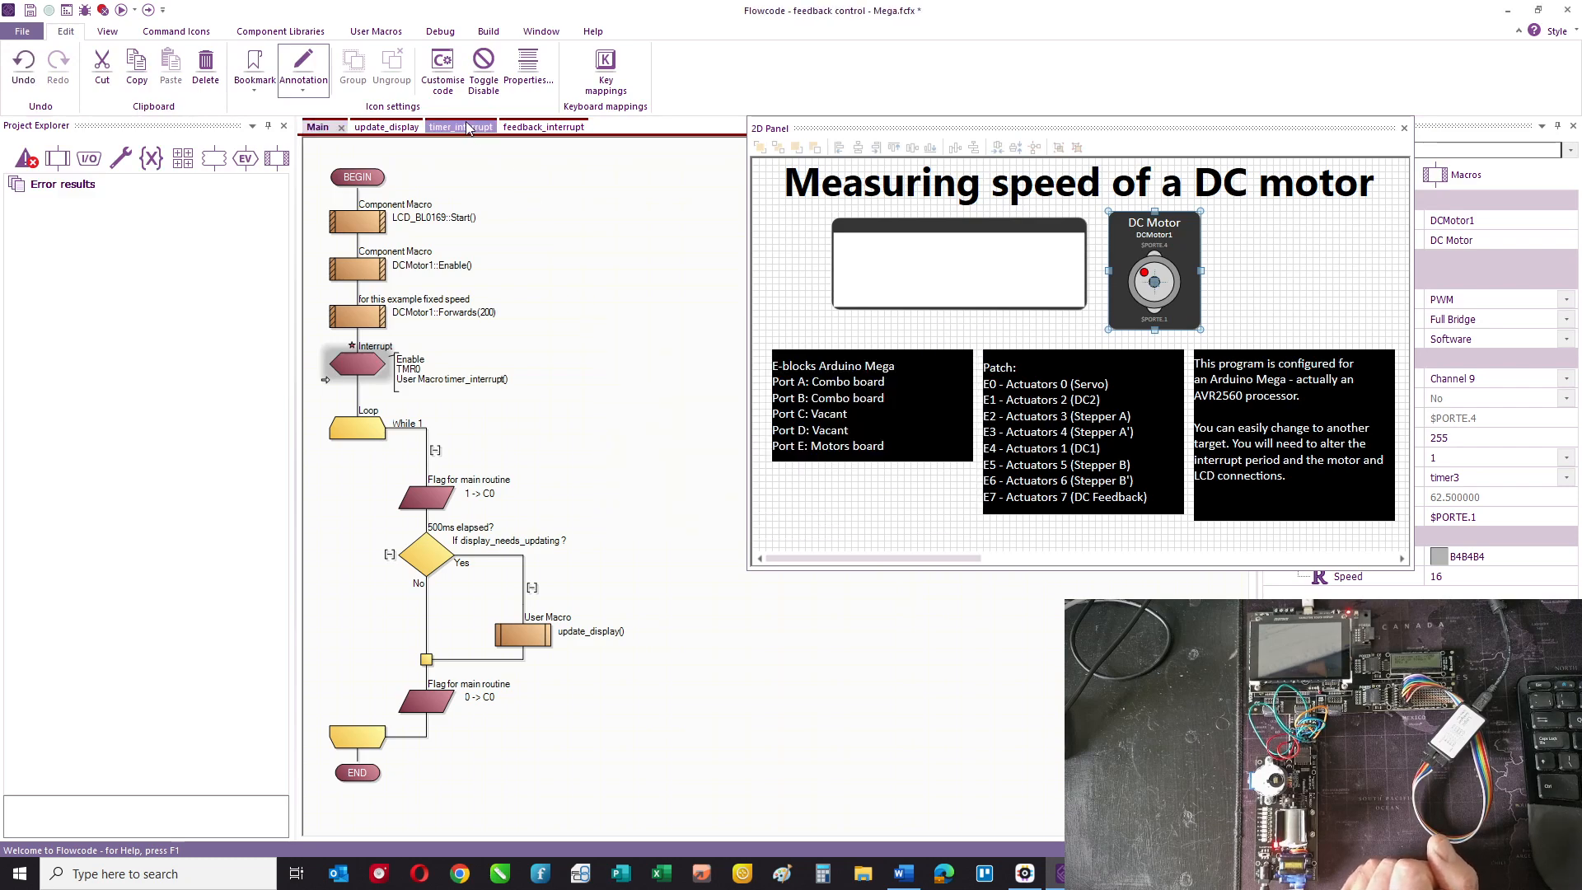
- Show the timer_interrupt flowchart adding 16 µs per tick and flagging updates every 500 ms
{"action": "left_click", "coordinate": [448, 127]}
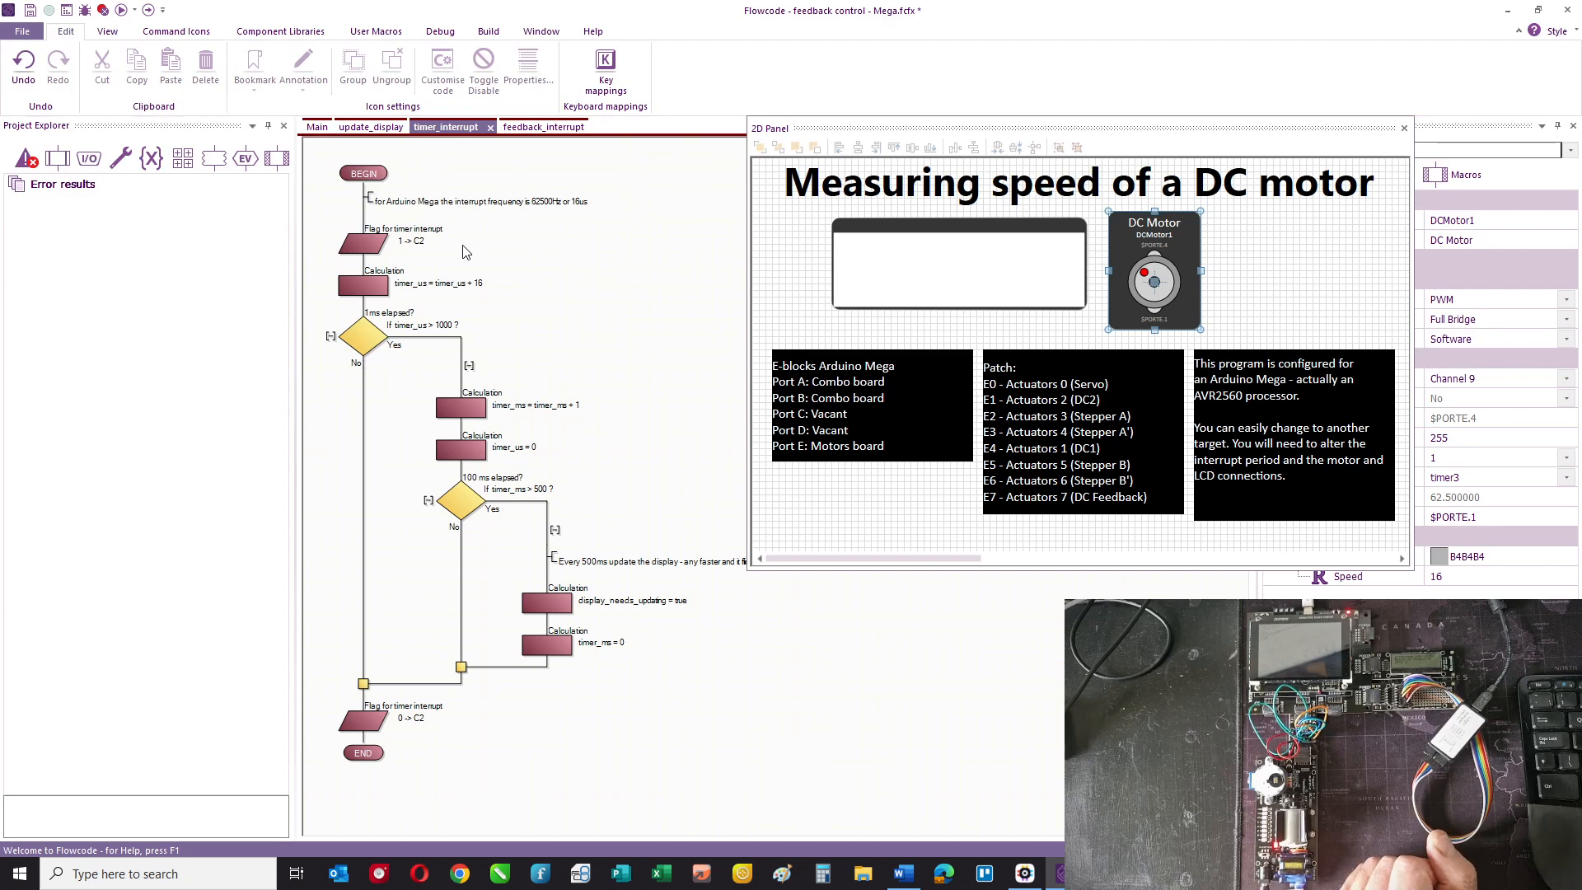
{"action": "mouse_move", "coordinate": [555, 272]}
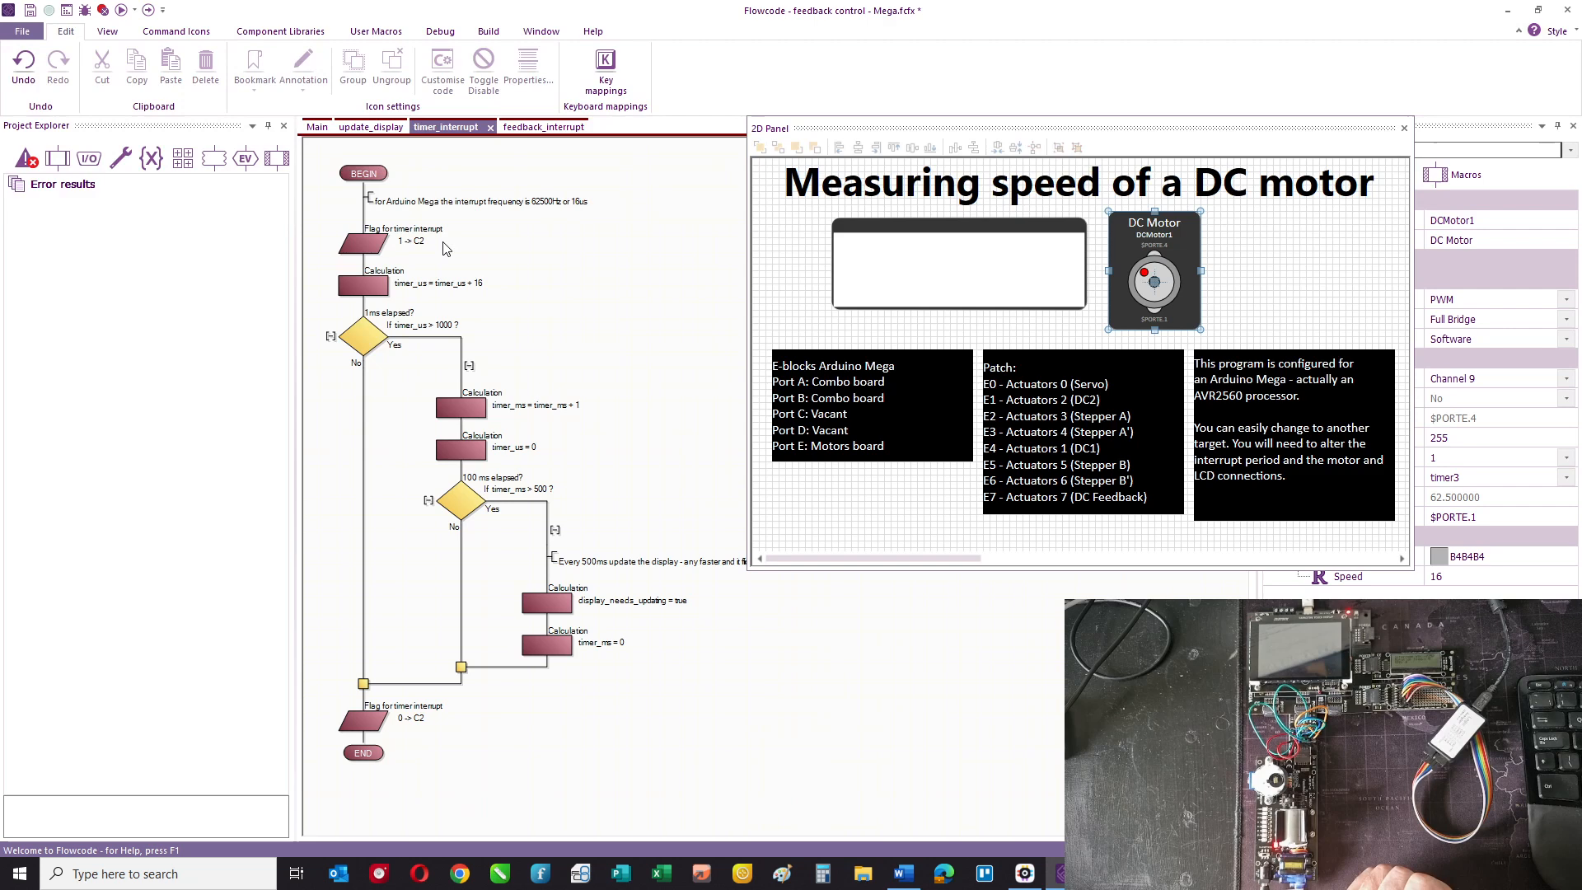
{"action": "mouse_move", "coordinate": [389, 262]}
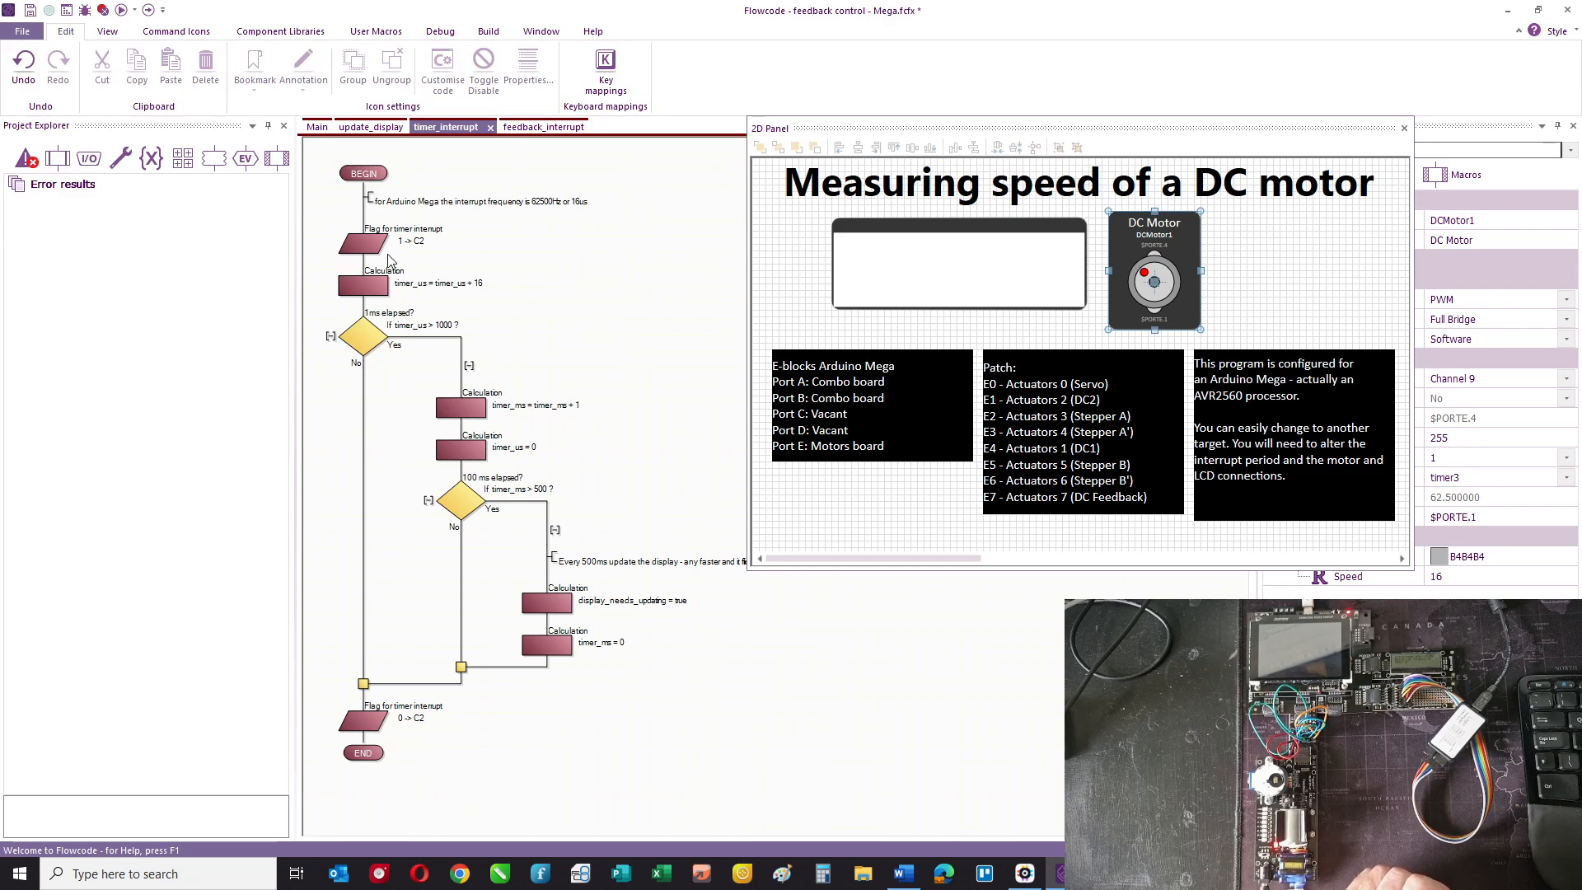
{"action": "mouse_move", "coordinate": [471, 311]}
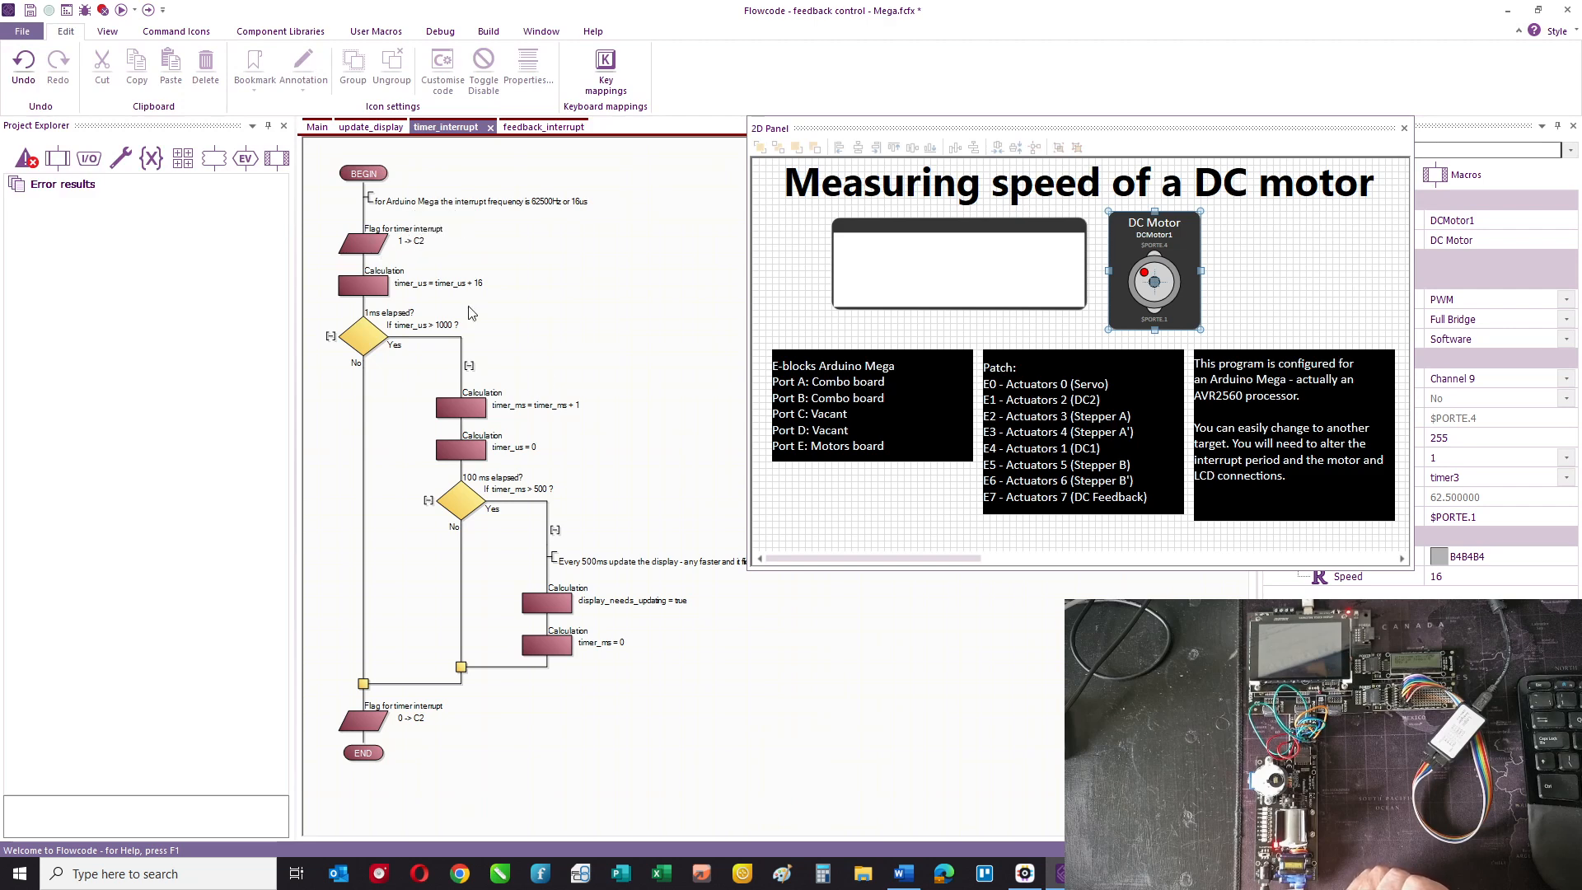
{"action": "mouse_move", "coordinate": [374, 758]}
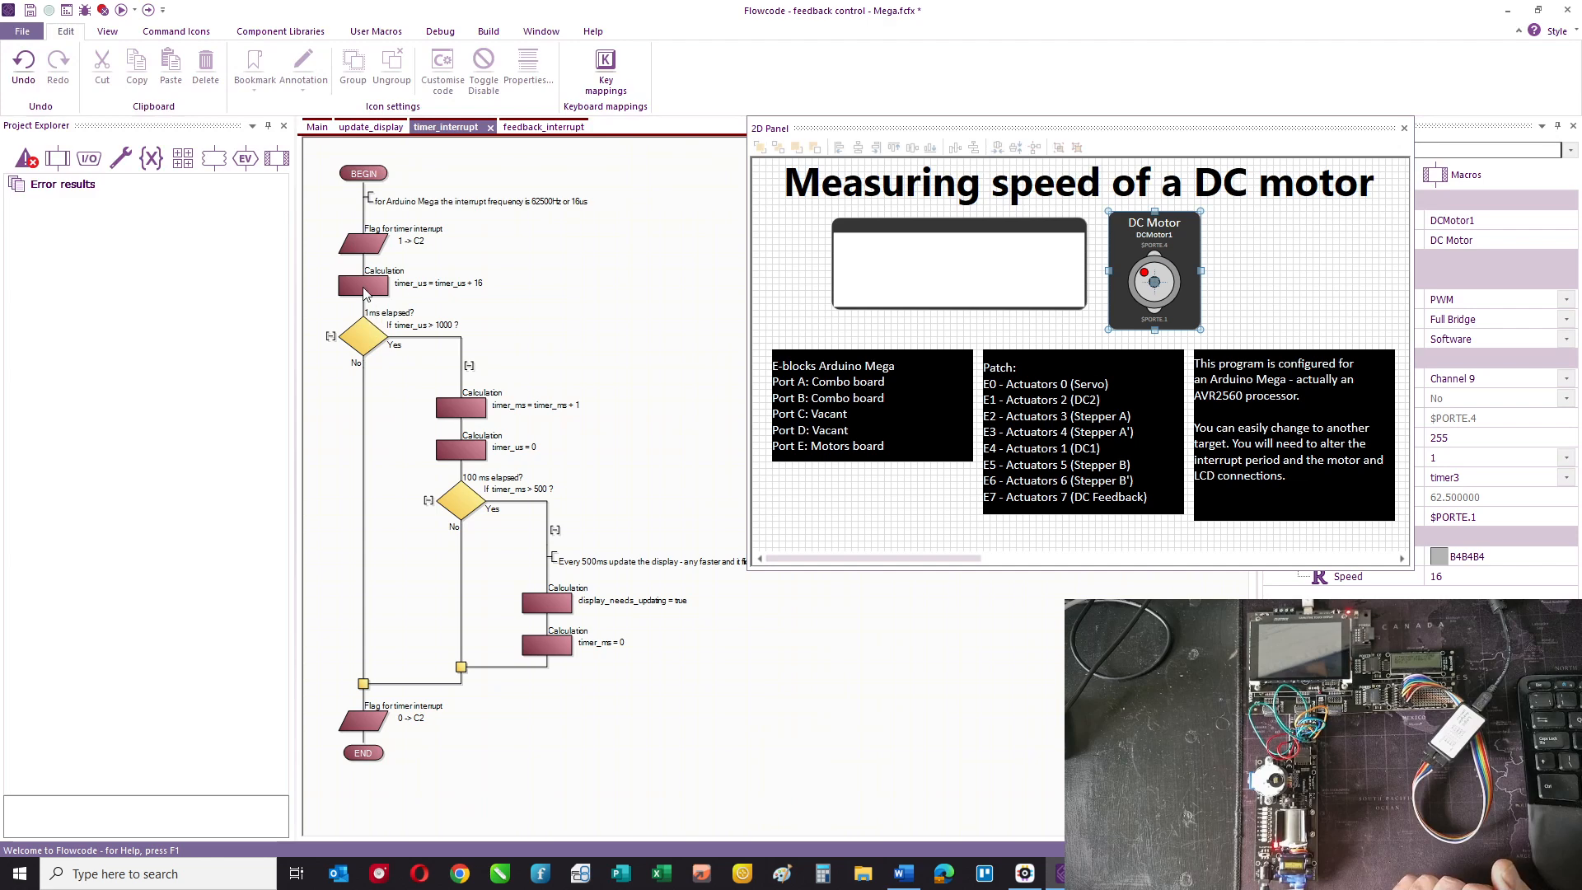
{"action": "mouse_move", "coordinate": [481, 489]}
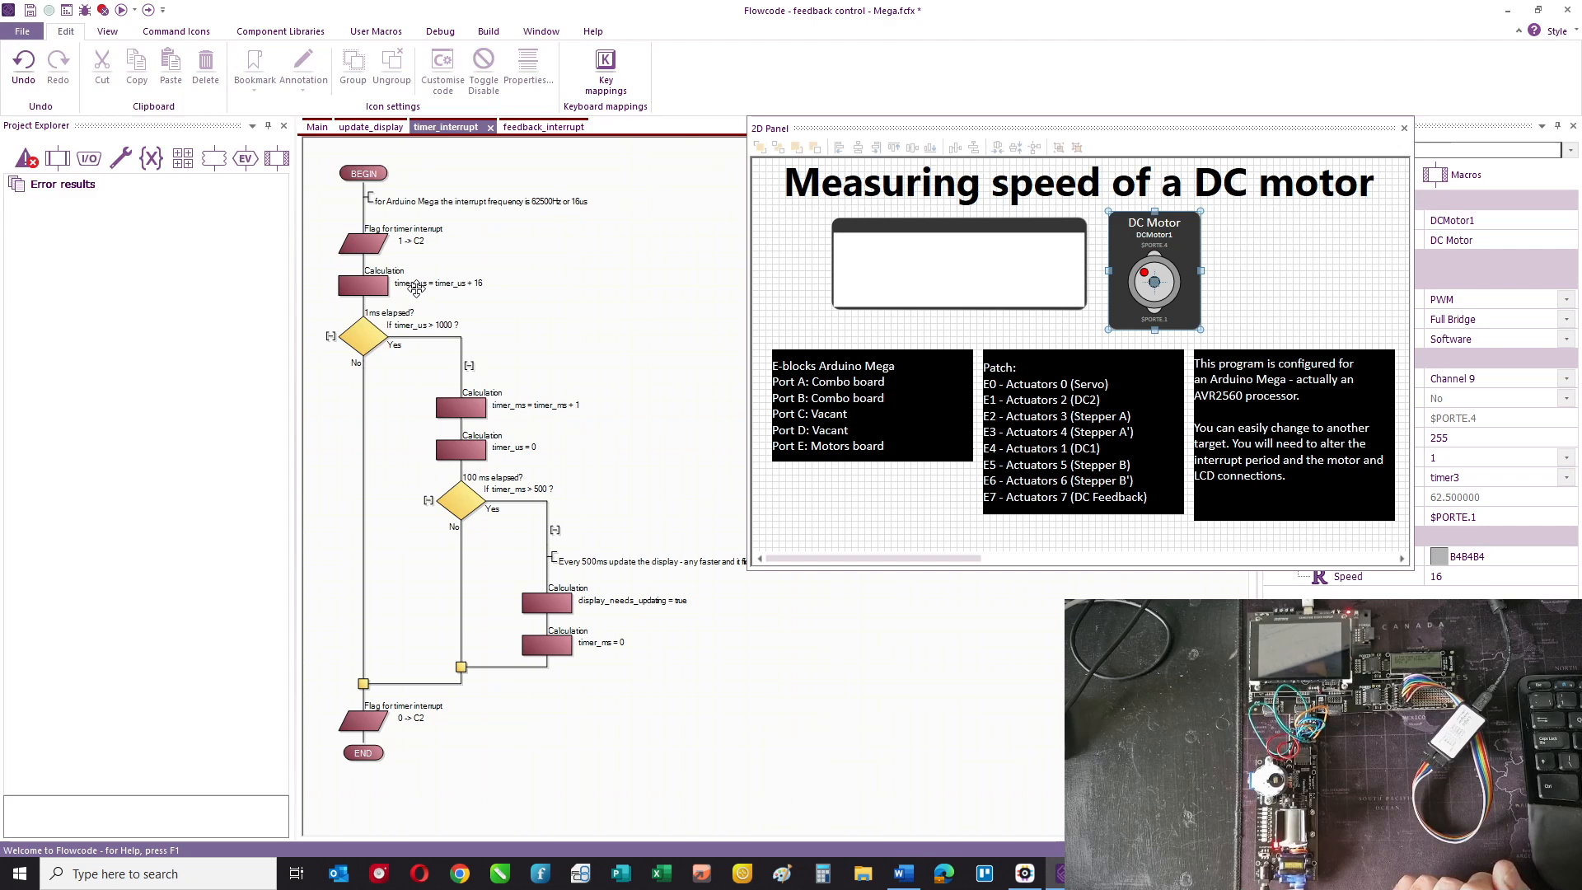
{"action": "mouse_move", "coordinate": [434, 341]}
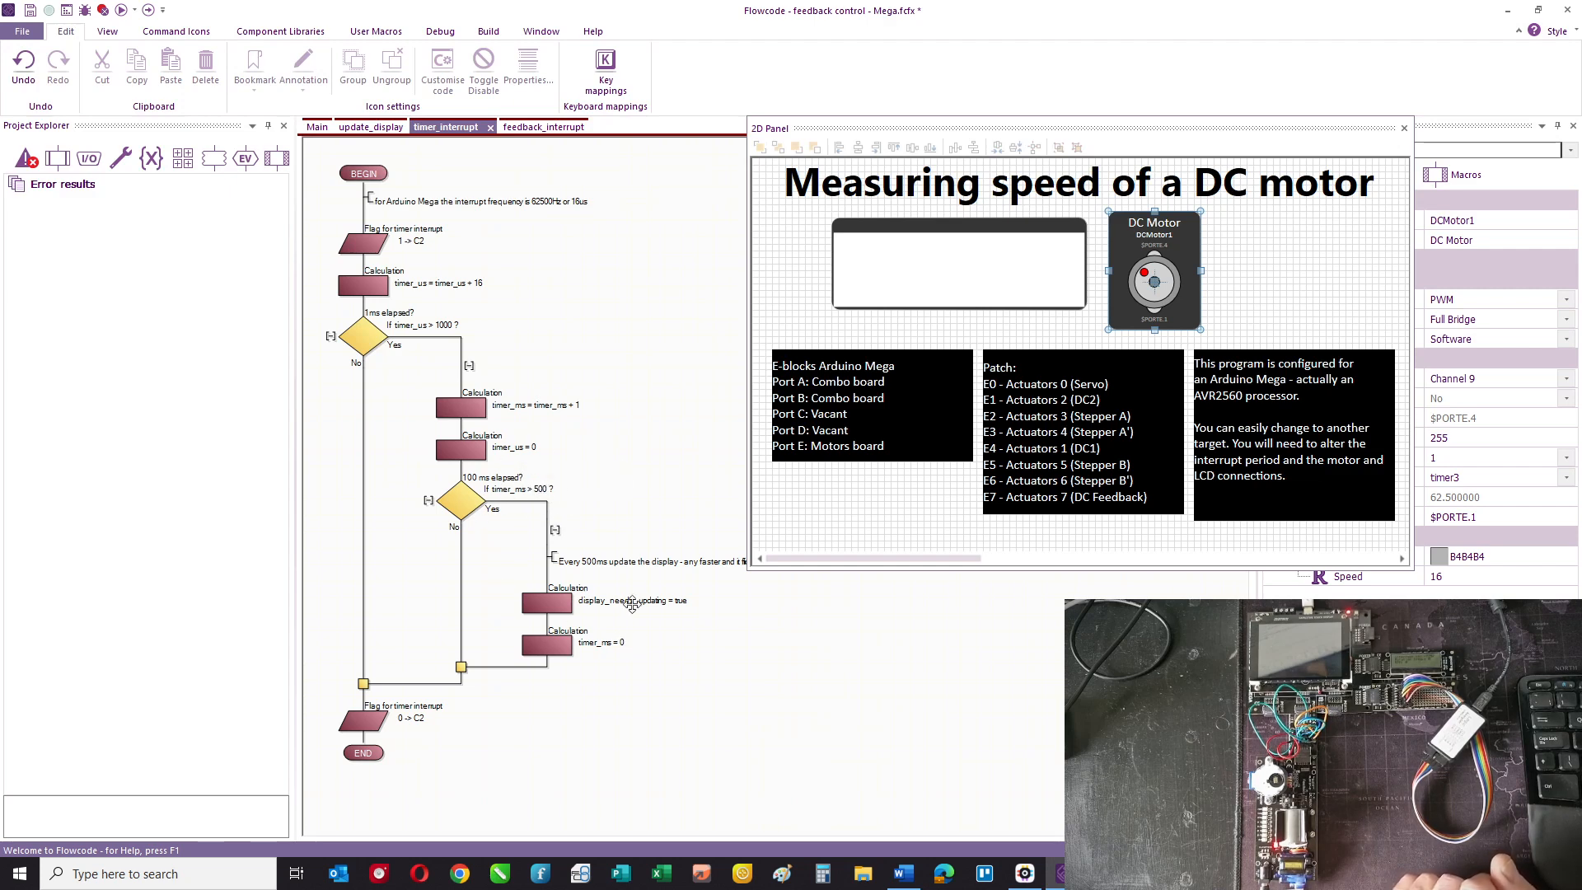
{"action": "mouse_move", "coordinate": [637, 631]}
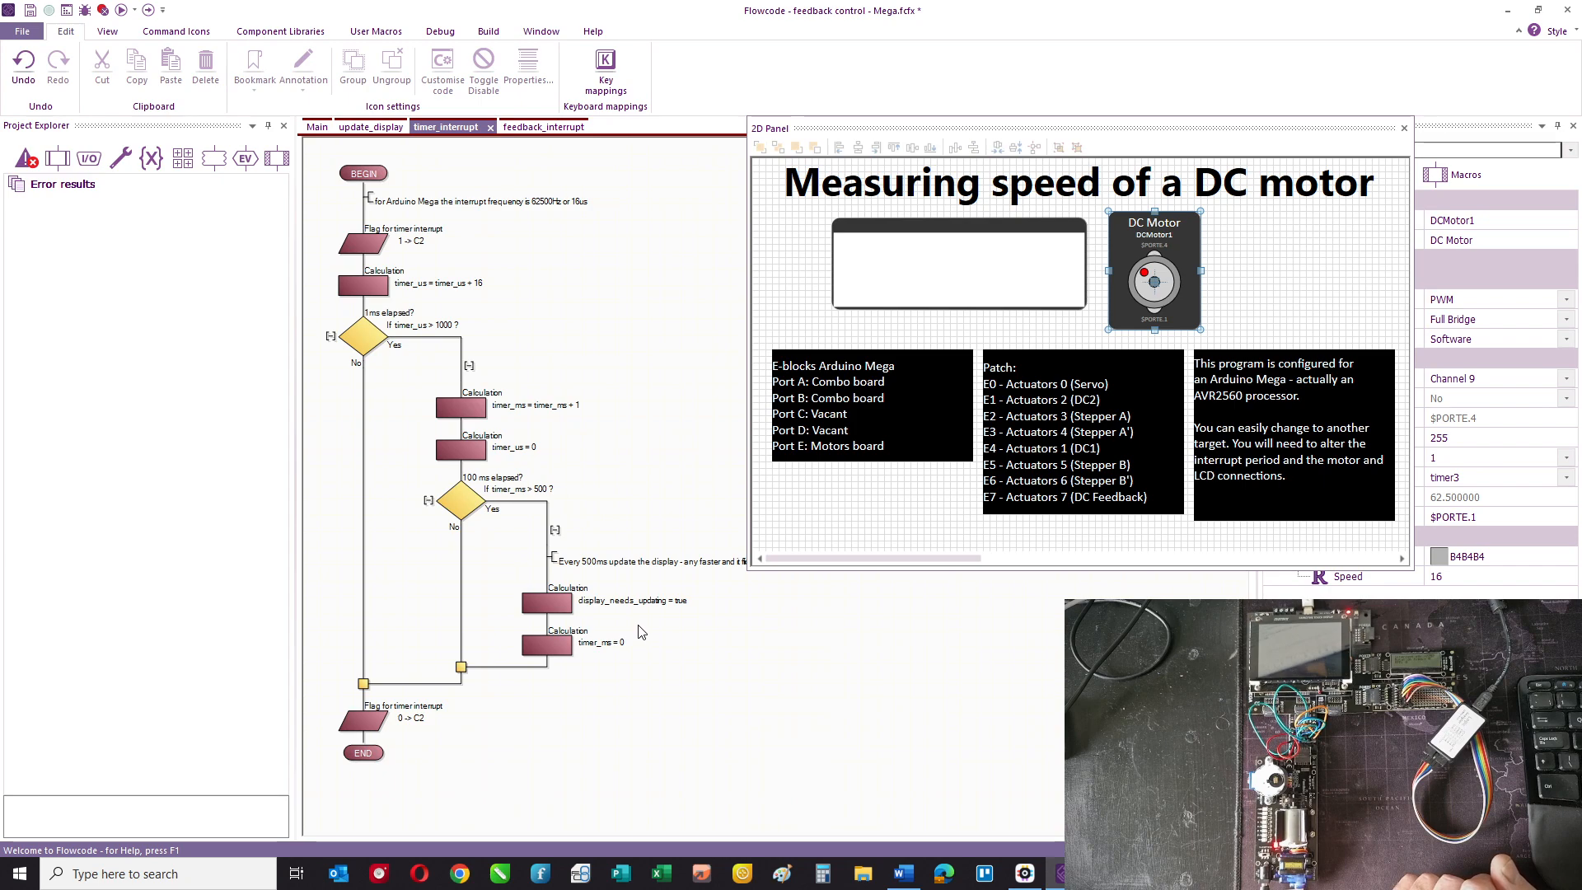
{"action": "mouse_move", "coordinate": [570, 452]}
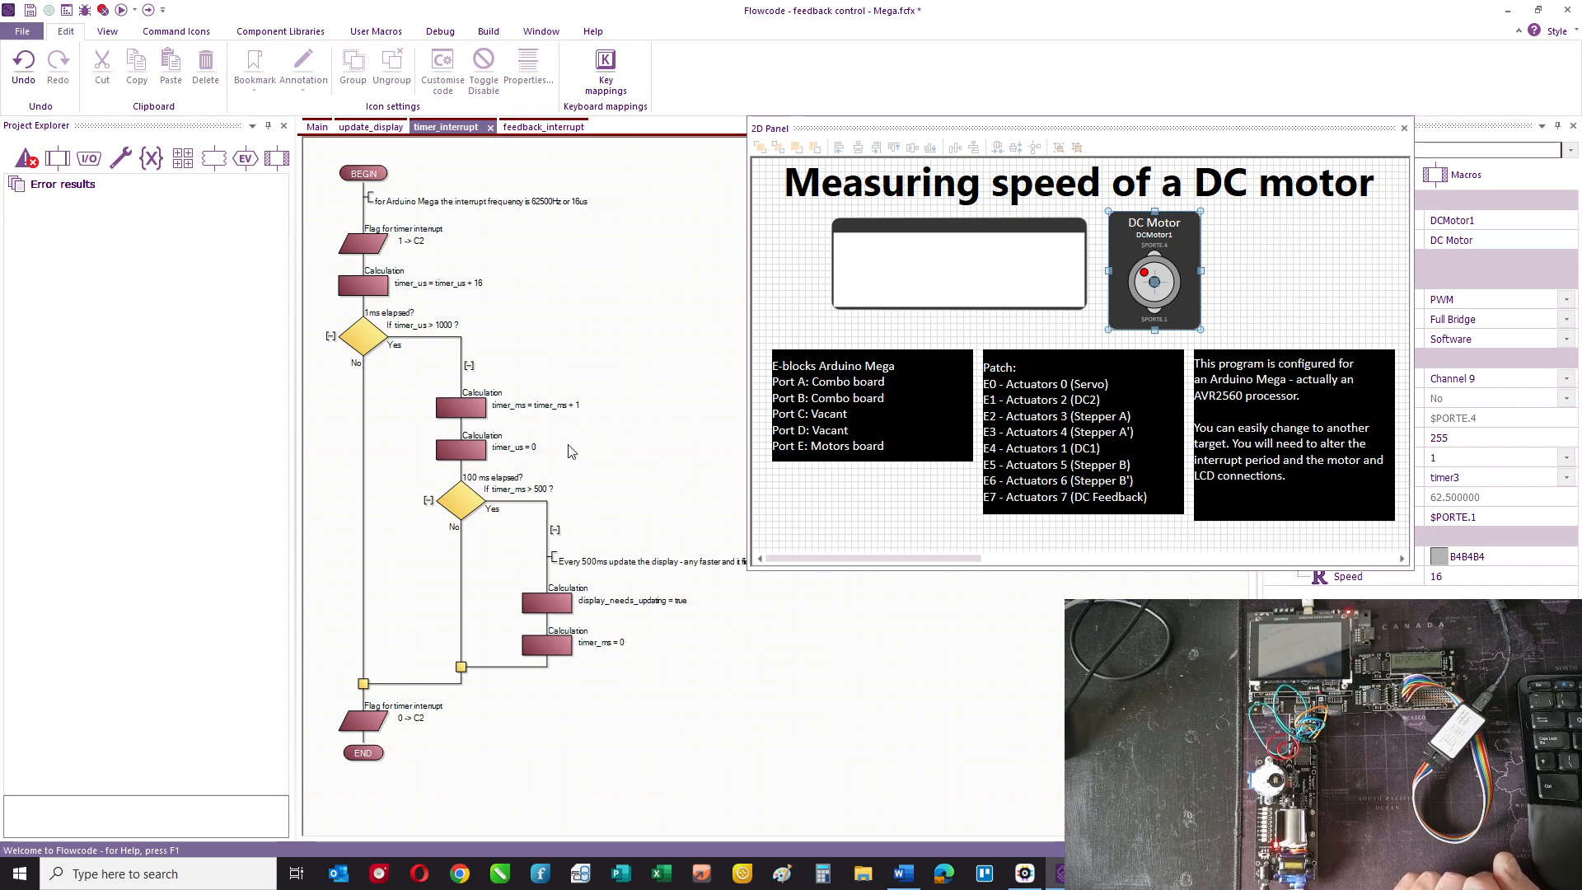
{"action": "mouse_move", "coordinate": [618, 592]}
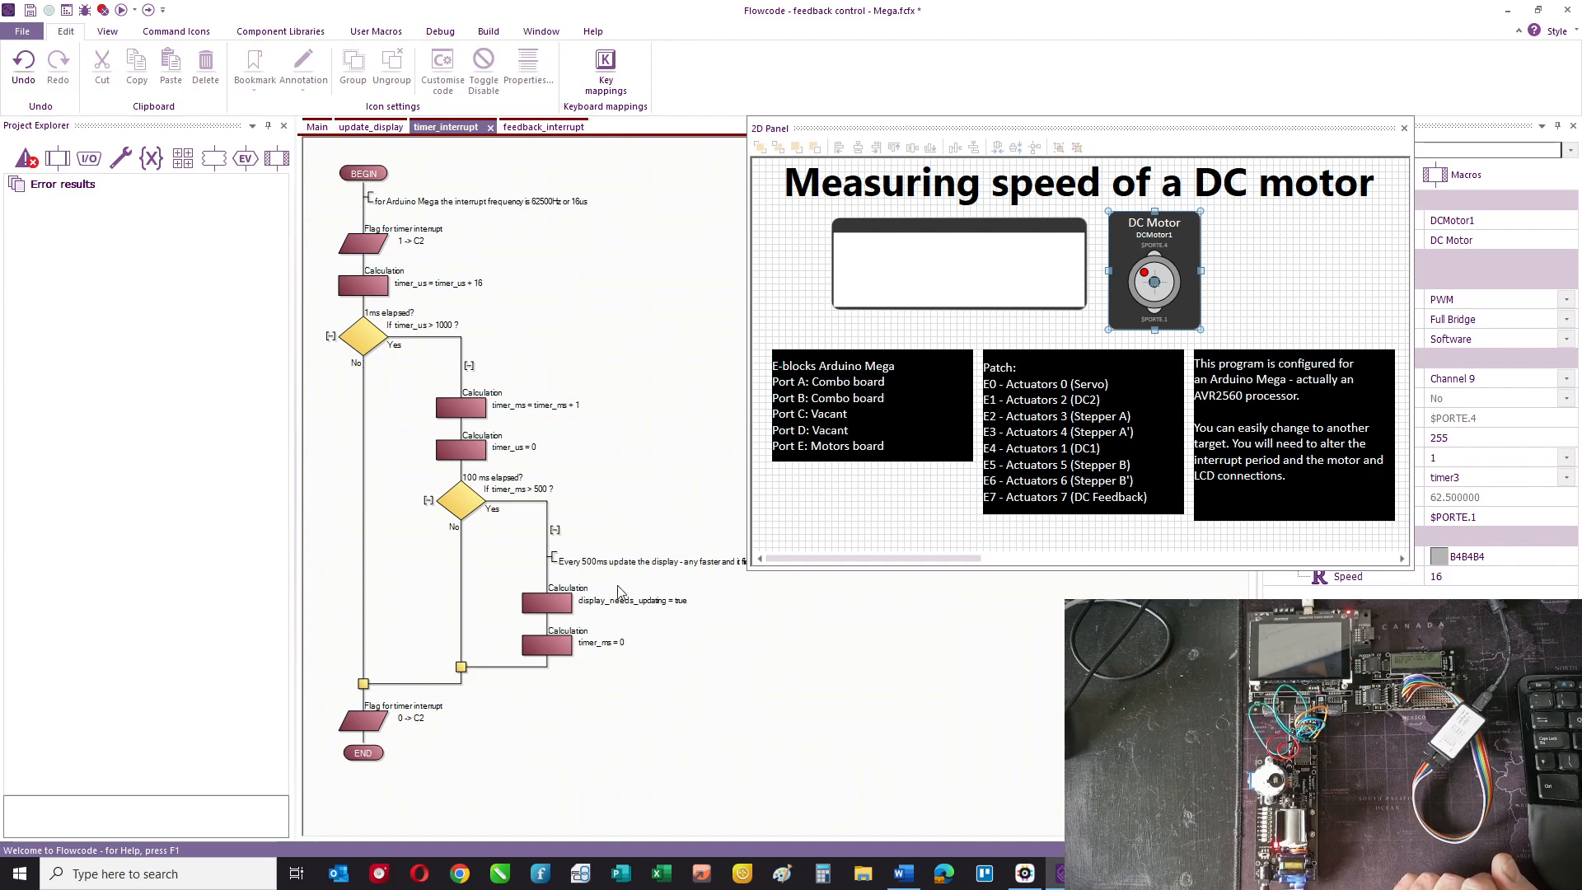
{"action": "mouse_move", "coordinate": [702, 632]}
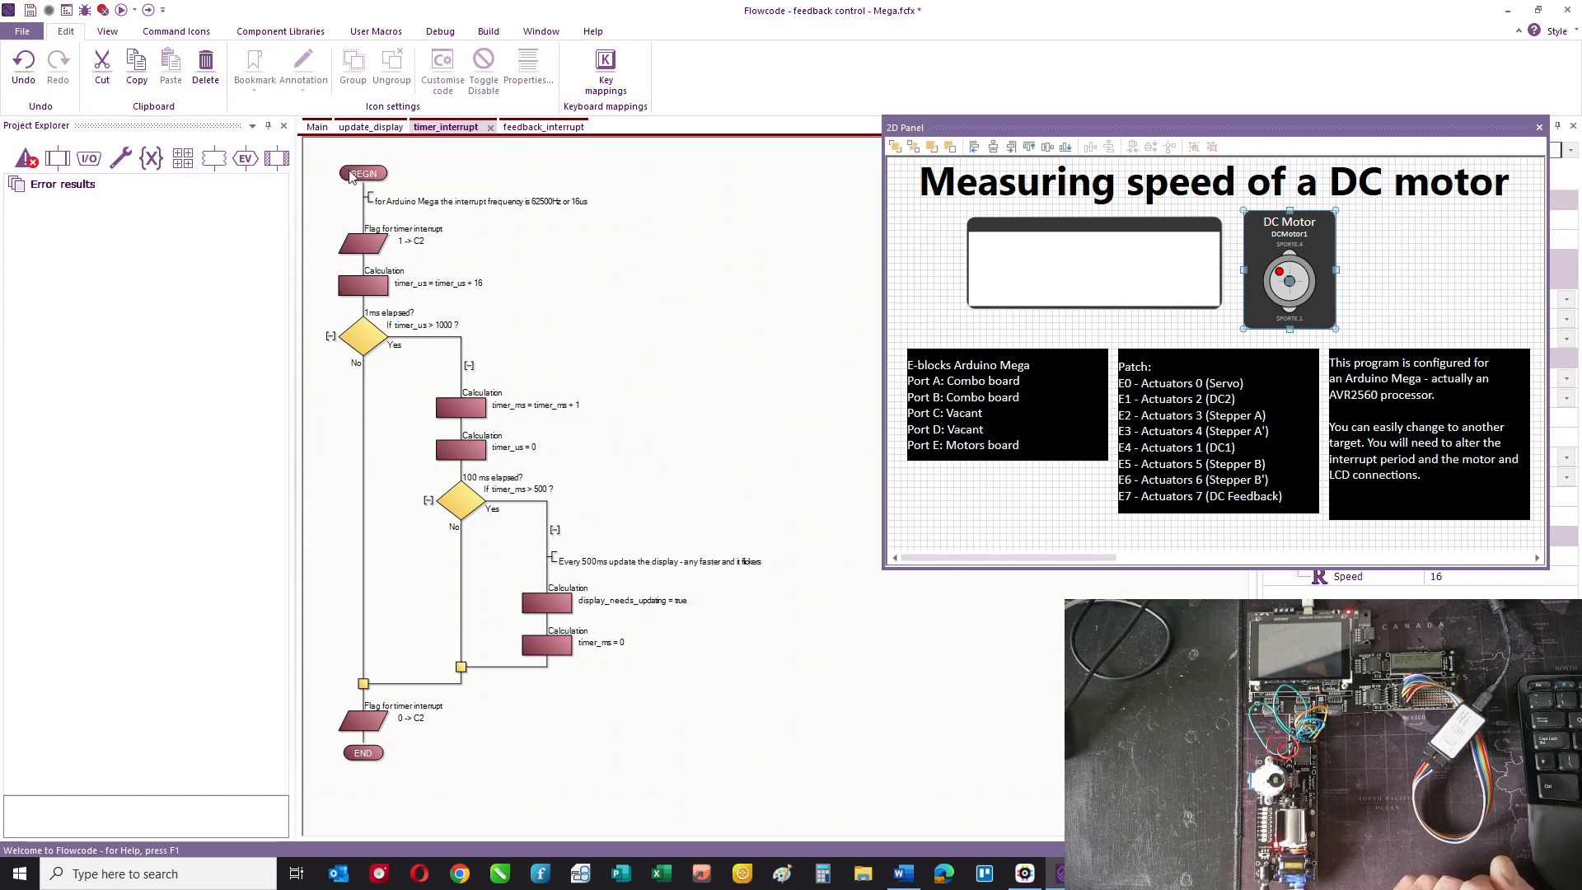
- Review the Main loop flowchart, then switch to the update_display macro
{"action": "left_click", "coordinate": [317, 127]}
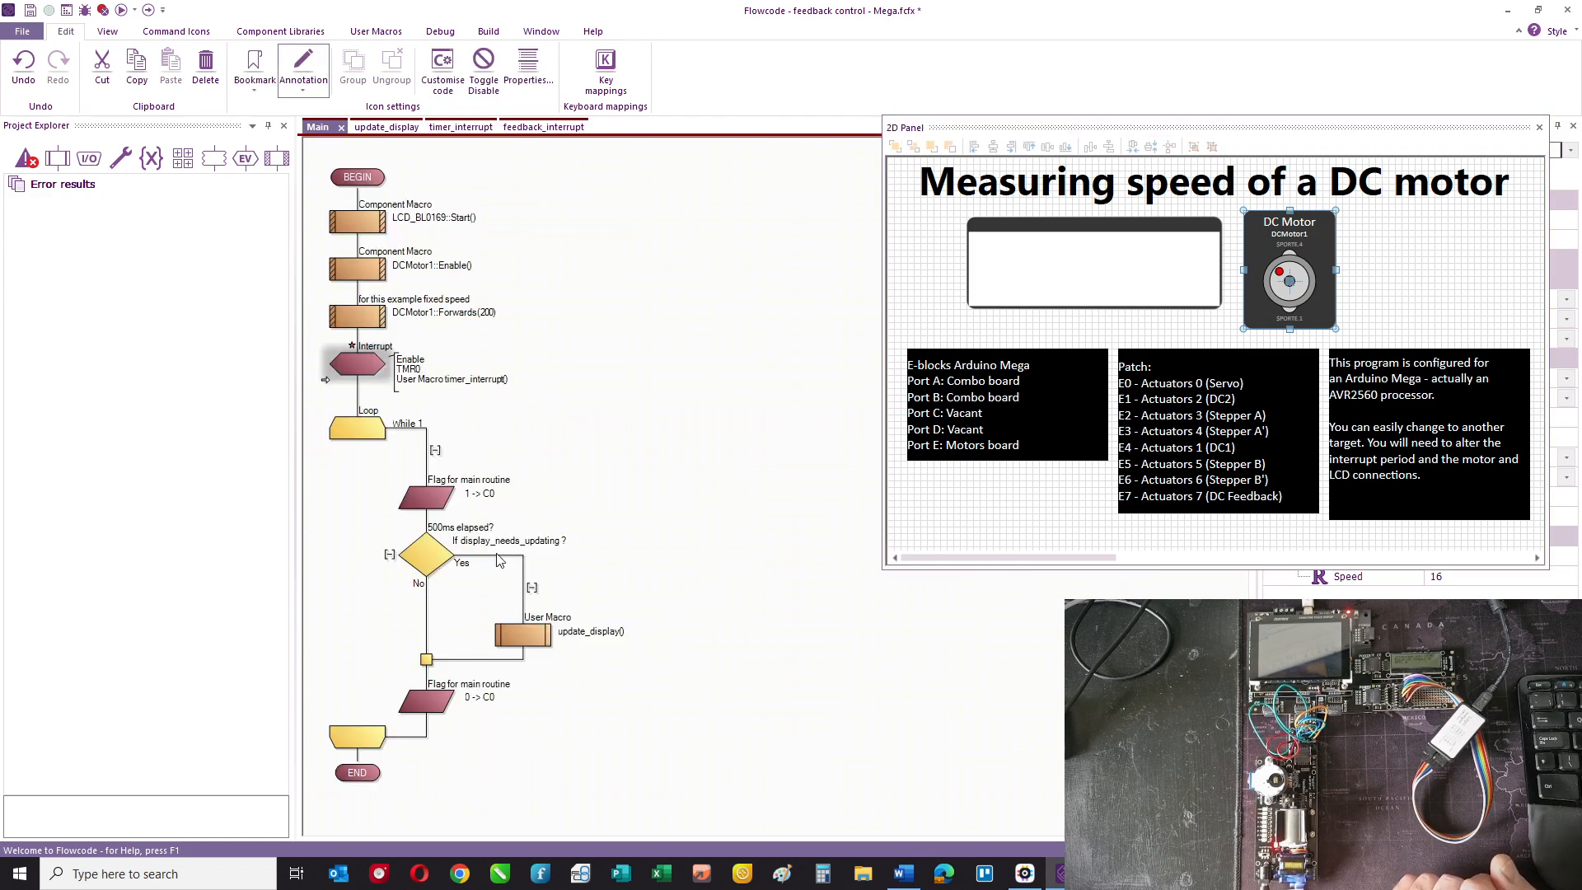
{"action": "mouse_move", "coordinate": [657, 470]}
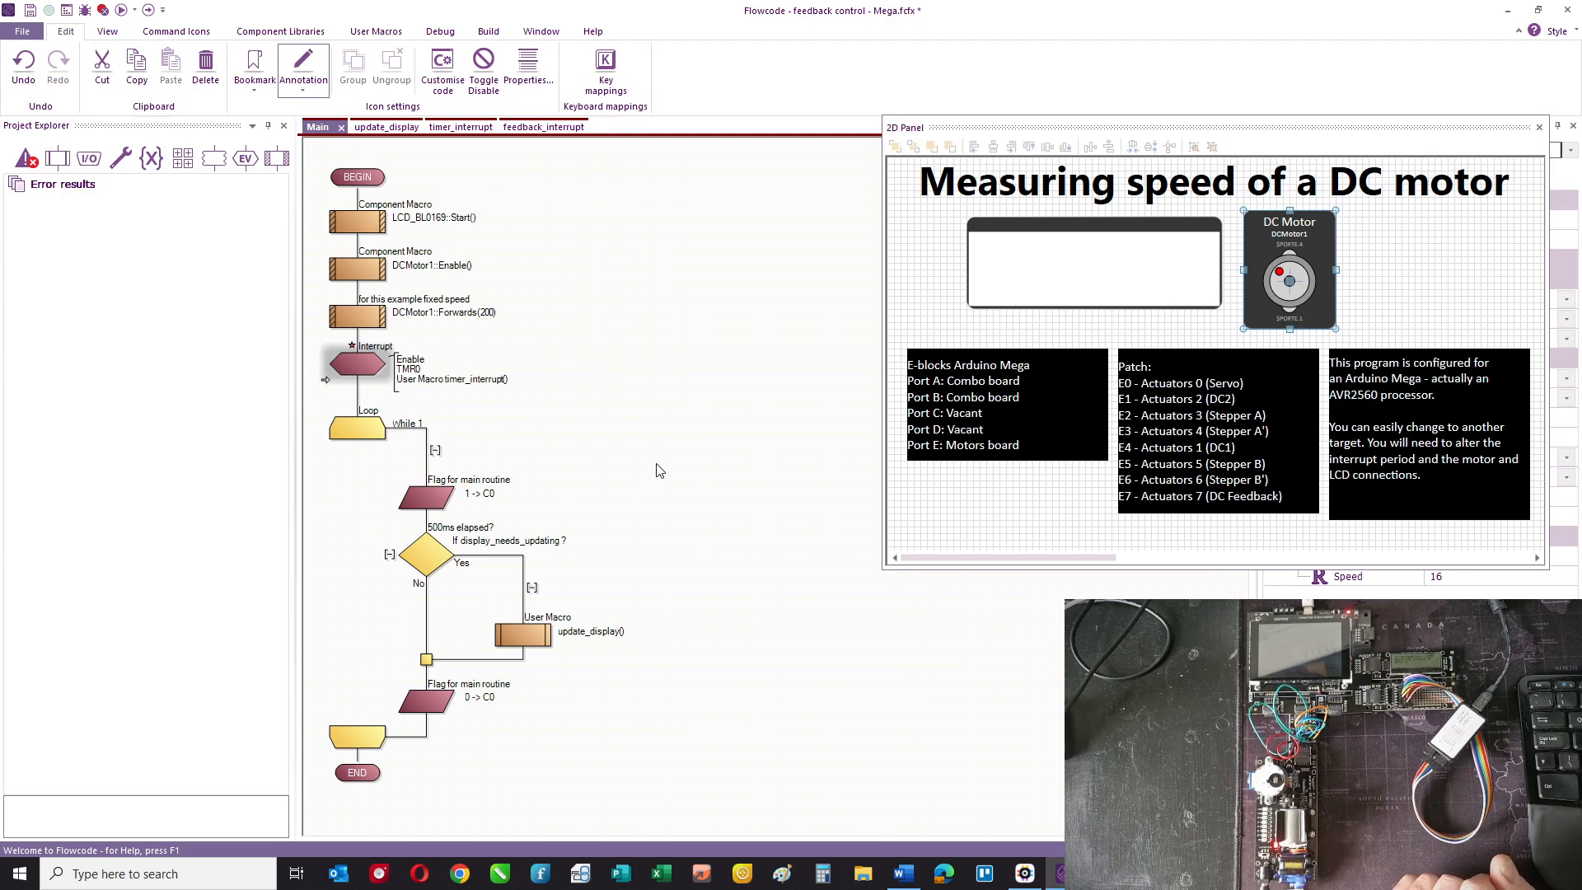
{"action": "mouse_move", "coordinate": [438, 505]}
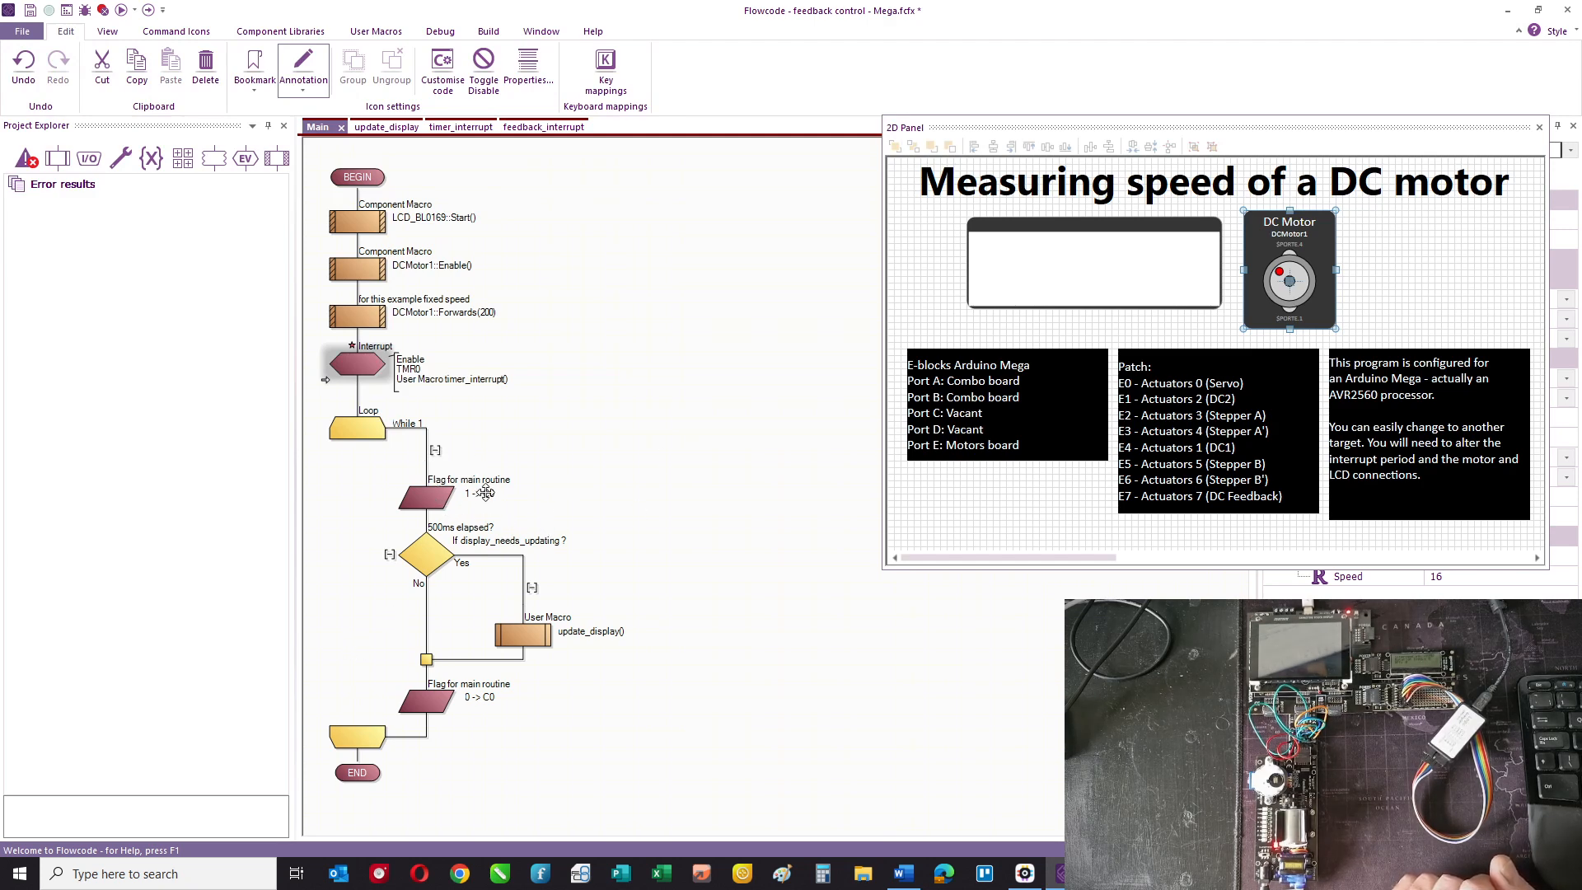
{"action": "mouse_move", "coordinate": [483, 493]}
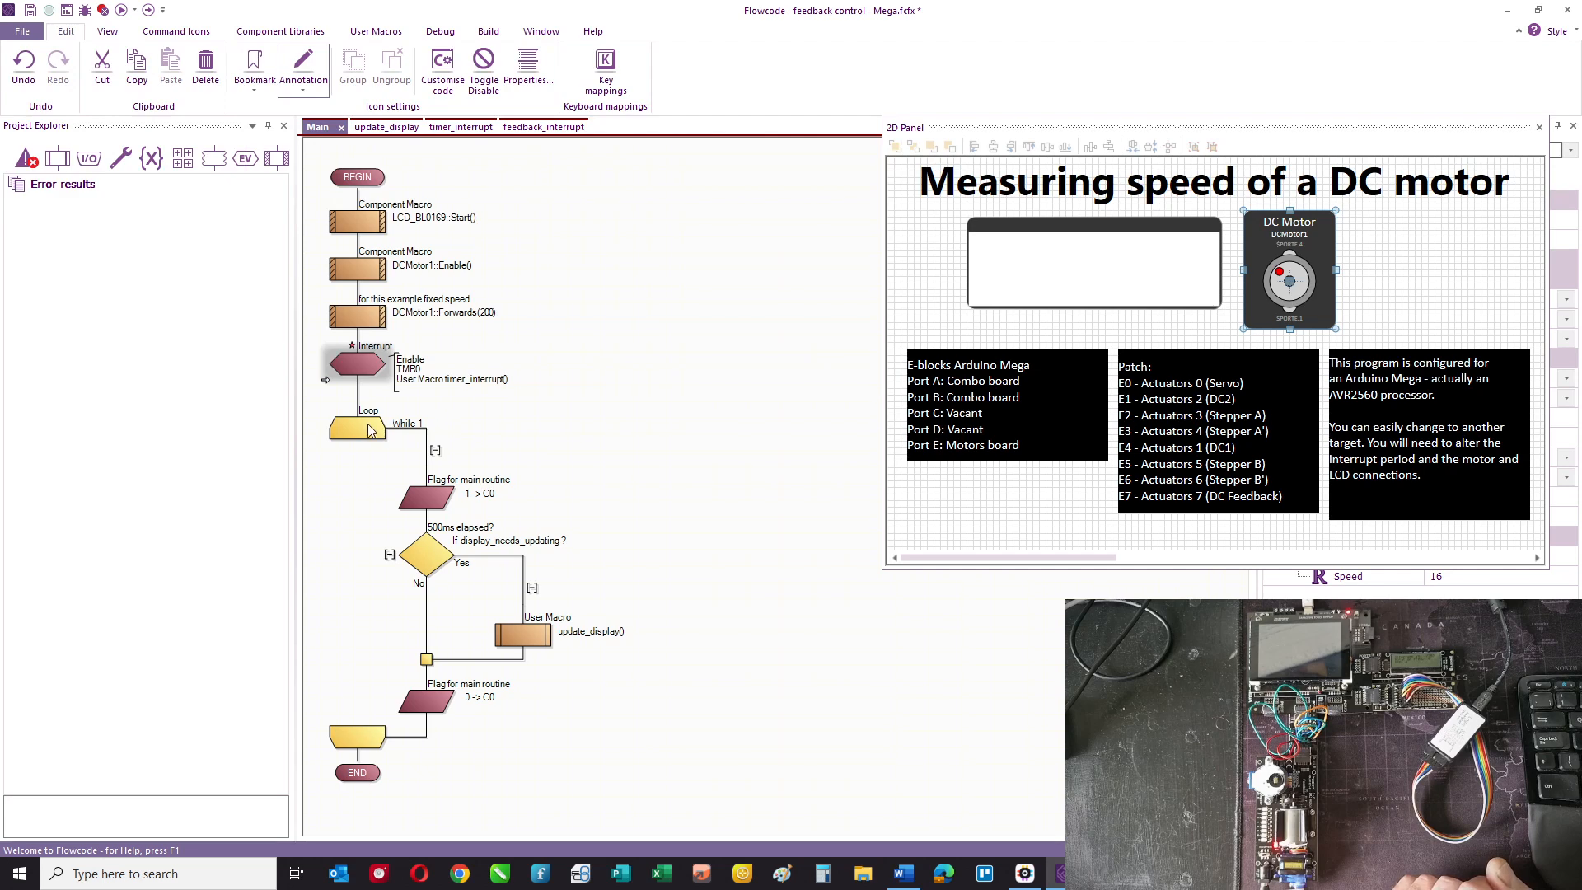
{"action": "mouse_move", "coordinate": [432, 707]}
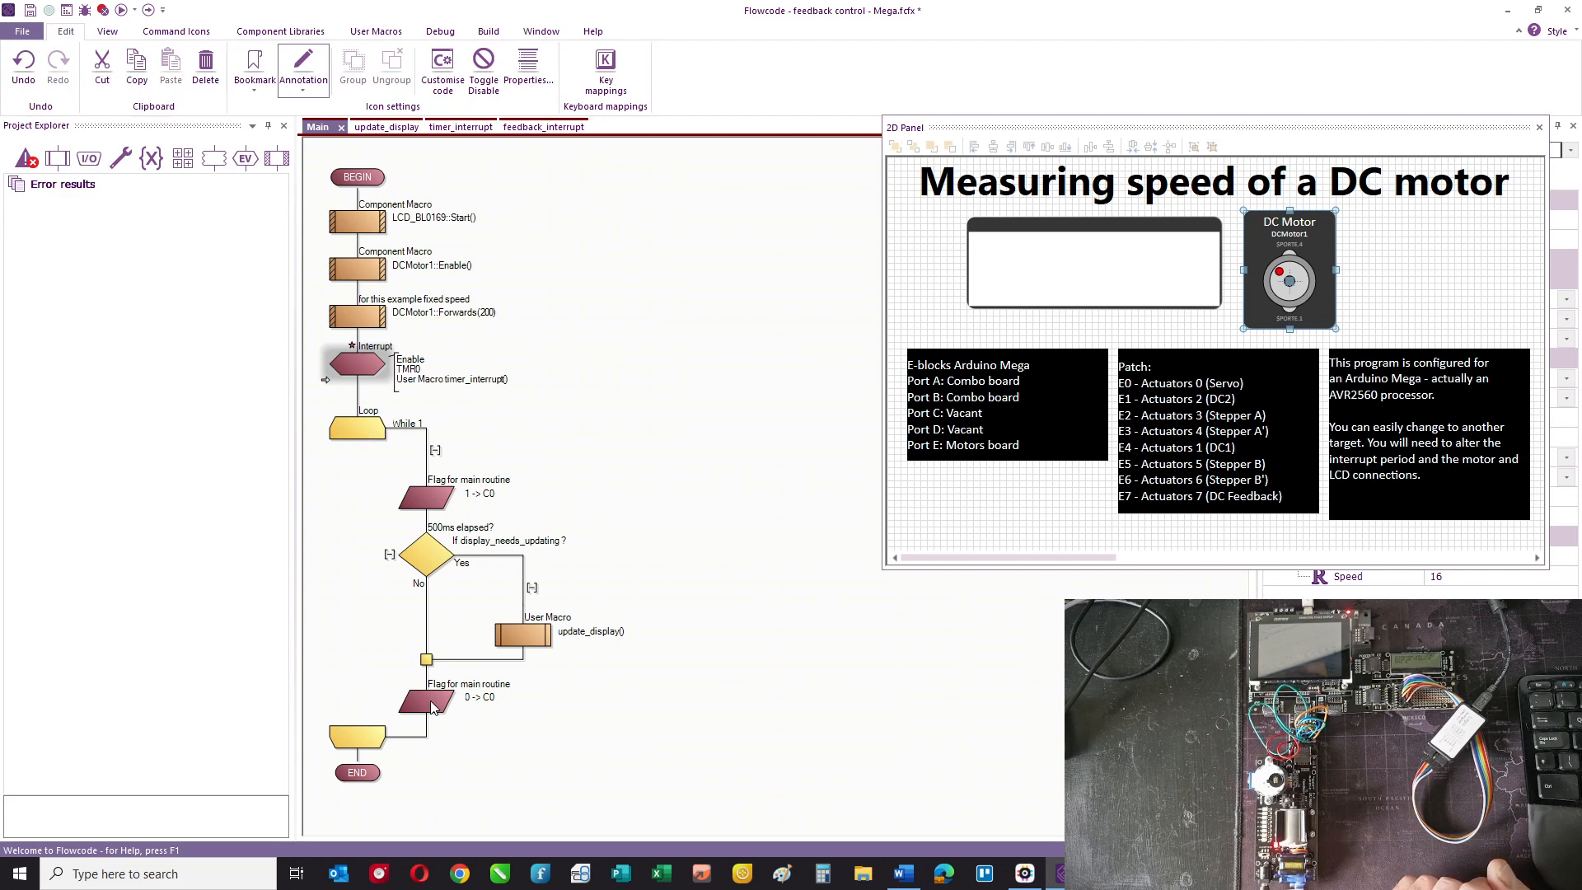
{"action": "mouse_move", "coordinate": [432, 703]}
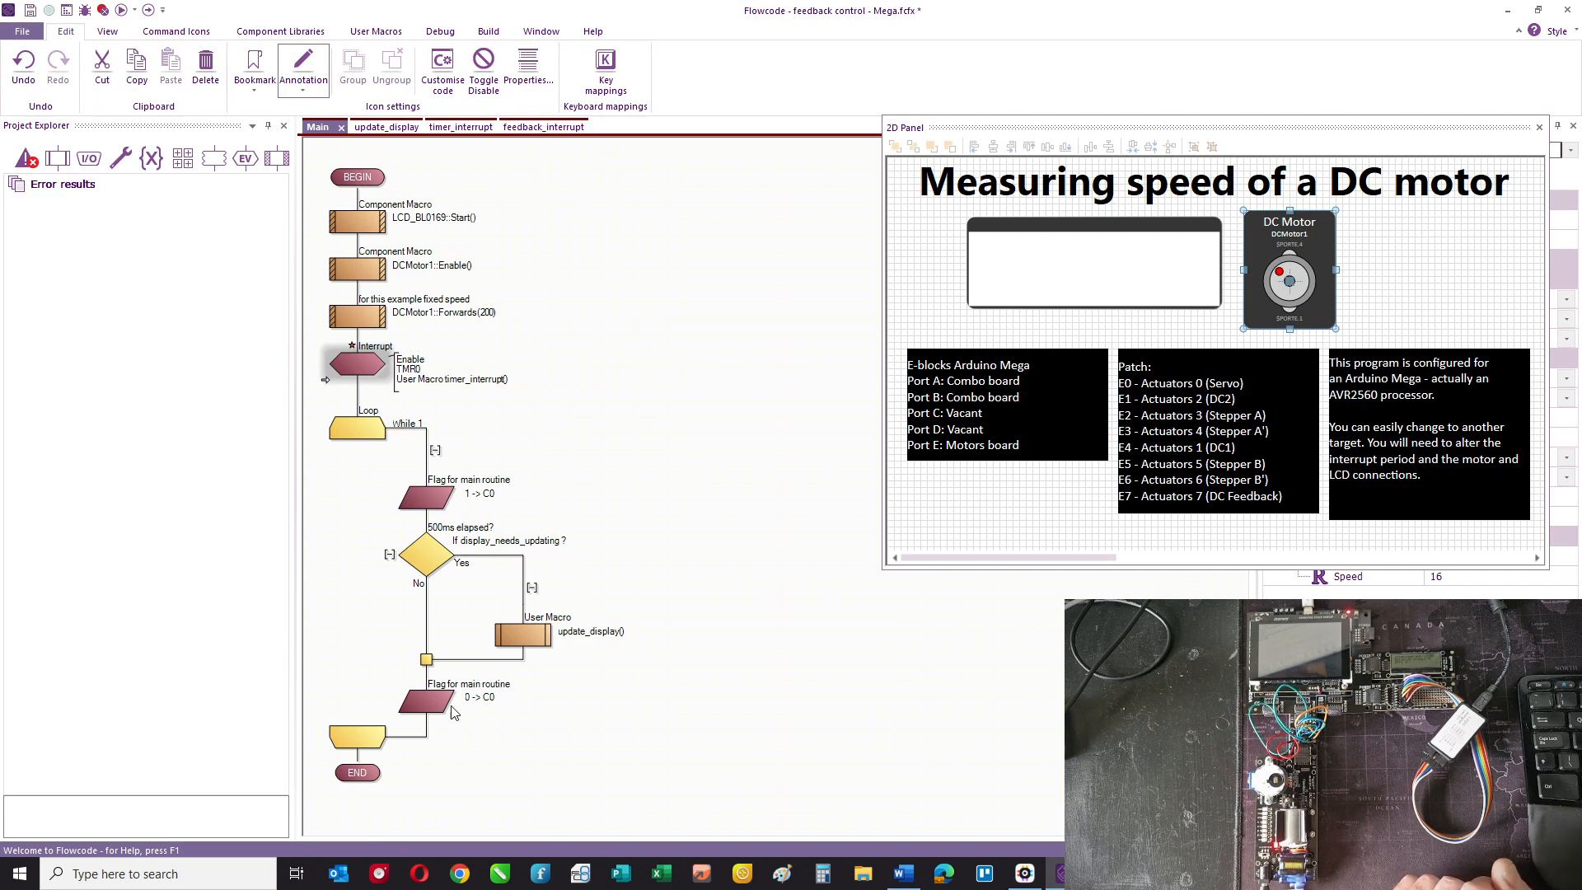
{"action": "mouse_move", "coordinate": [449, 559]}
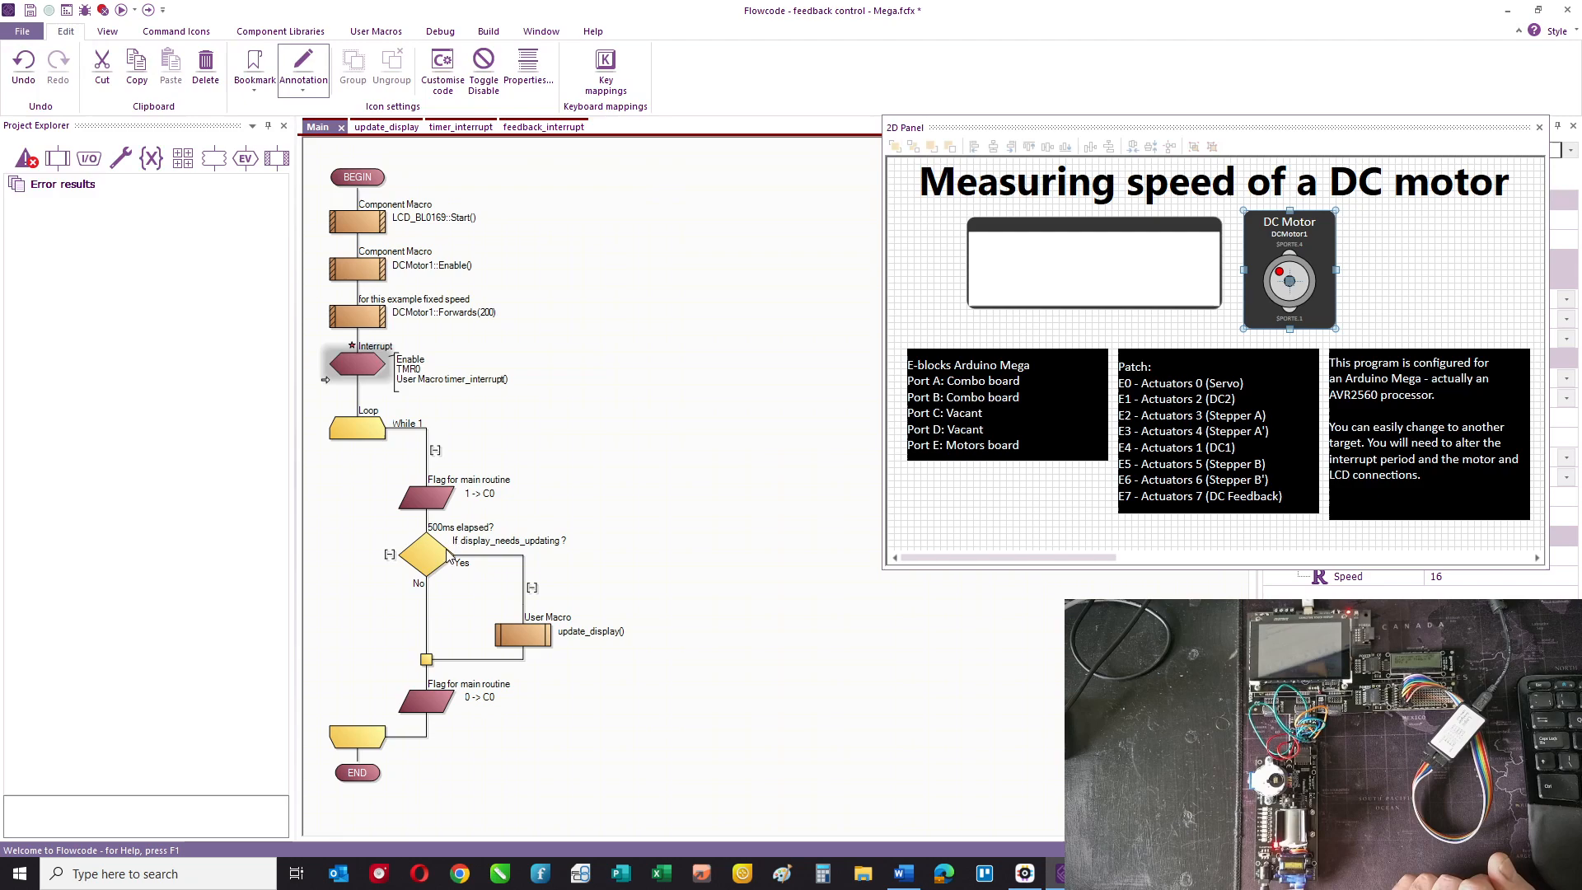
{"action": "mouse_move", "coordinate": [577, 546]}
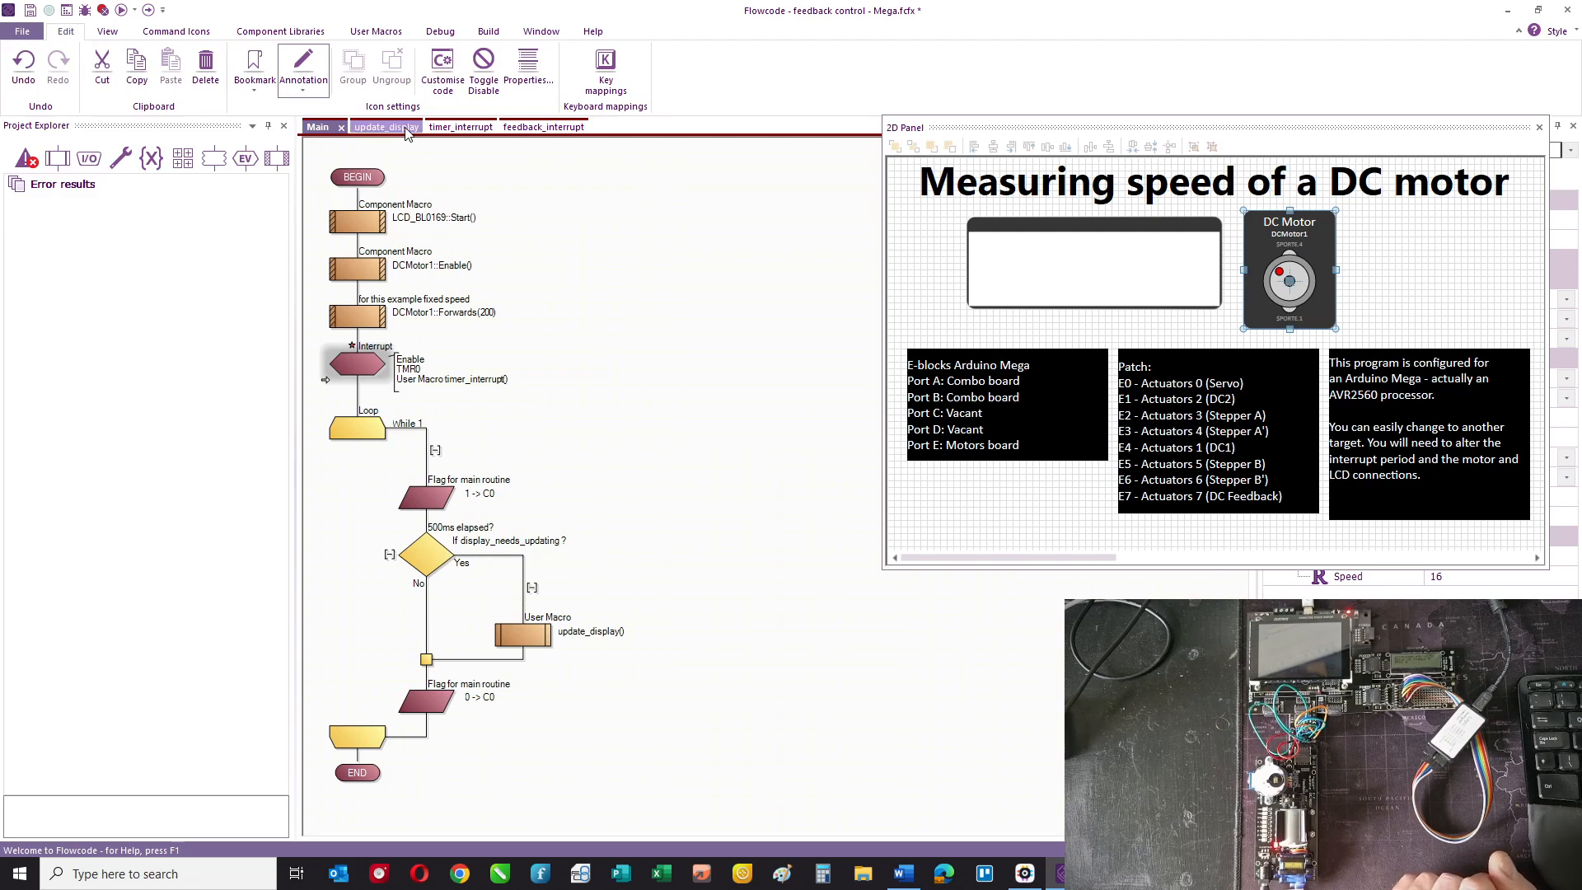
{"action": "left_click", "coordinate": [374, 127]}
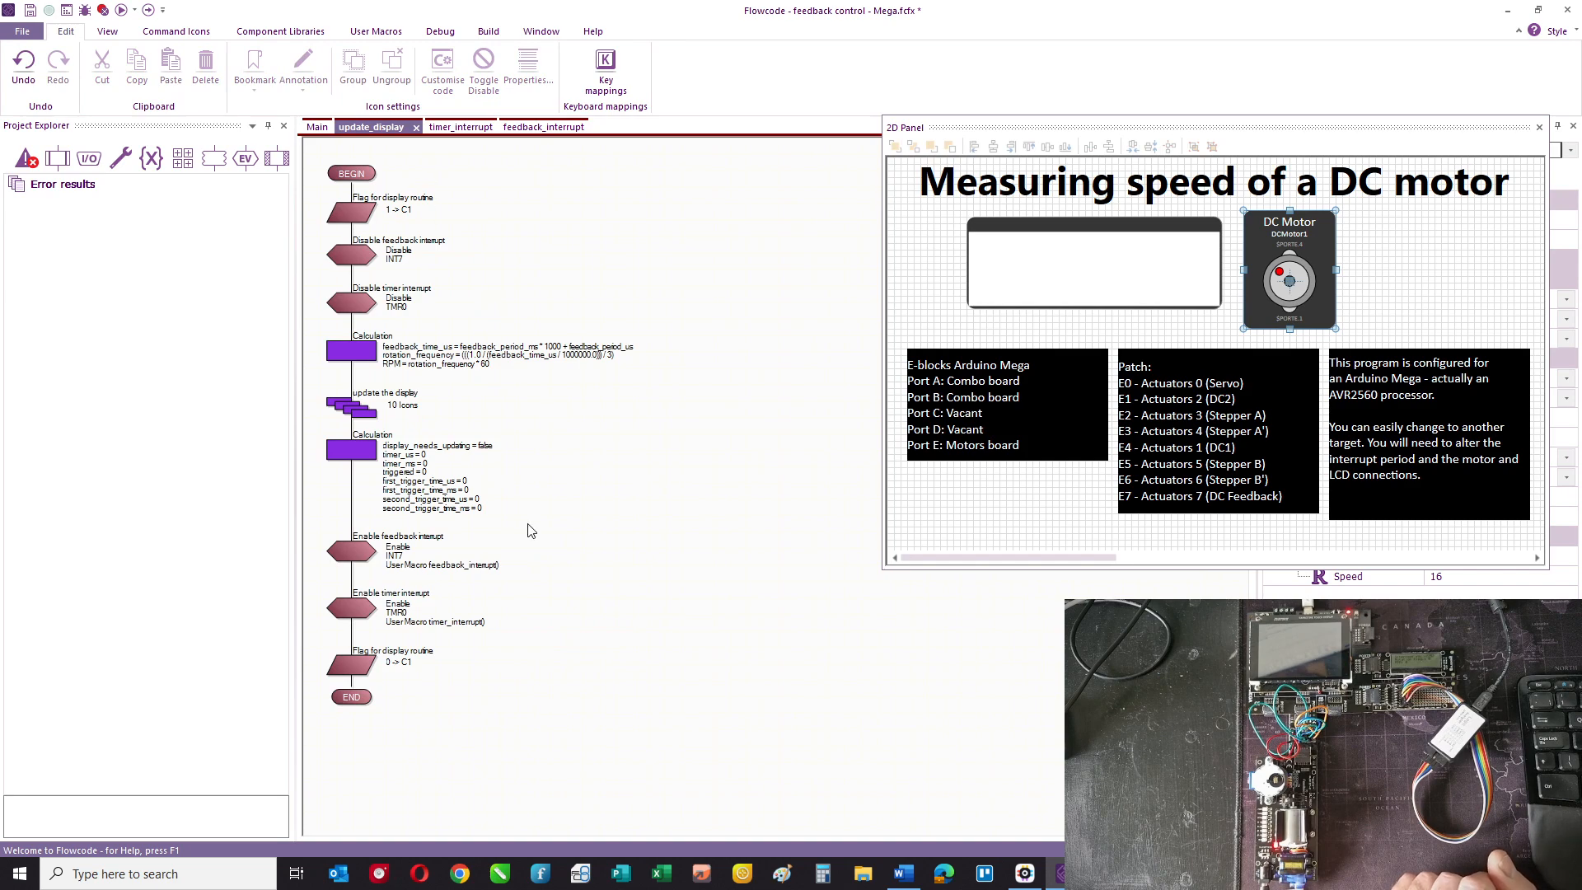
{"action": "mouse_move", "coordinate": [348, 223]}
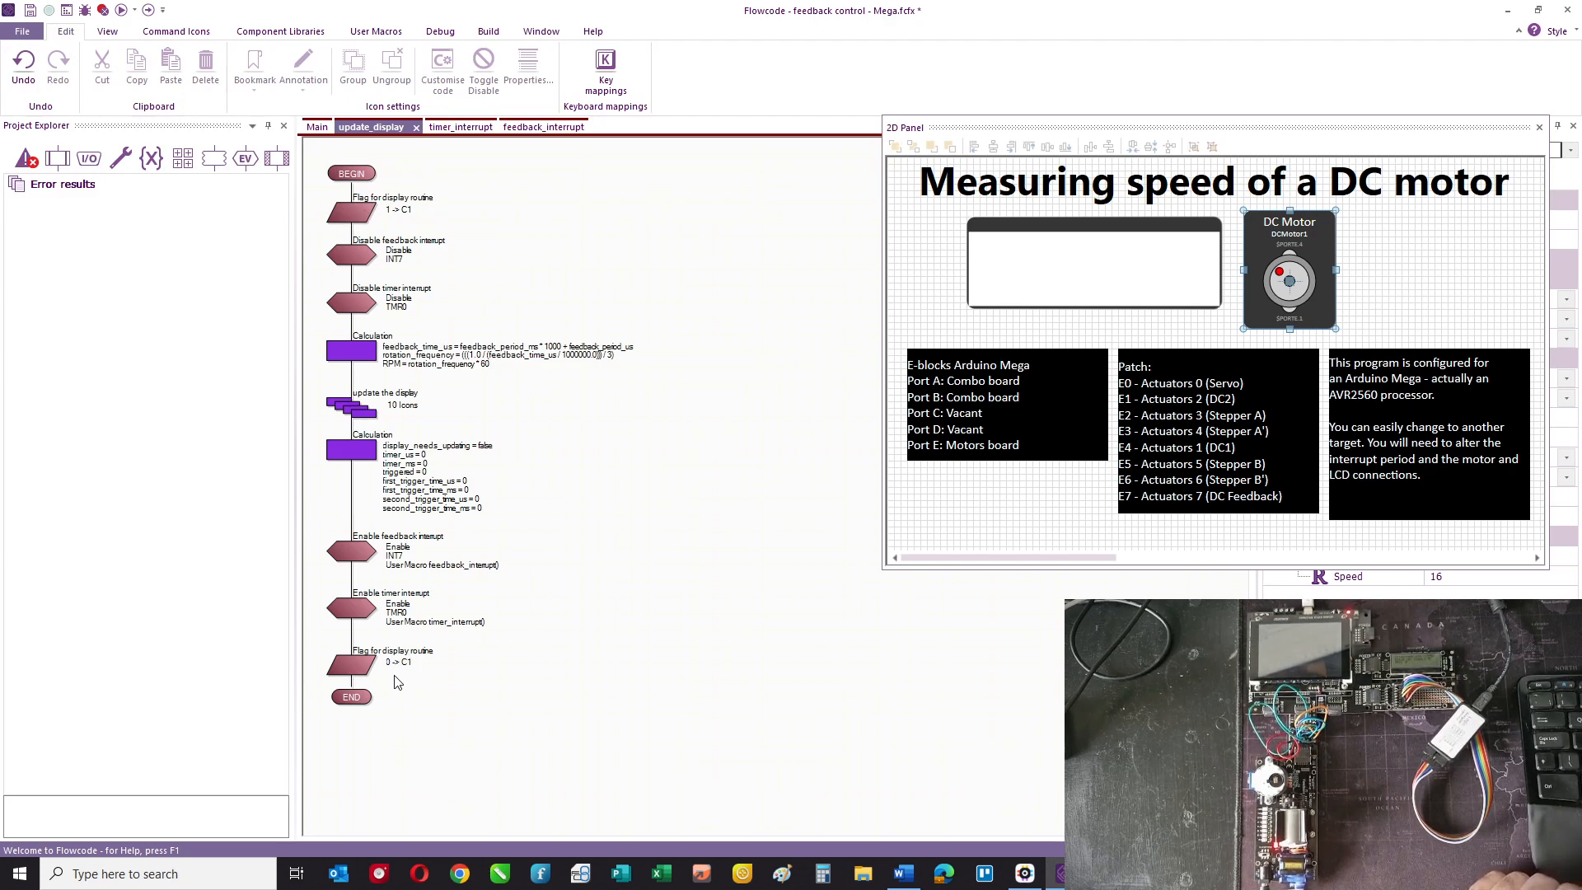
{"action": "mouse_move", "coordinate": [381, 280]}
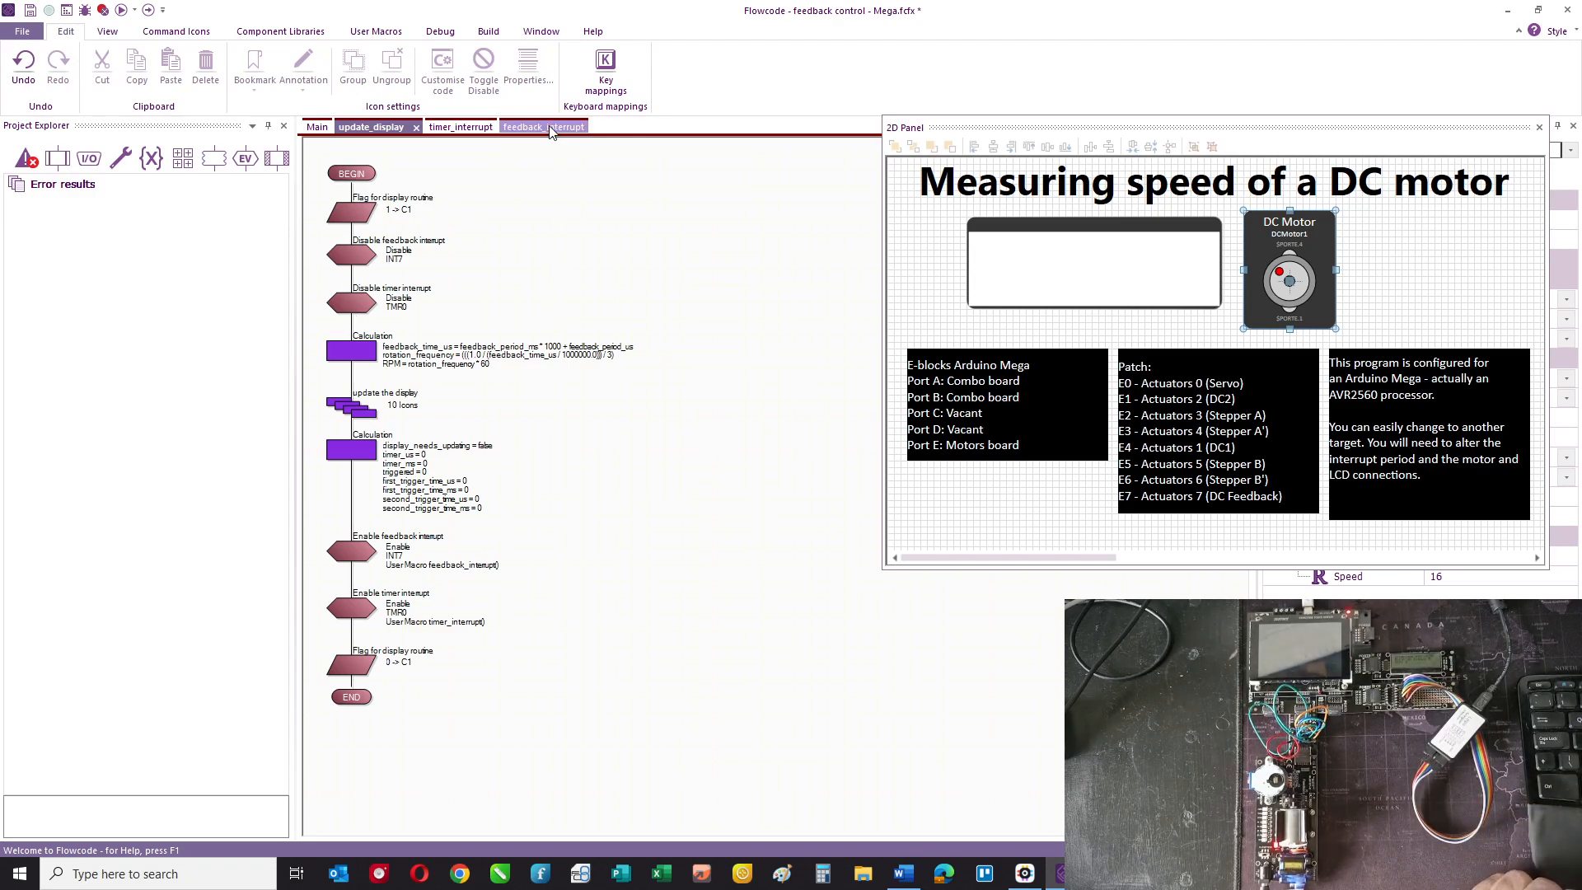
- Show the feedback_interrupt macro recording first and second trigger times
{"action": "left_click", "coordinate": [529, 127]}
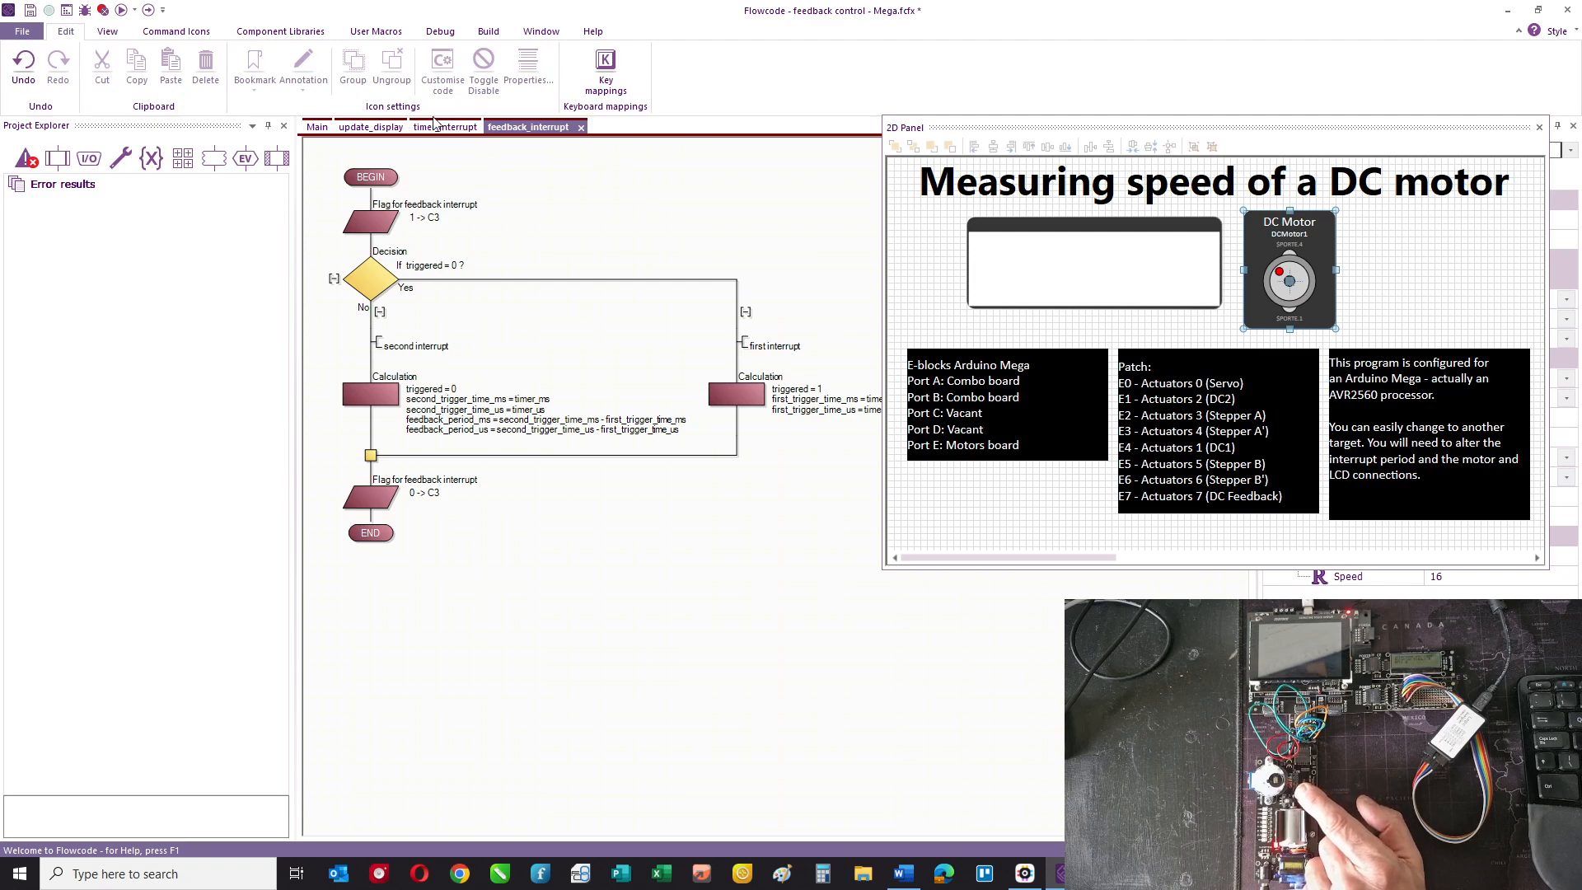
- Check the Disable feedback interrupt icon in update_display targets INT7 Input, leaving it unchanged
{"action": "left_click", "coordinate": [369, 127]}
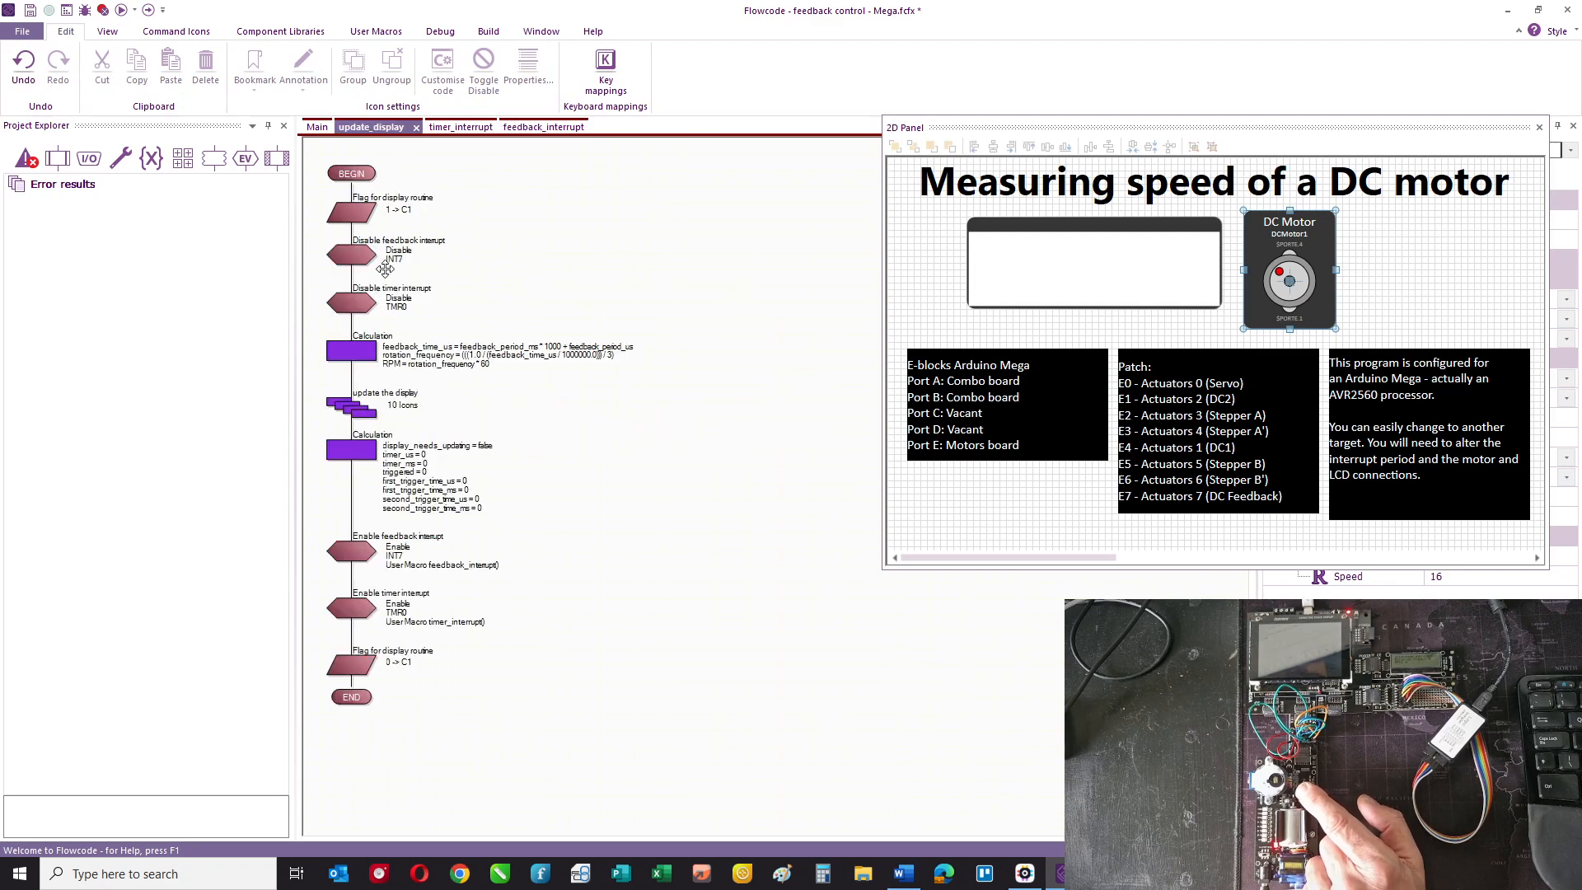
{"action": "double_click", "coordinate": [351, 255]}
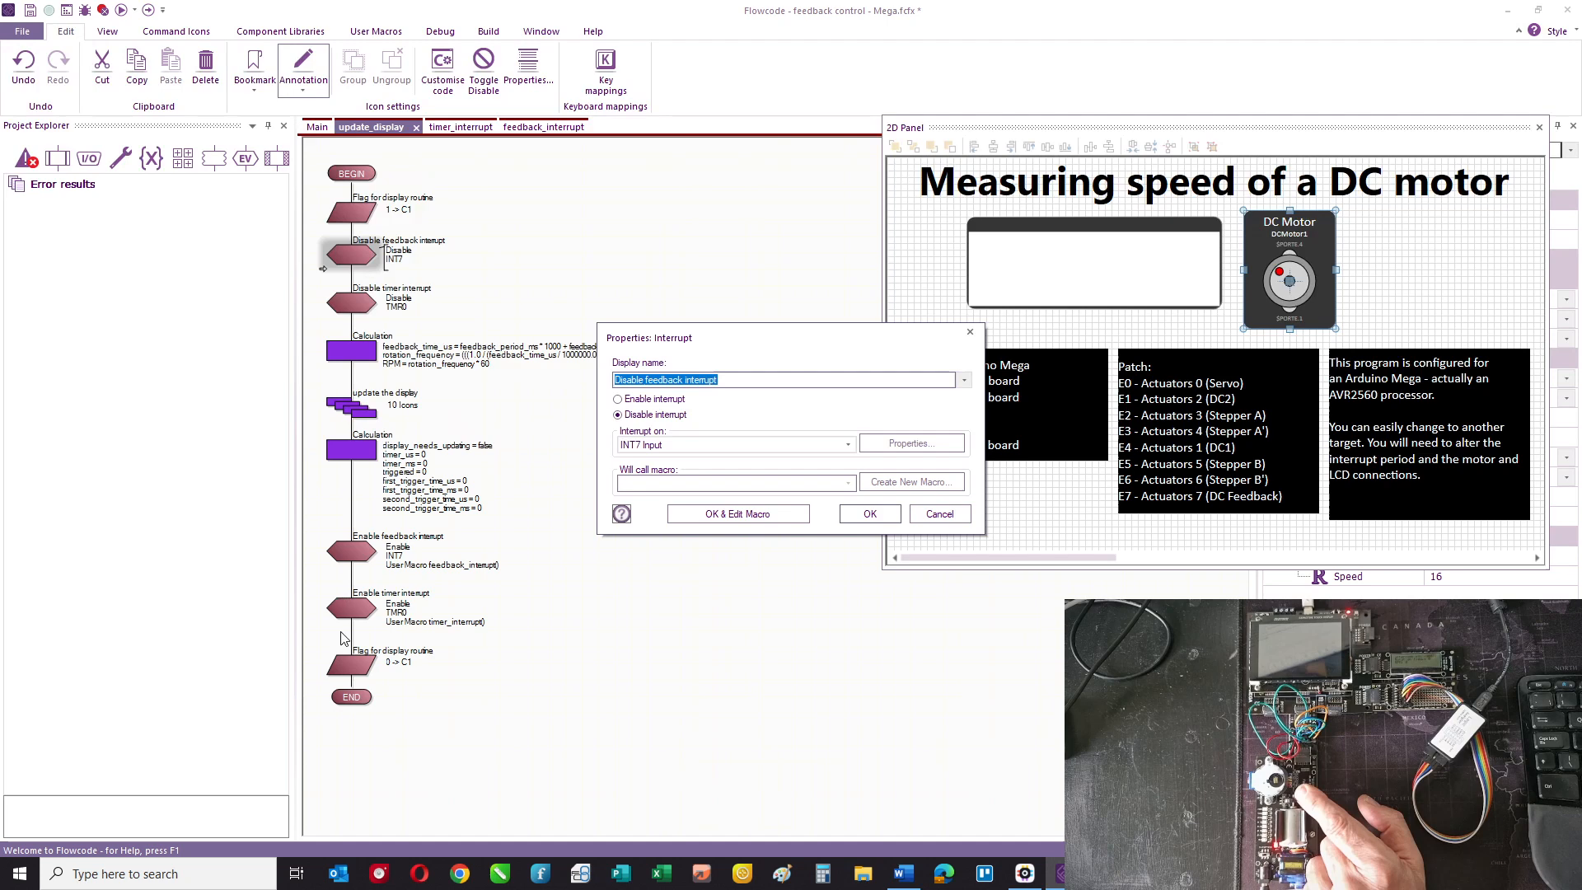
{"action": "mouse_move", "coordinate": [807, 452]}
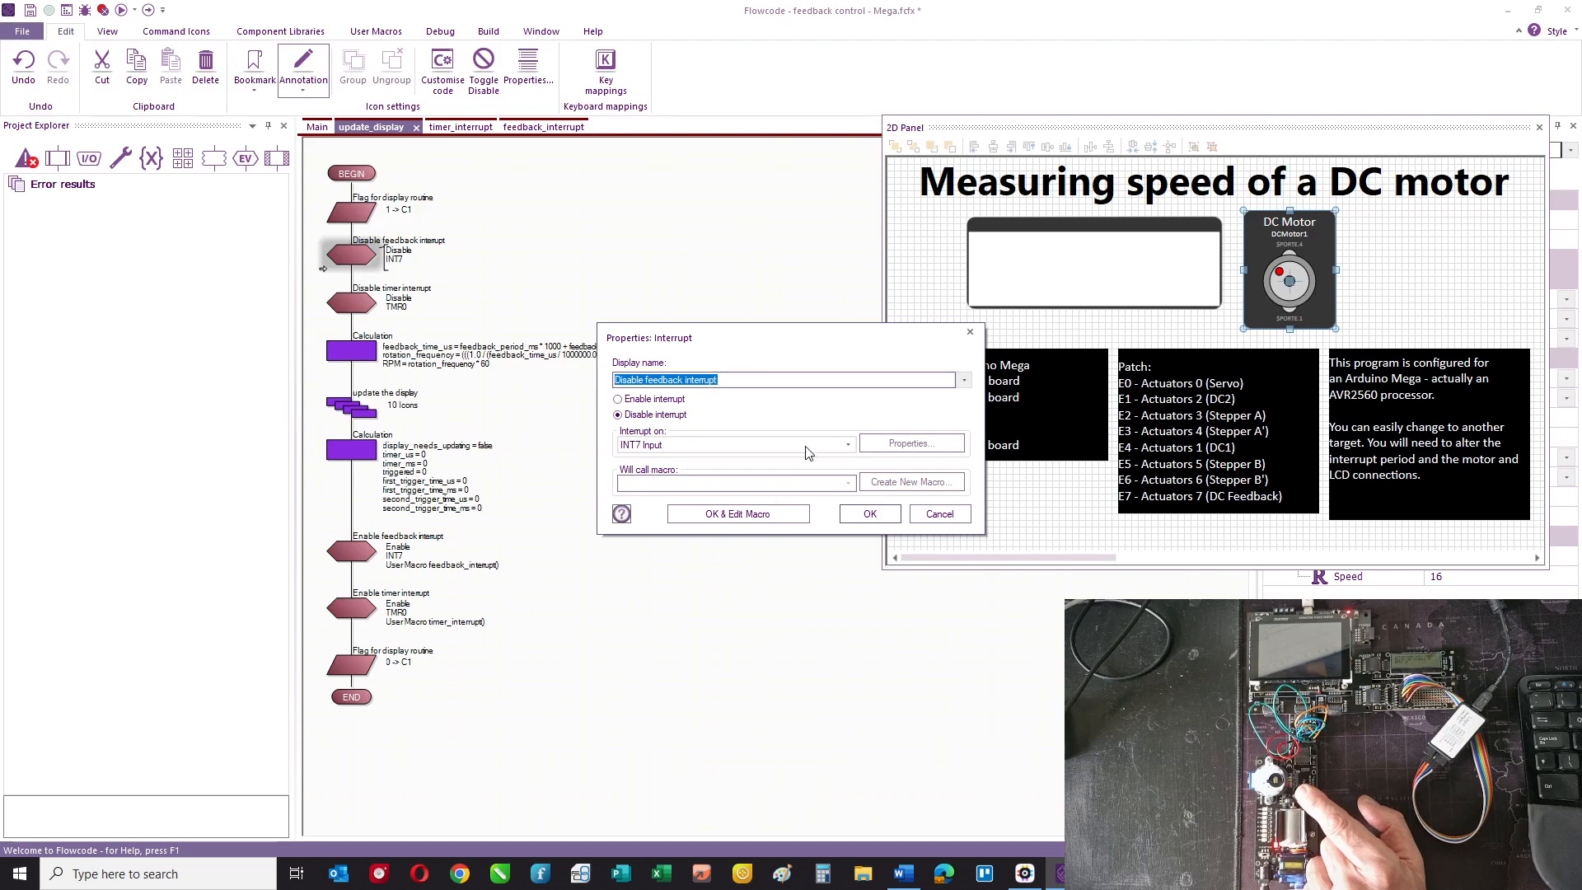
{"action": "left_click", "coordinate": [847, 443]}
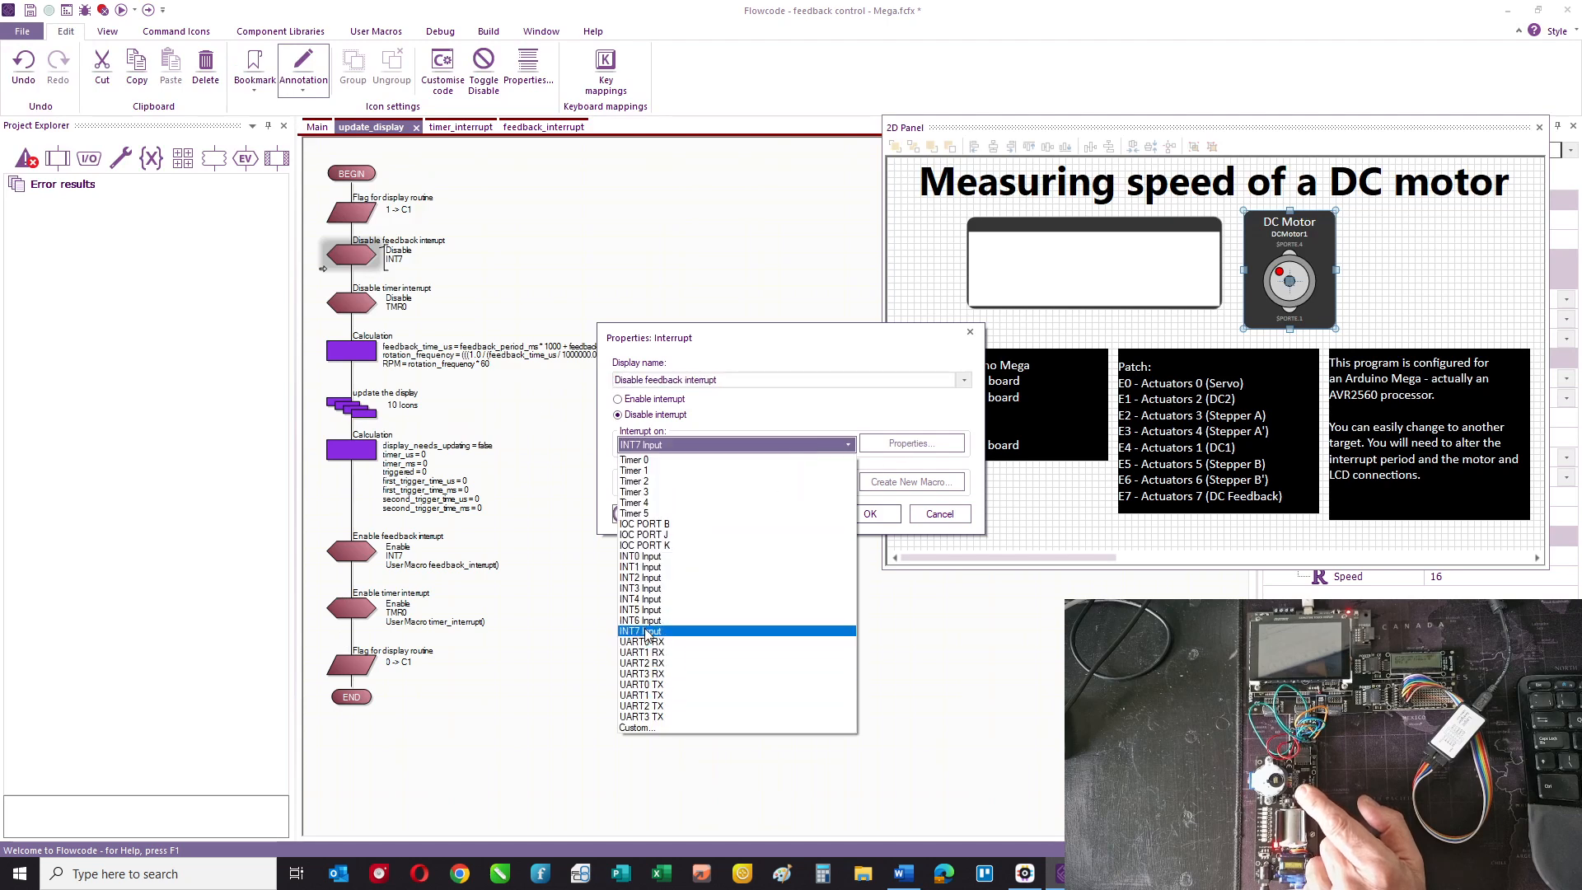
{"action": "left_click", "coordinate": [639, 629]}
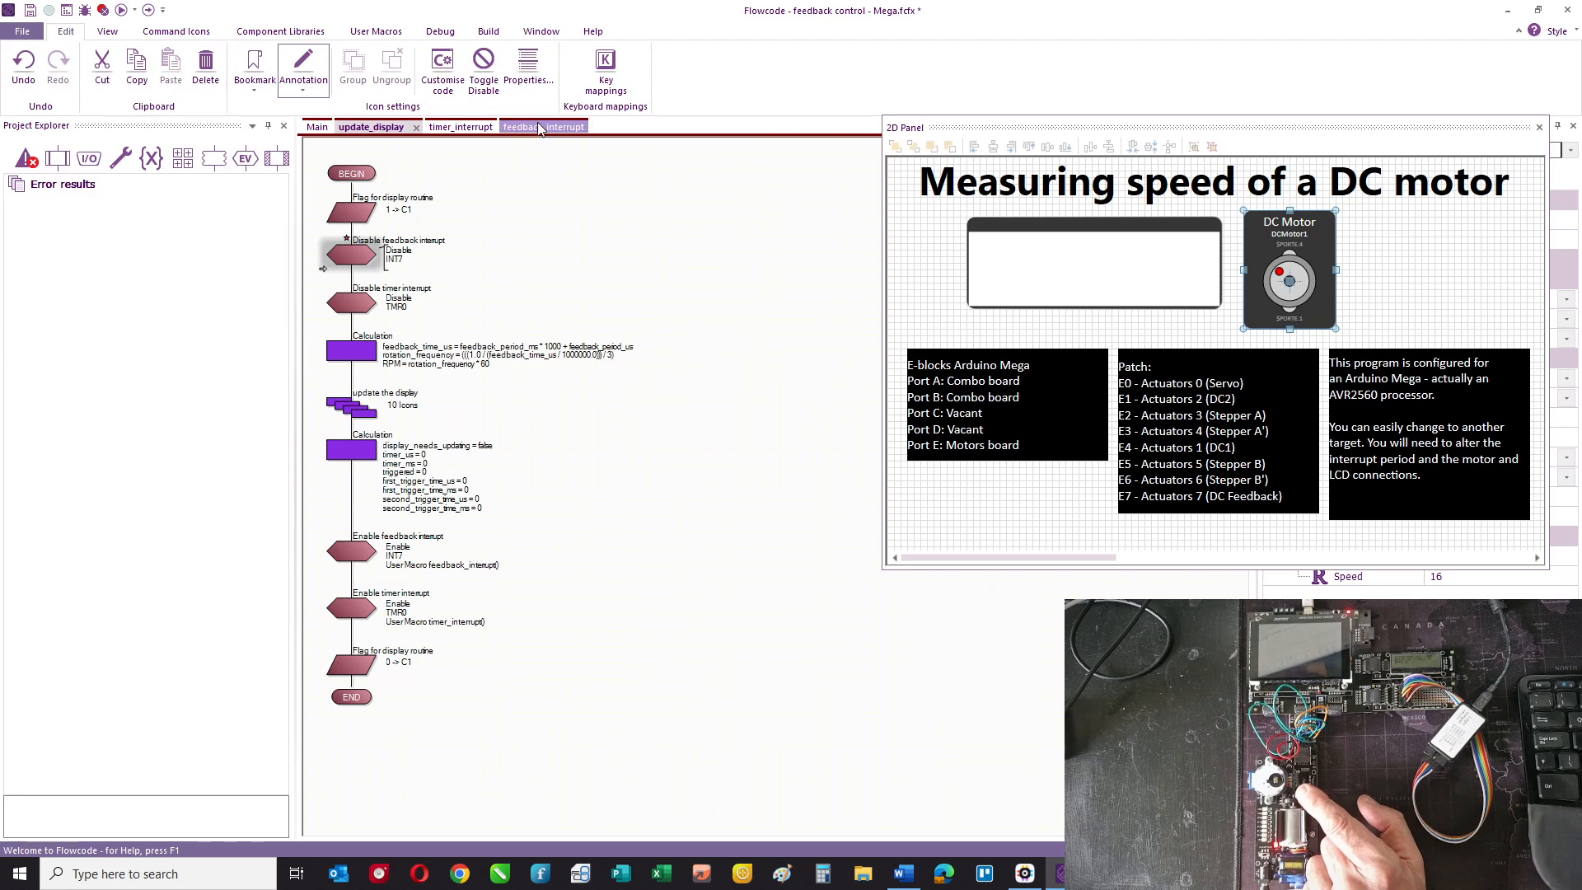
- Show the feedback_interrupt macro's triggered decision and both calculation icons
{"action": "left_click", "coordinate": [527, 127]}
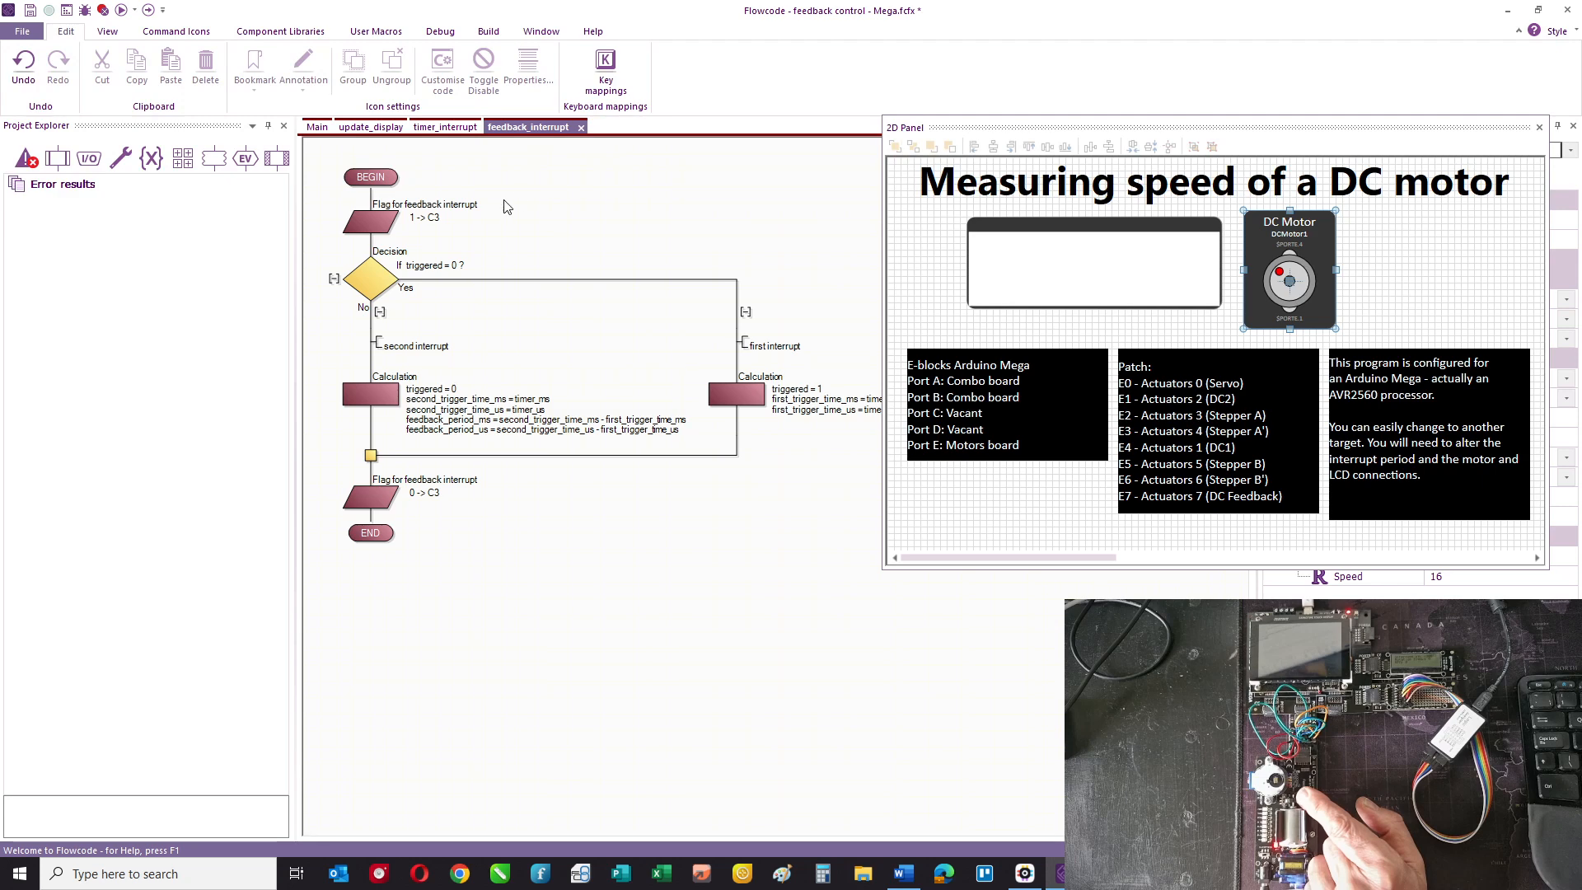
{"action": "mouse_move", "coordinate": [512, 259]}
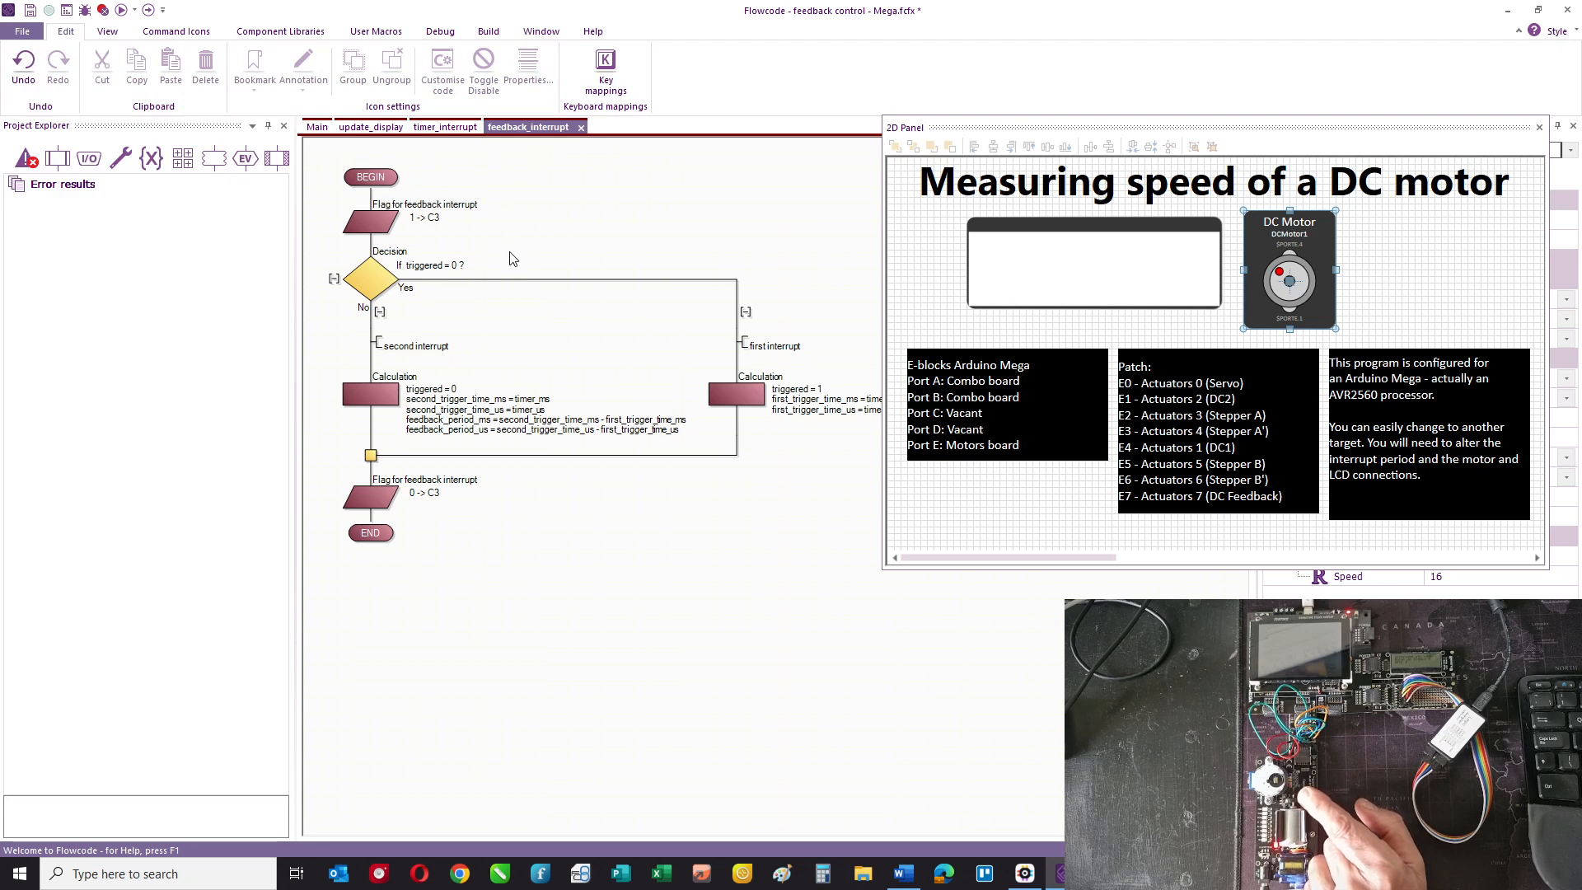
{"action": "mouse_move", "coordinate": [538, 366]}
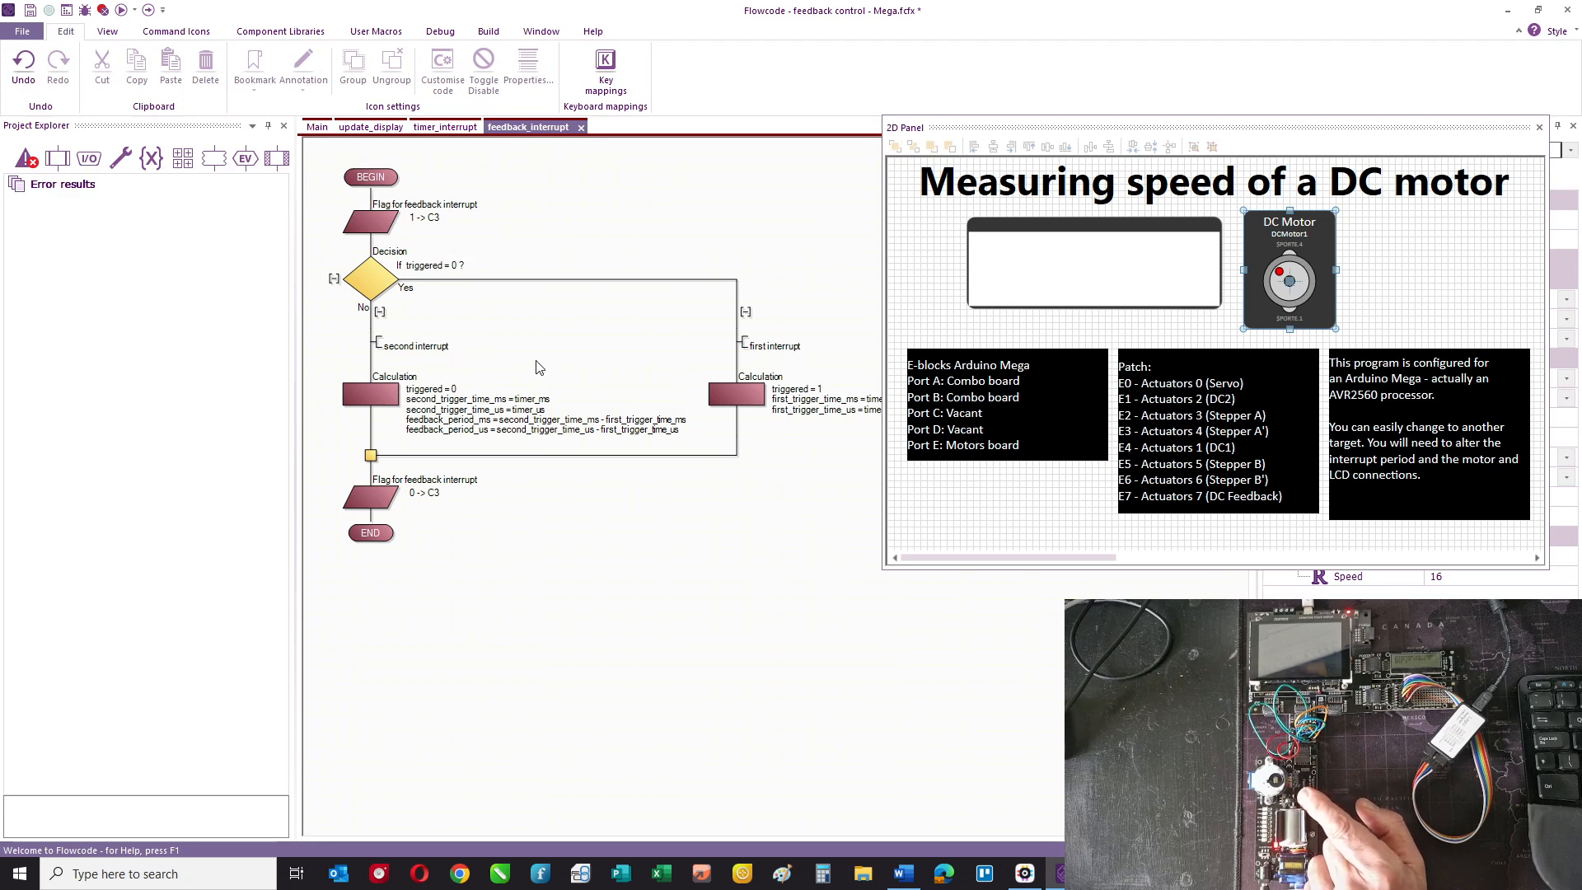
{"action": "mouse_move", "coordinate": [982, 147]}
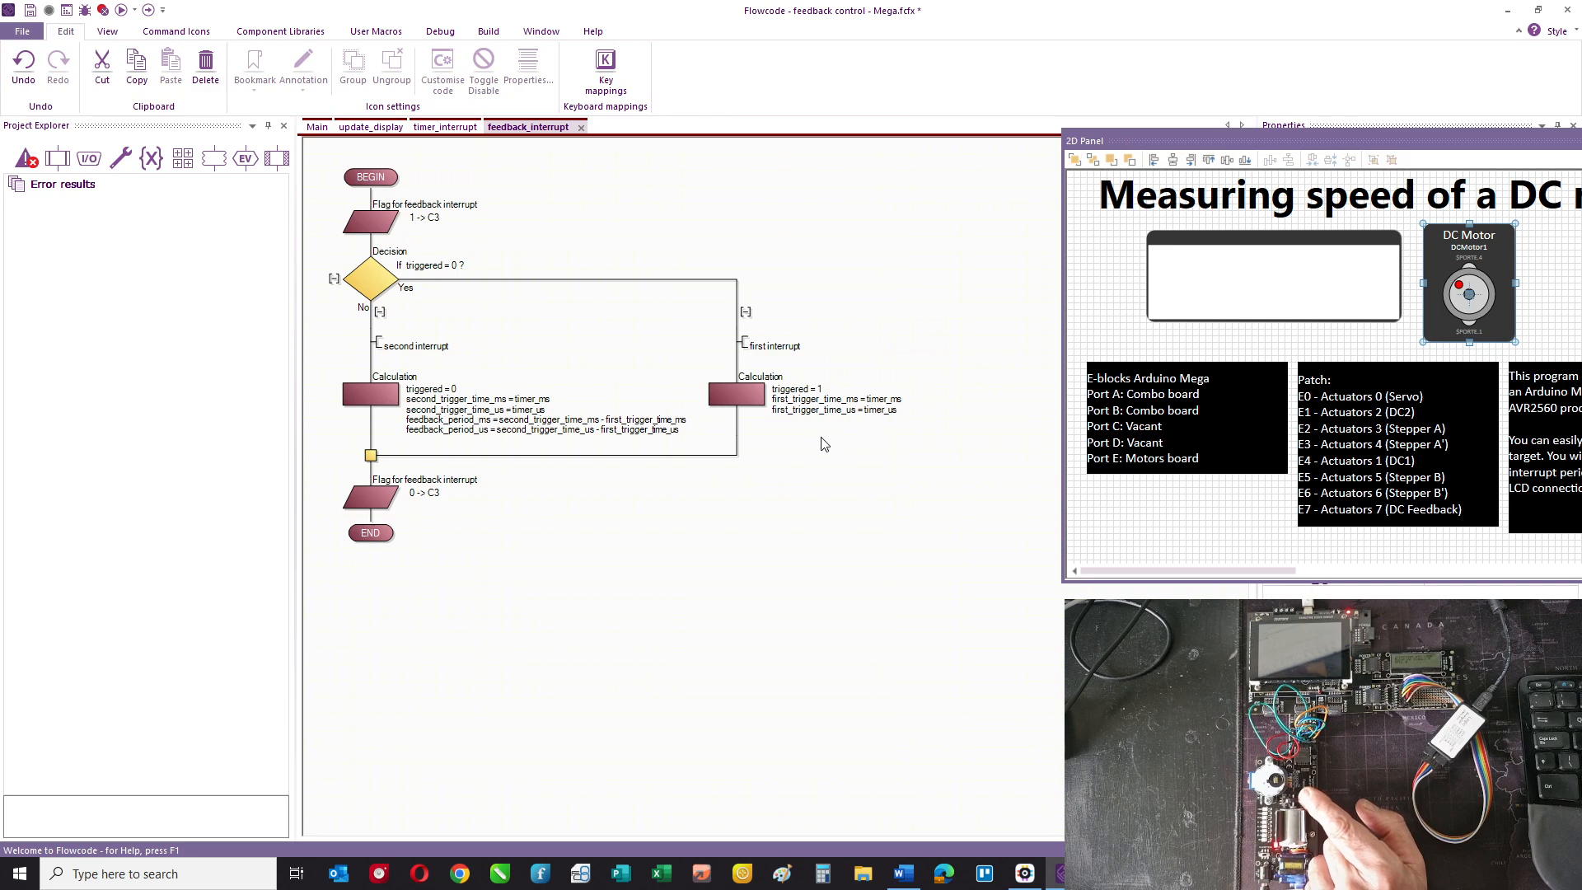
{"action": "mouse_move", "coordinate": [788, 349]}
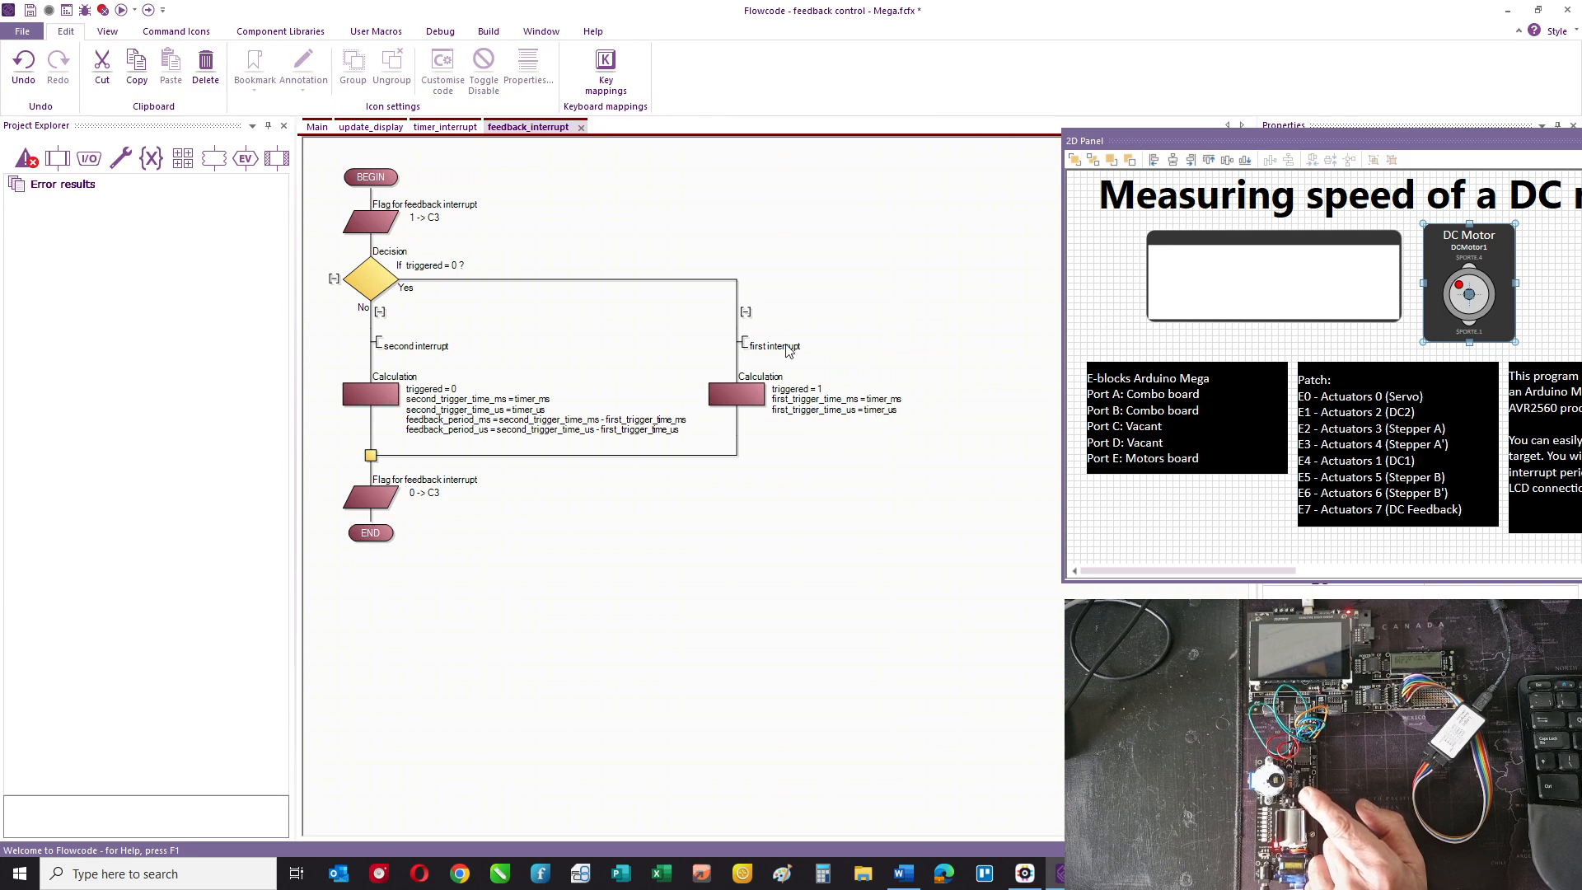
{"action": "mouse_move", "coordinate": [860, 442]}
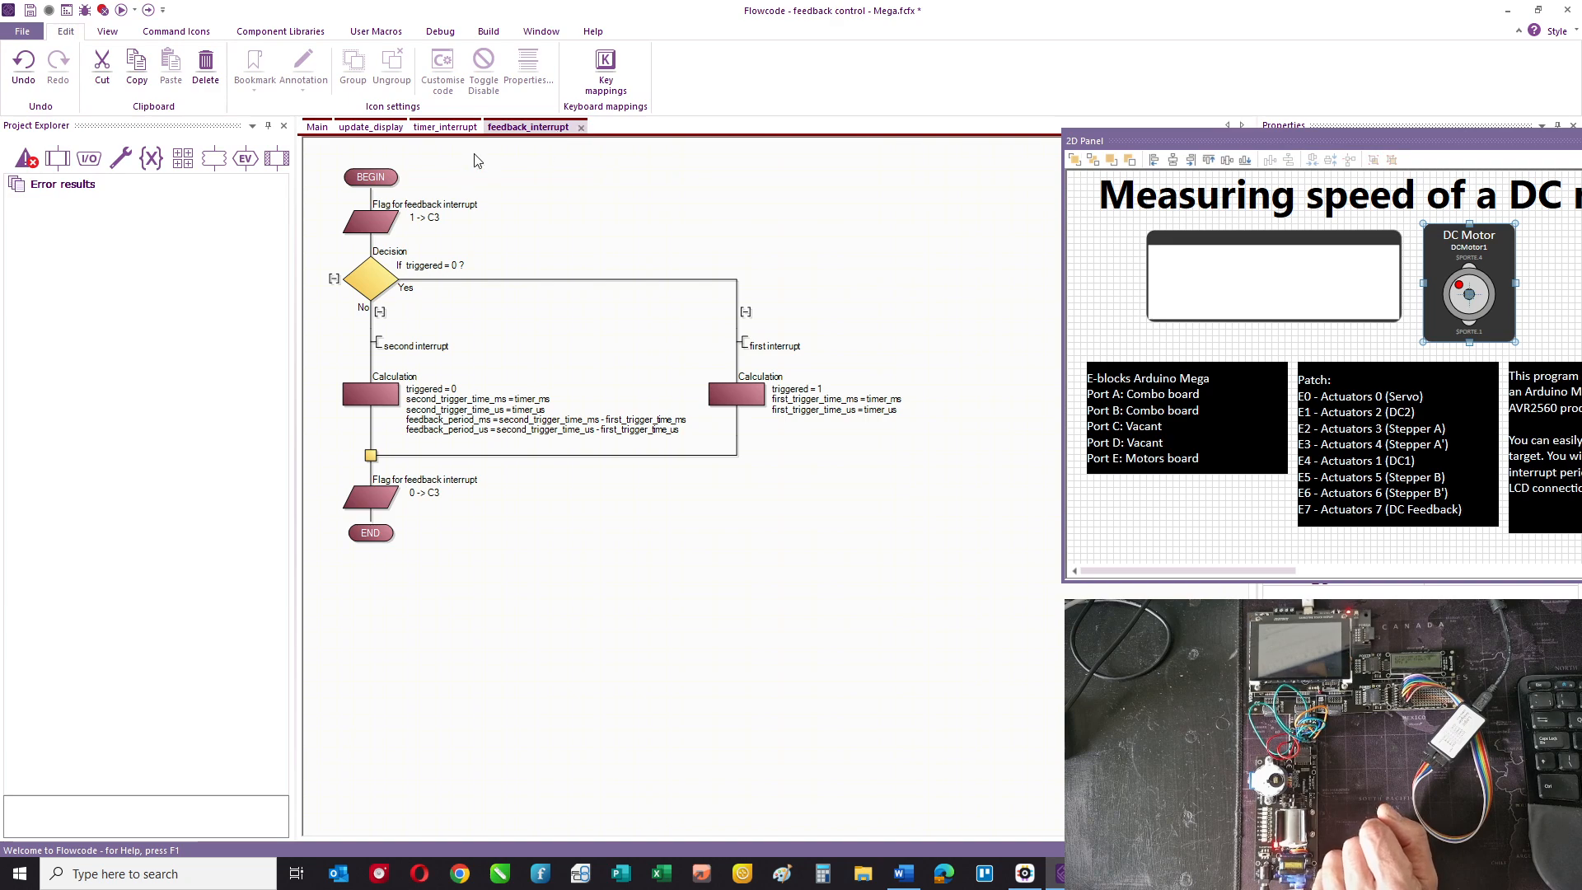
- Return to update_display and look at the 'update the display' group's properties unchanged
{"action": "left_click", "coordinate": [444, 127]}
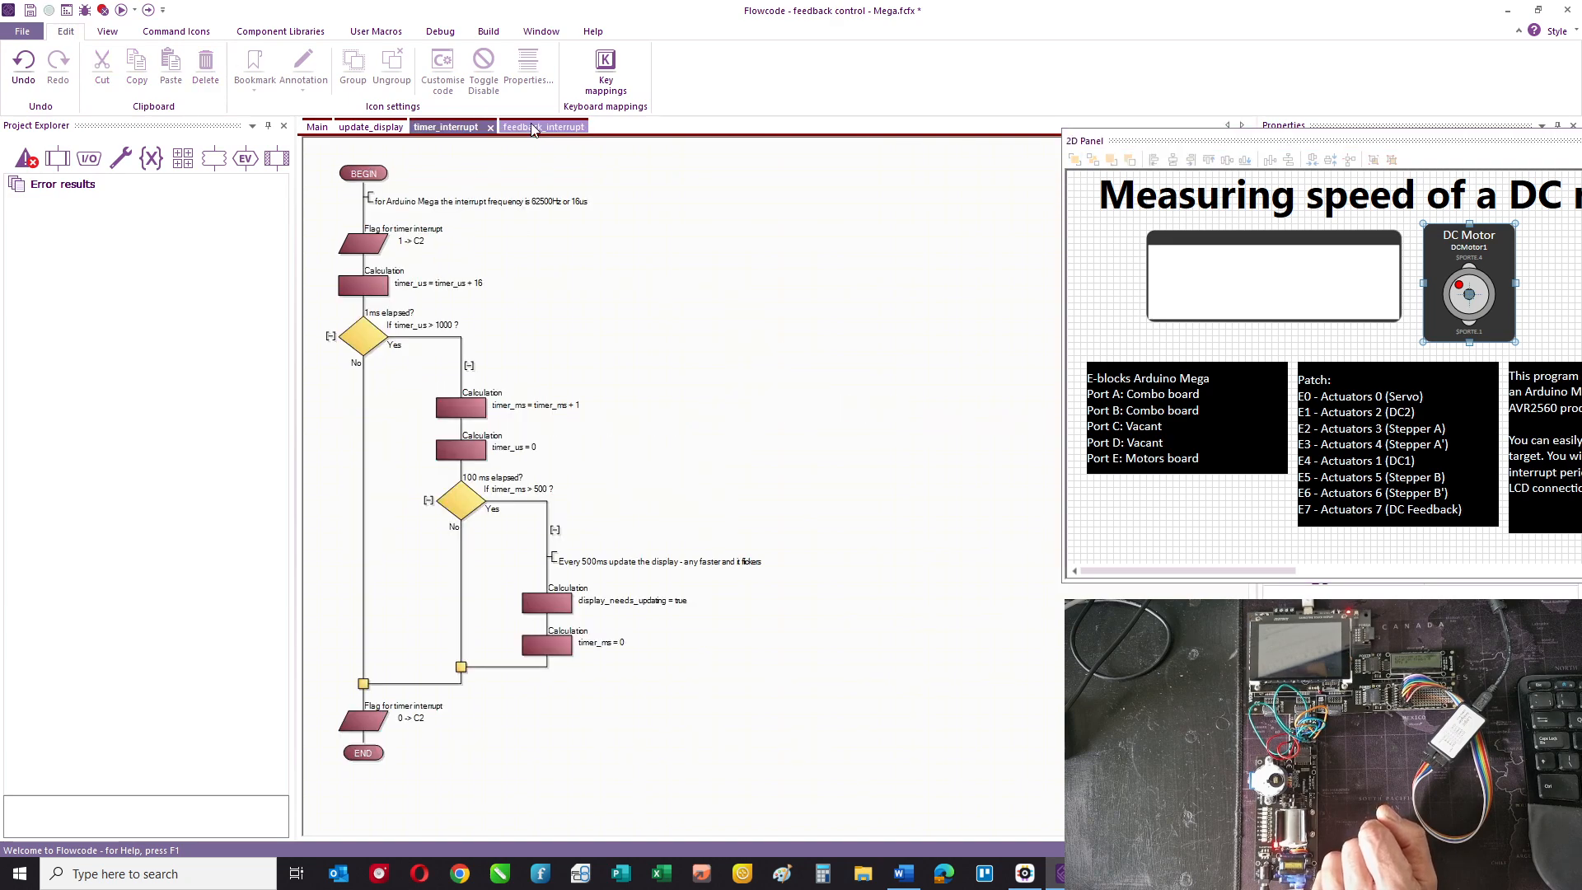
{"action": "left_click", "coordinate": [371, 127]}
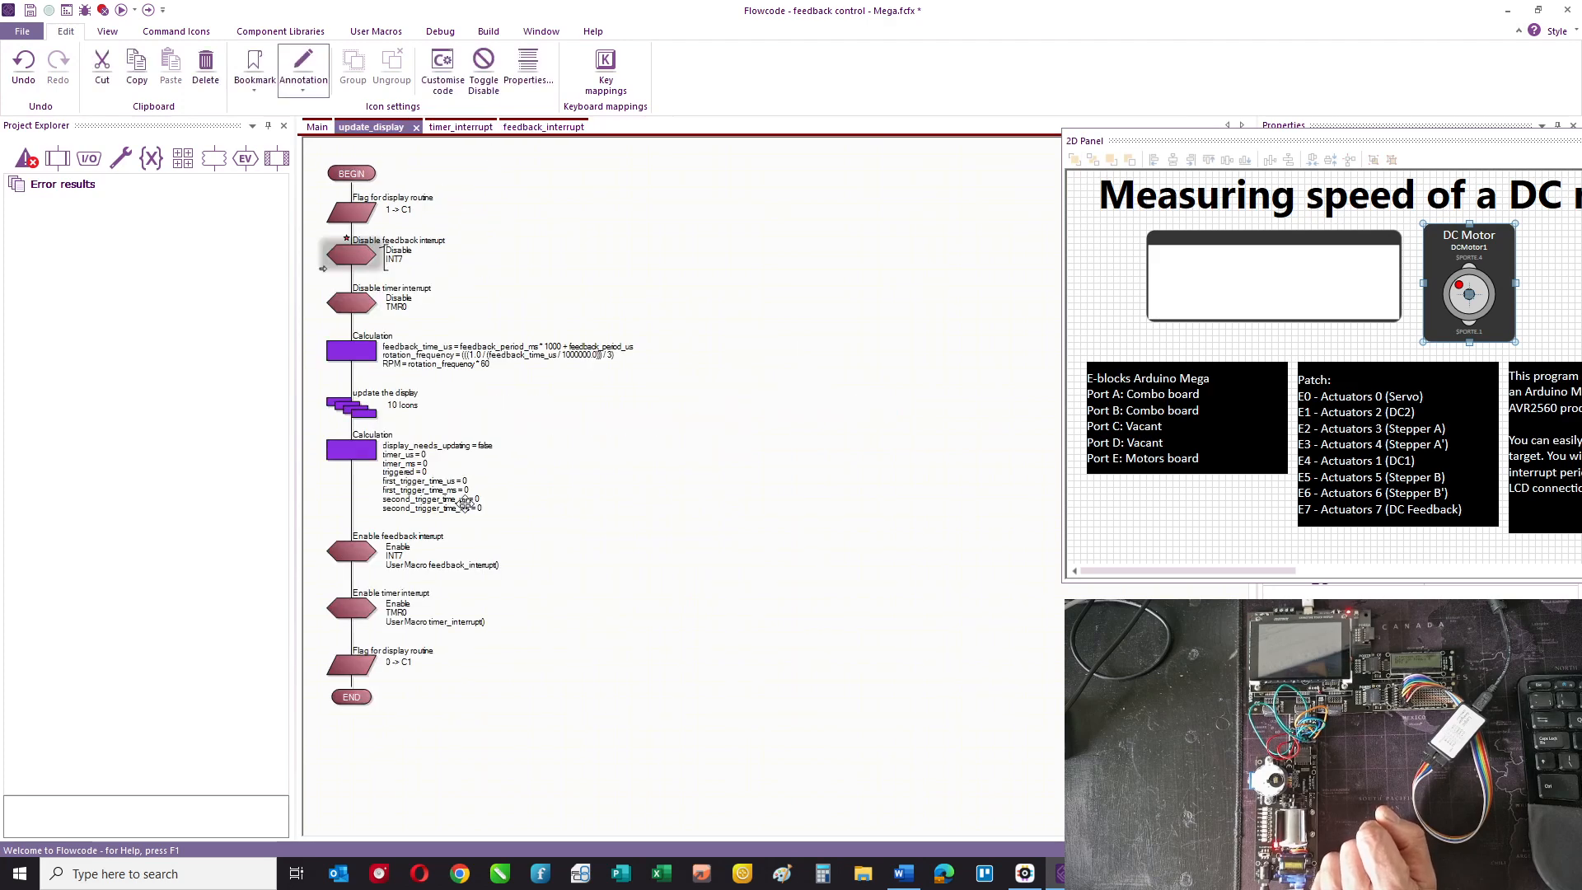
{"action": "mouse_move", "coordinate": [466, 251]}
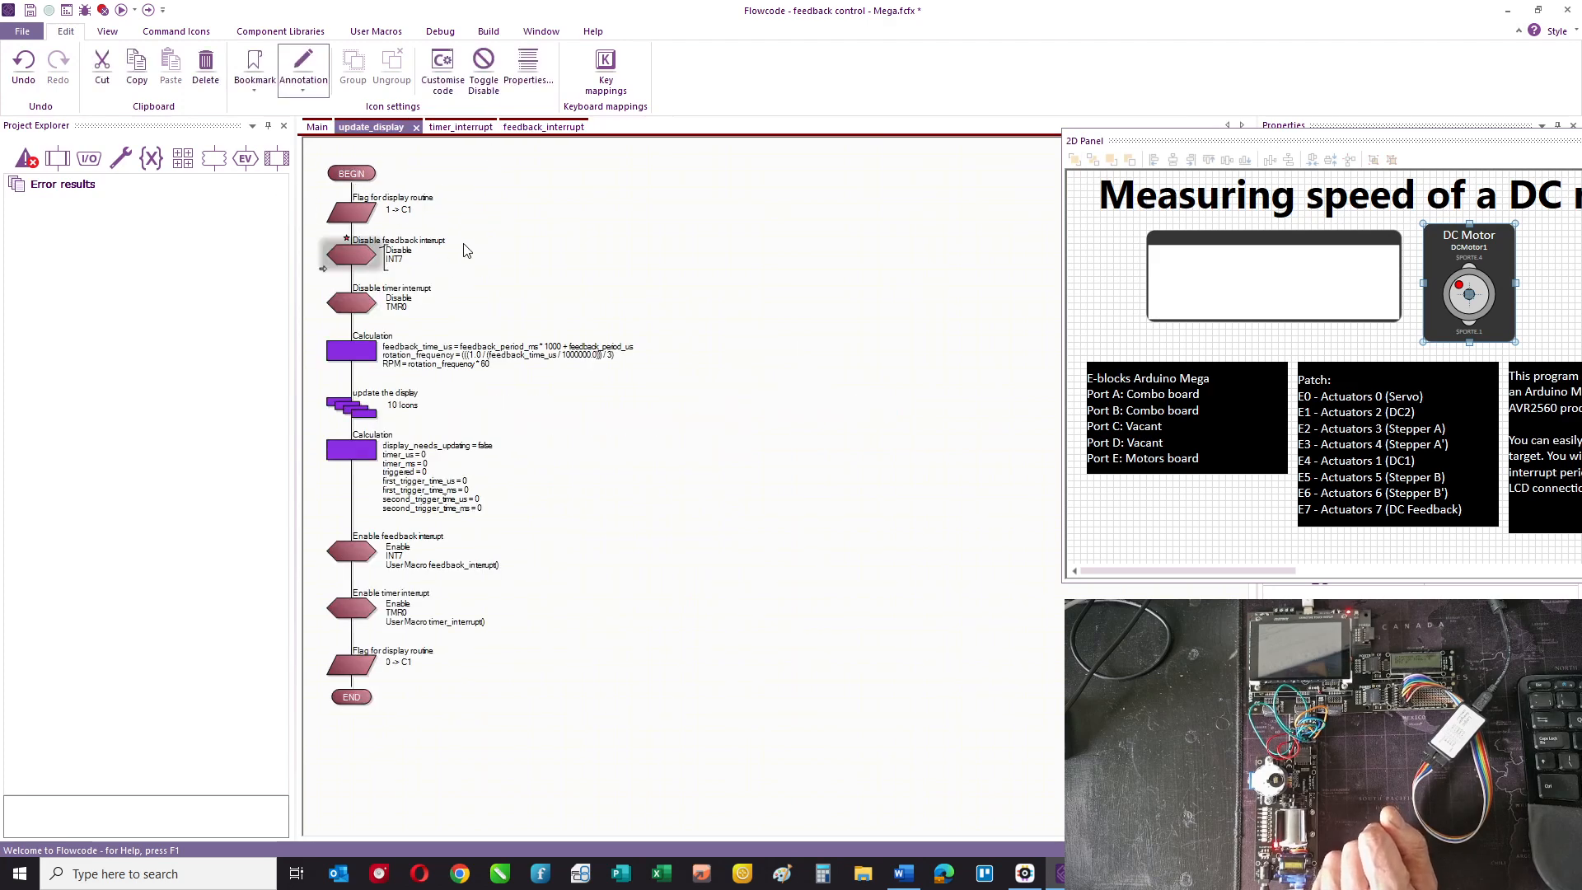
{"action": "mouse_move", "coordinate": [406, 277]}
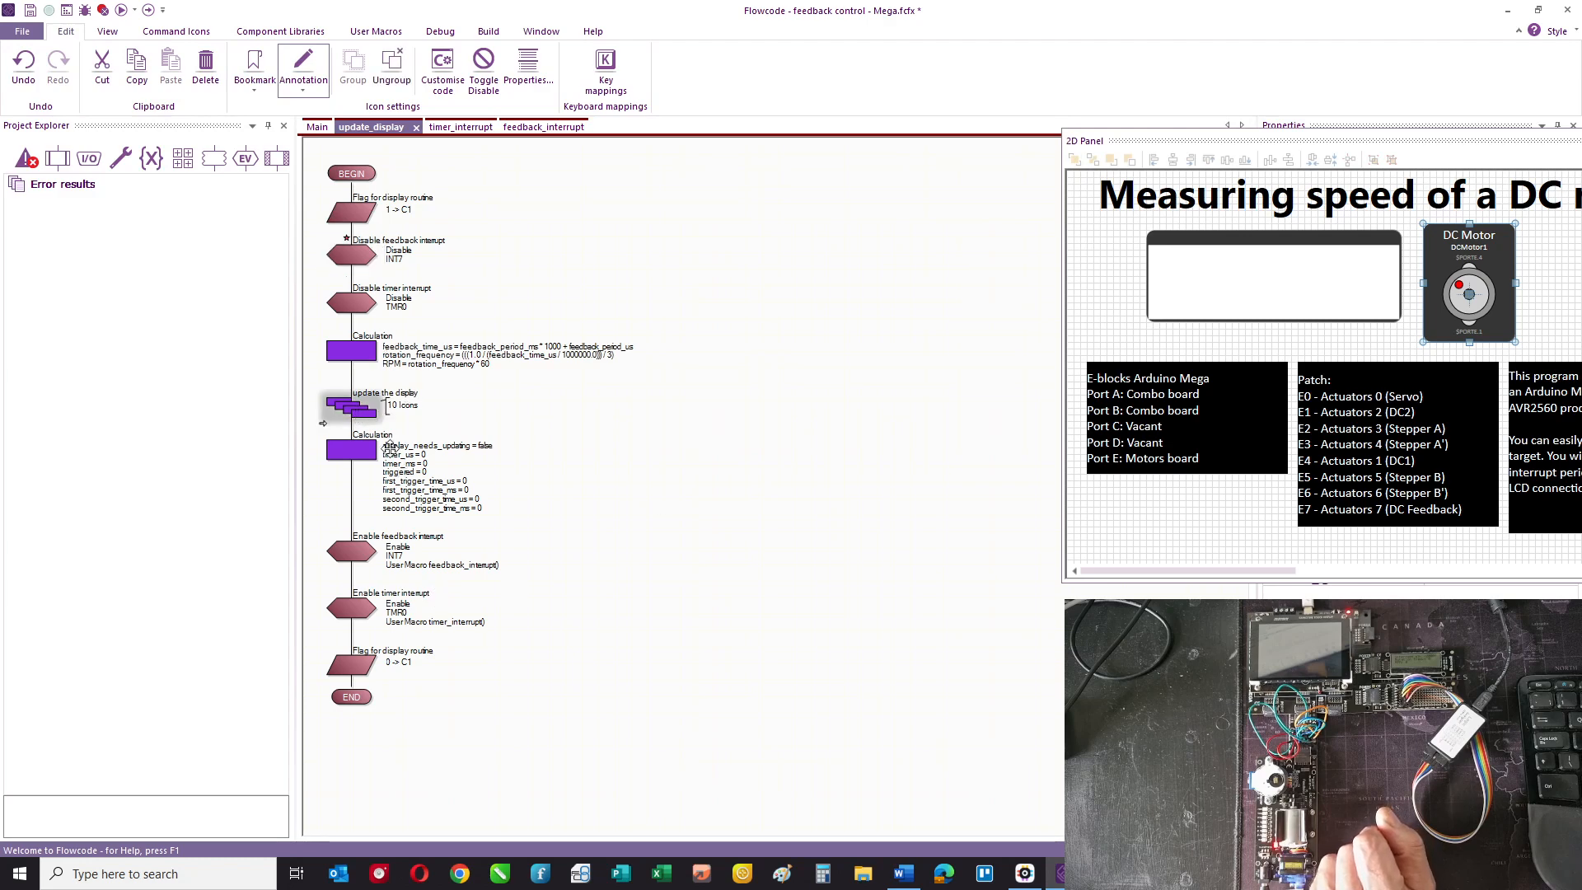
{"action": "double_click", "coordinate": [351, 407]}
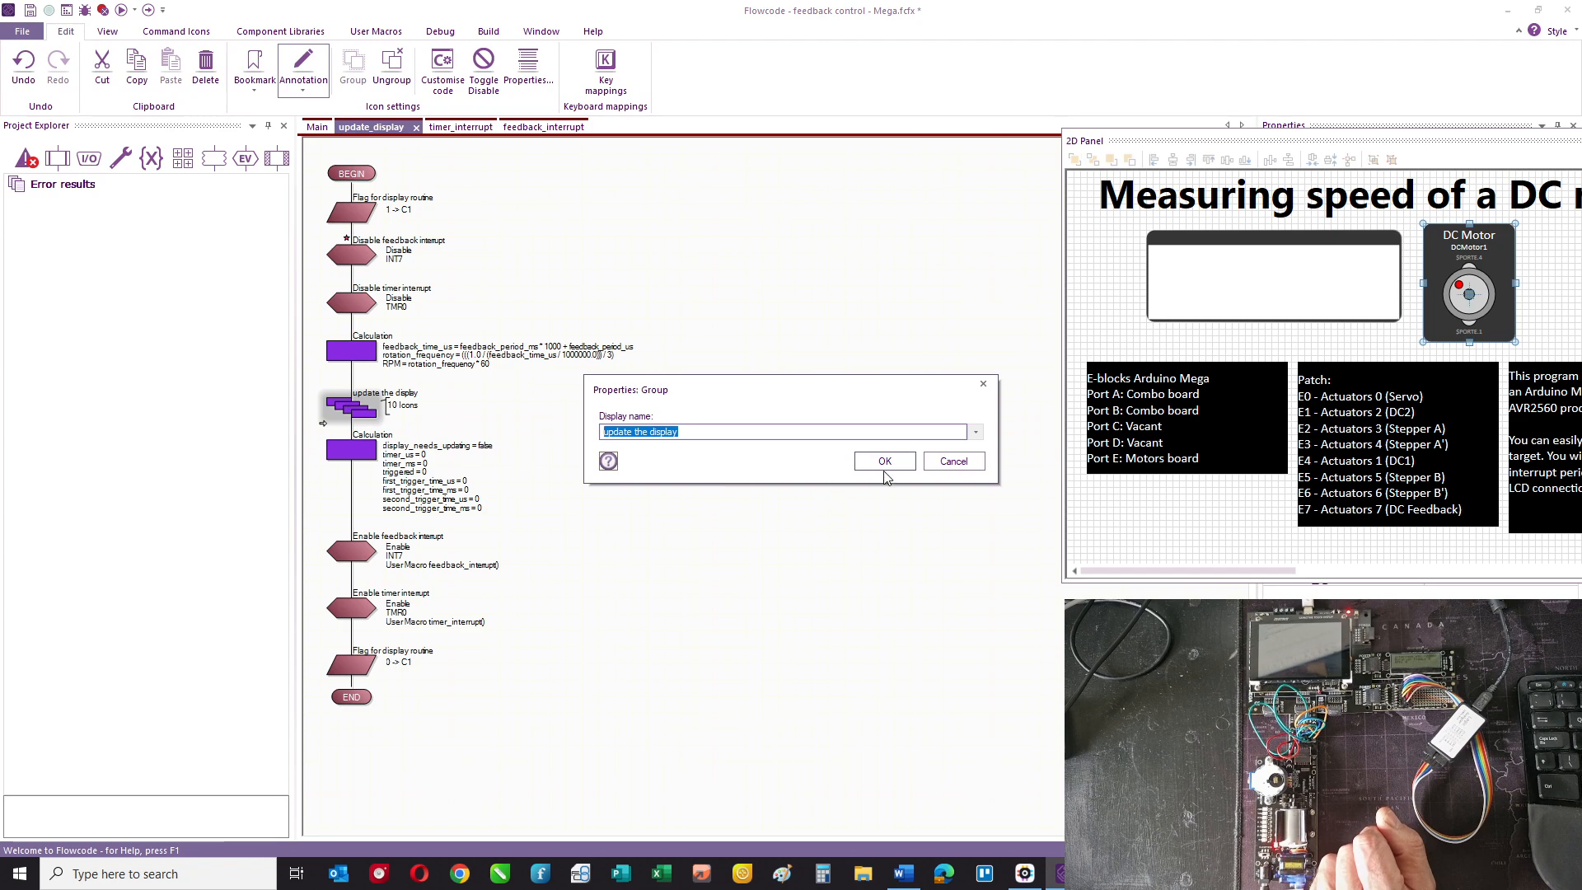
{"action": "left_click", "coordinate": [882, 462]}
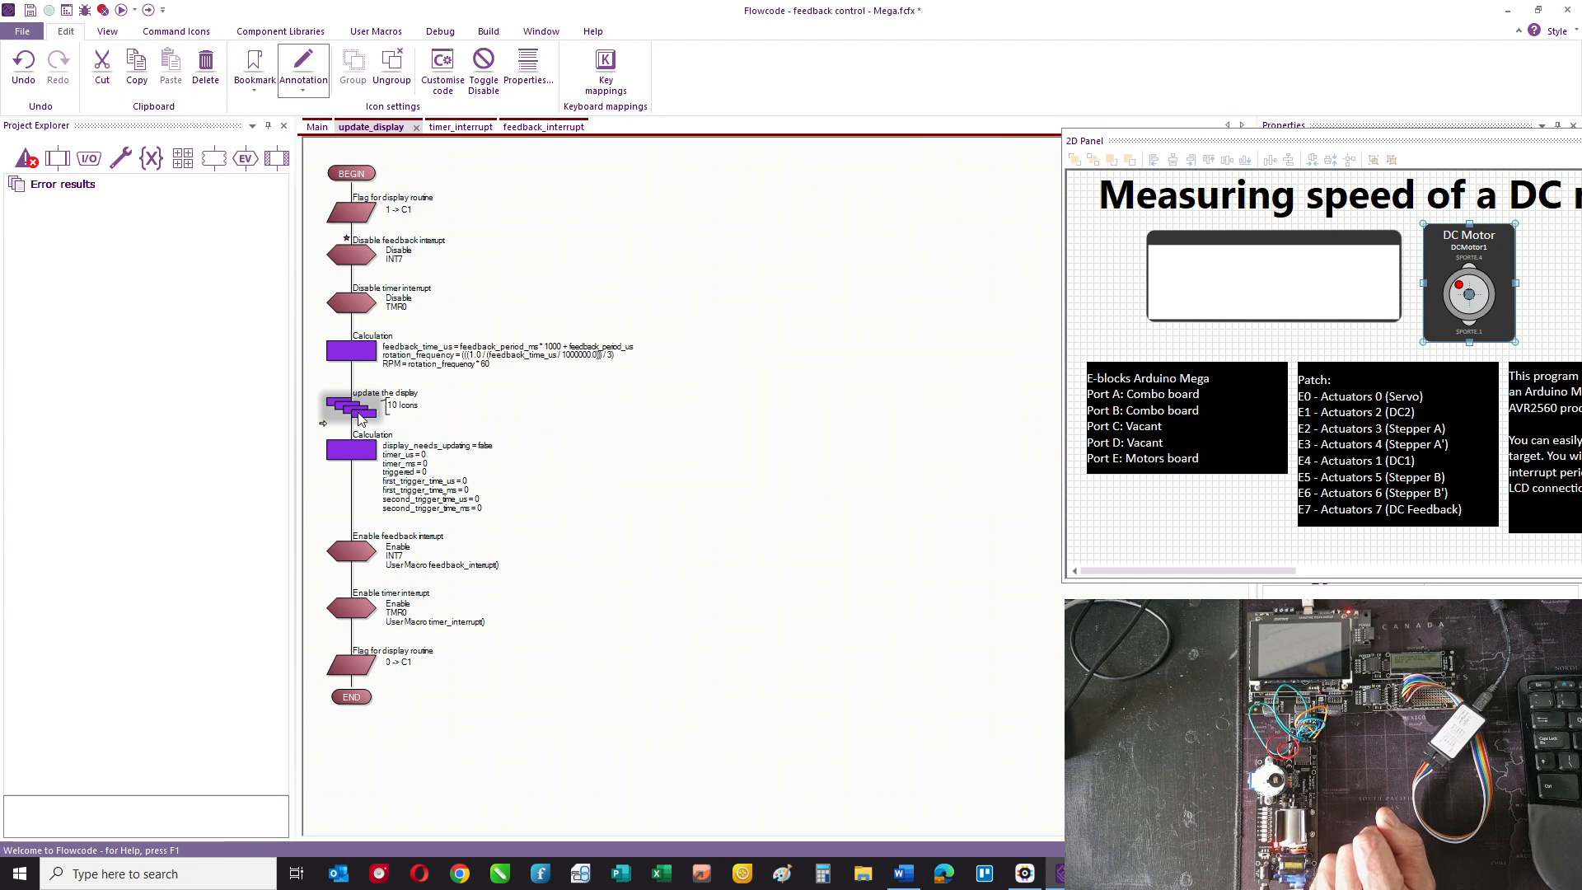
- Ungroup the display group into its ten LCD commands, then regroup them
{"action": "right_click", "coordinate": [349, 405]}
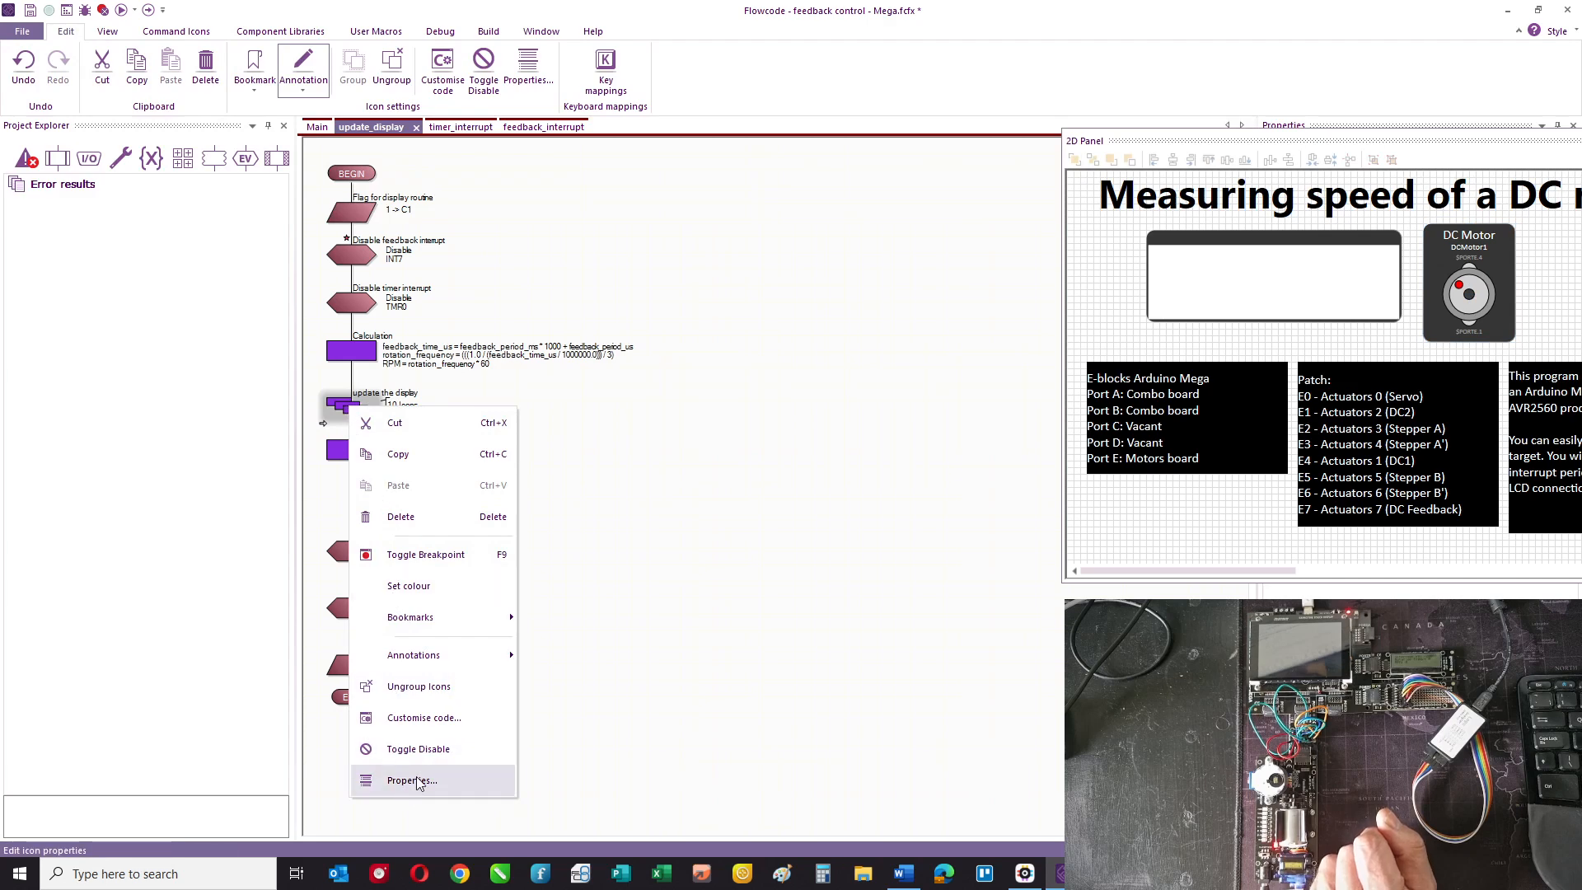
{"action": "mouse_move", "coordinate": [417, 686]}
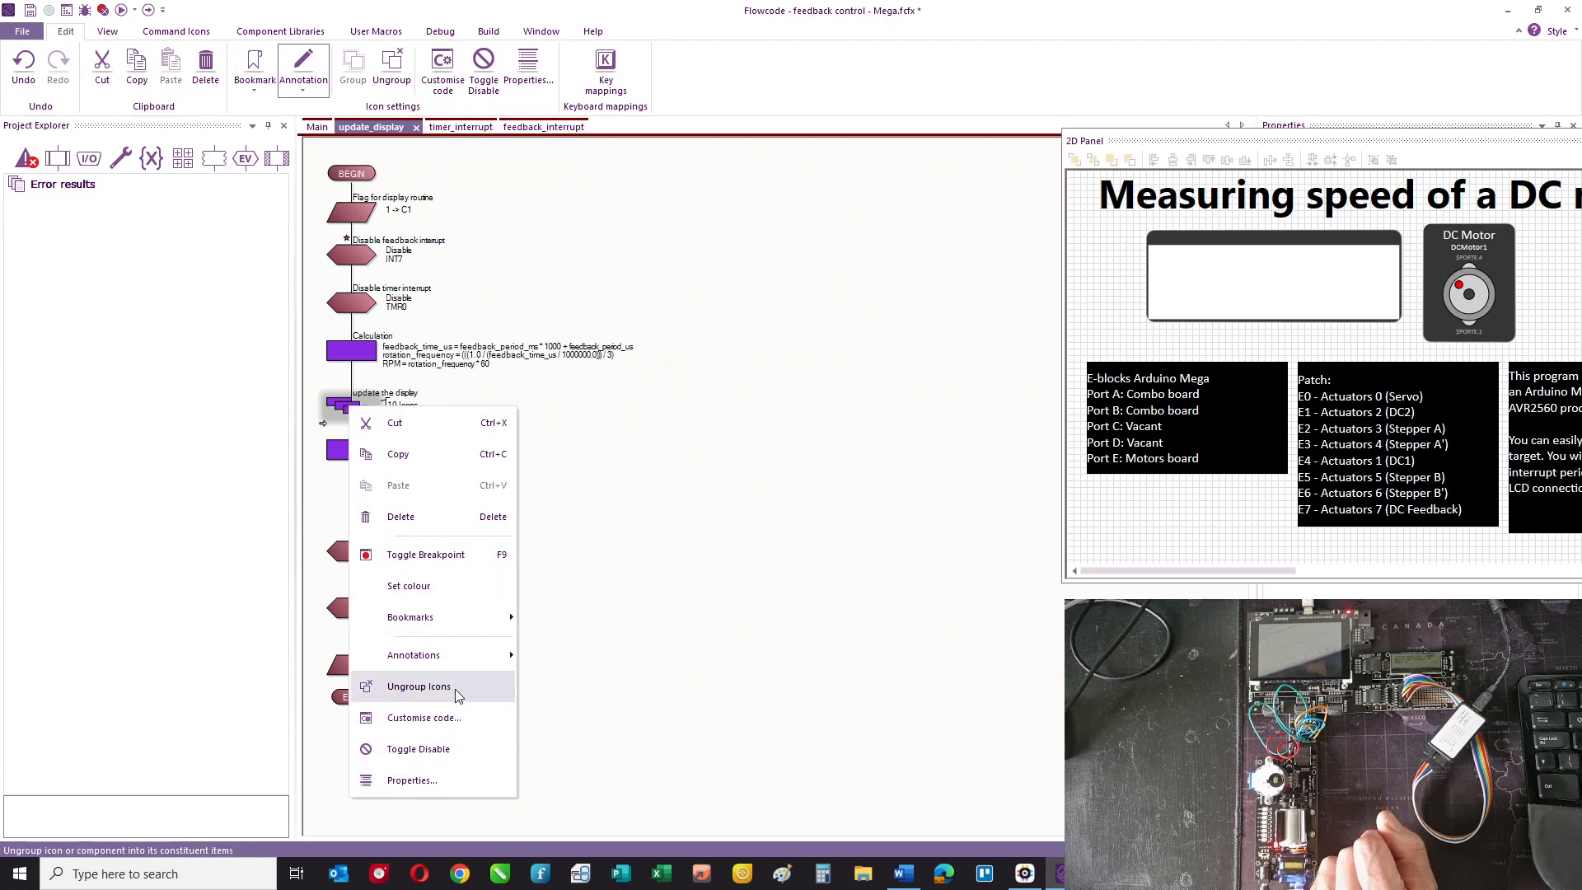
{"action": "left_click", "coordinate": [417, 685]}
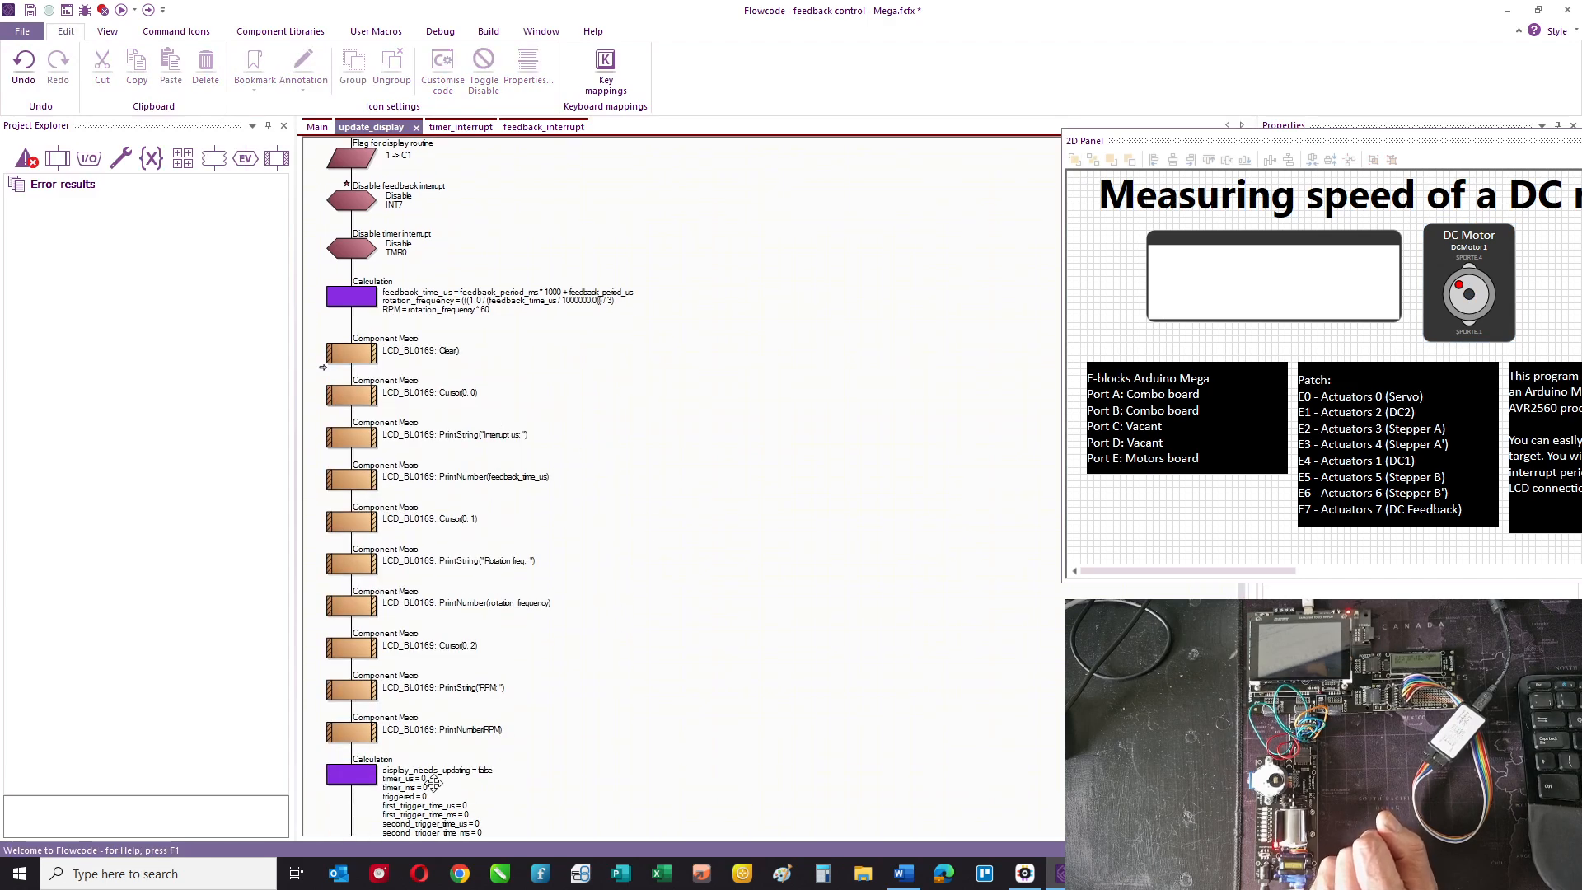
{"action": "mouse_move", "coordinate": [452, 386]}
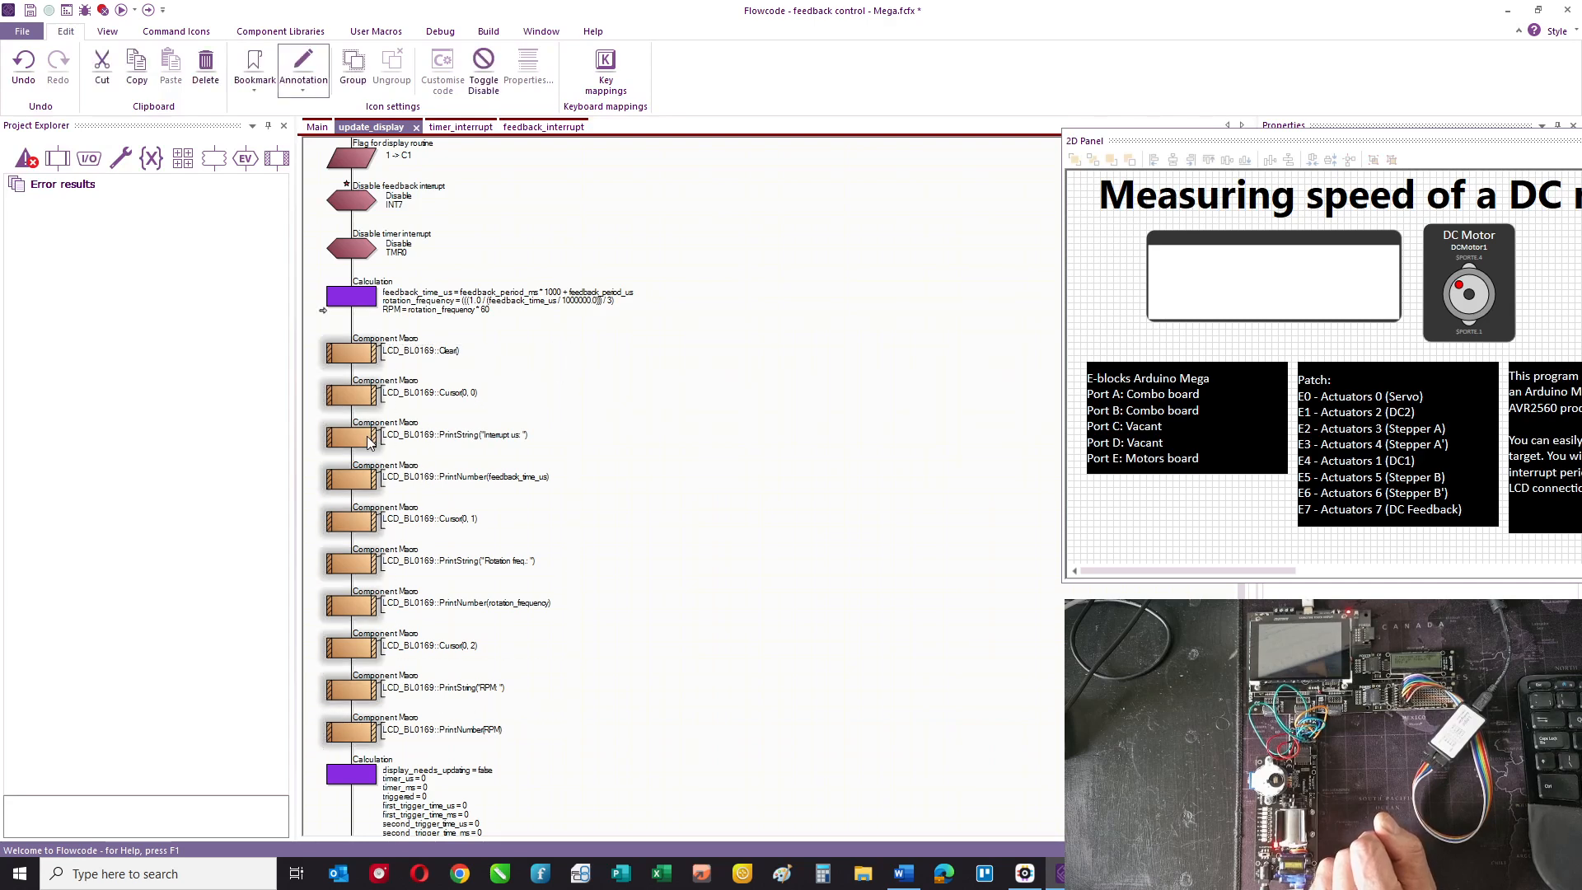
{"action": "right_click", "coordinate": [368, 435]}
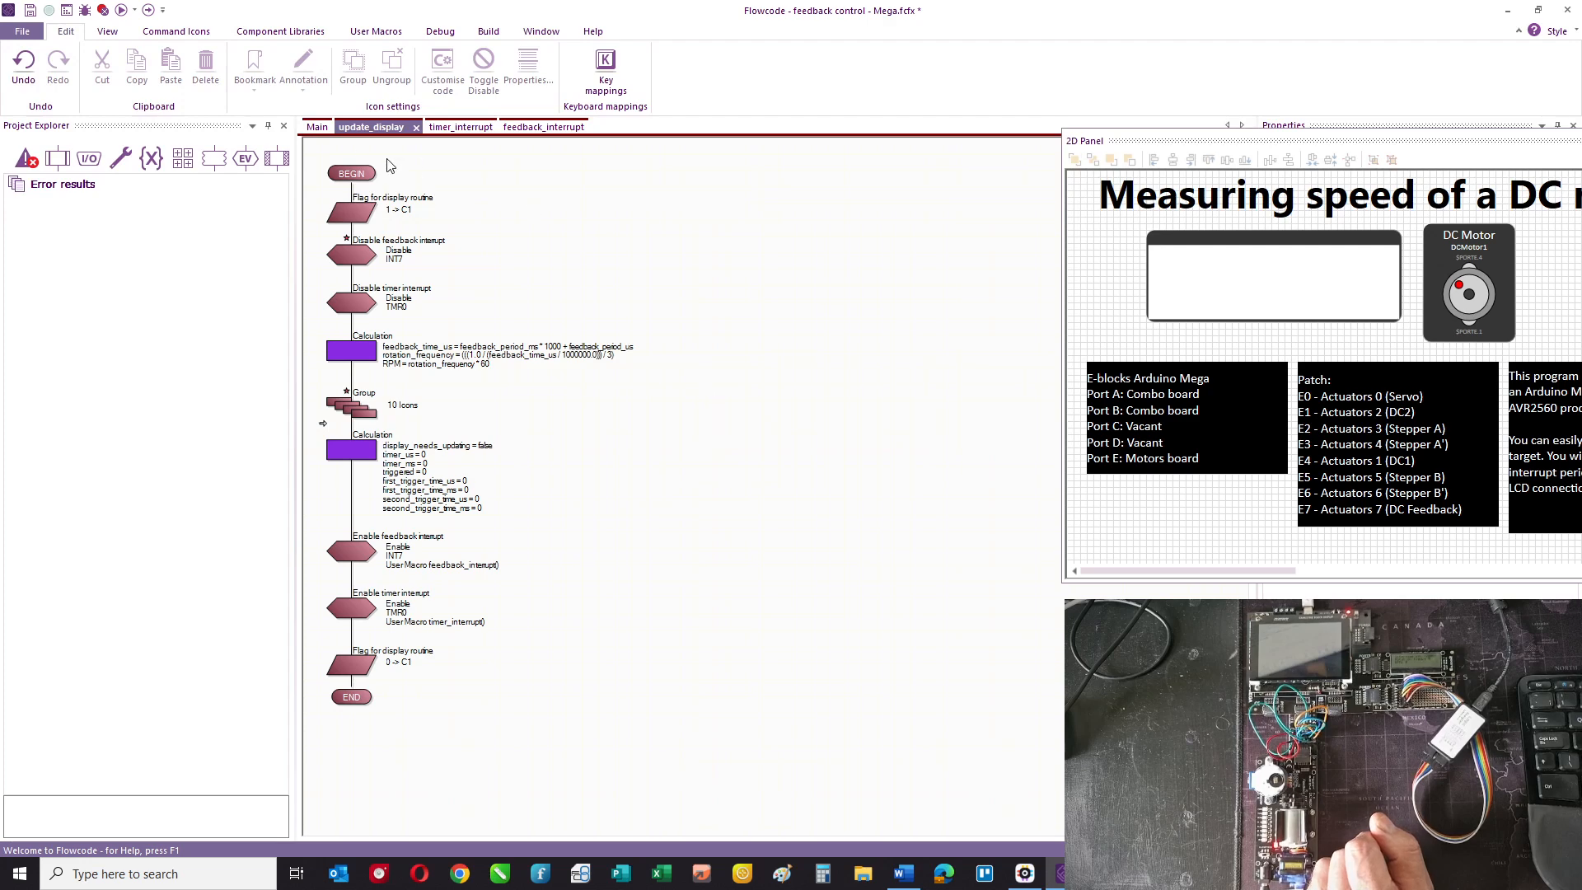
- Look back through Main and update_display, ending on the feedback_interrupt flowchart
{"action": "left_click", "coordinate": [316, 126]}
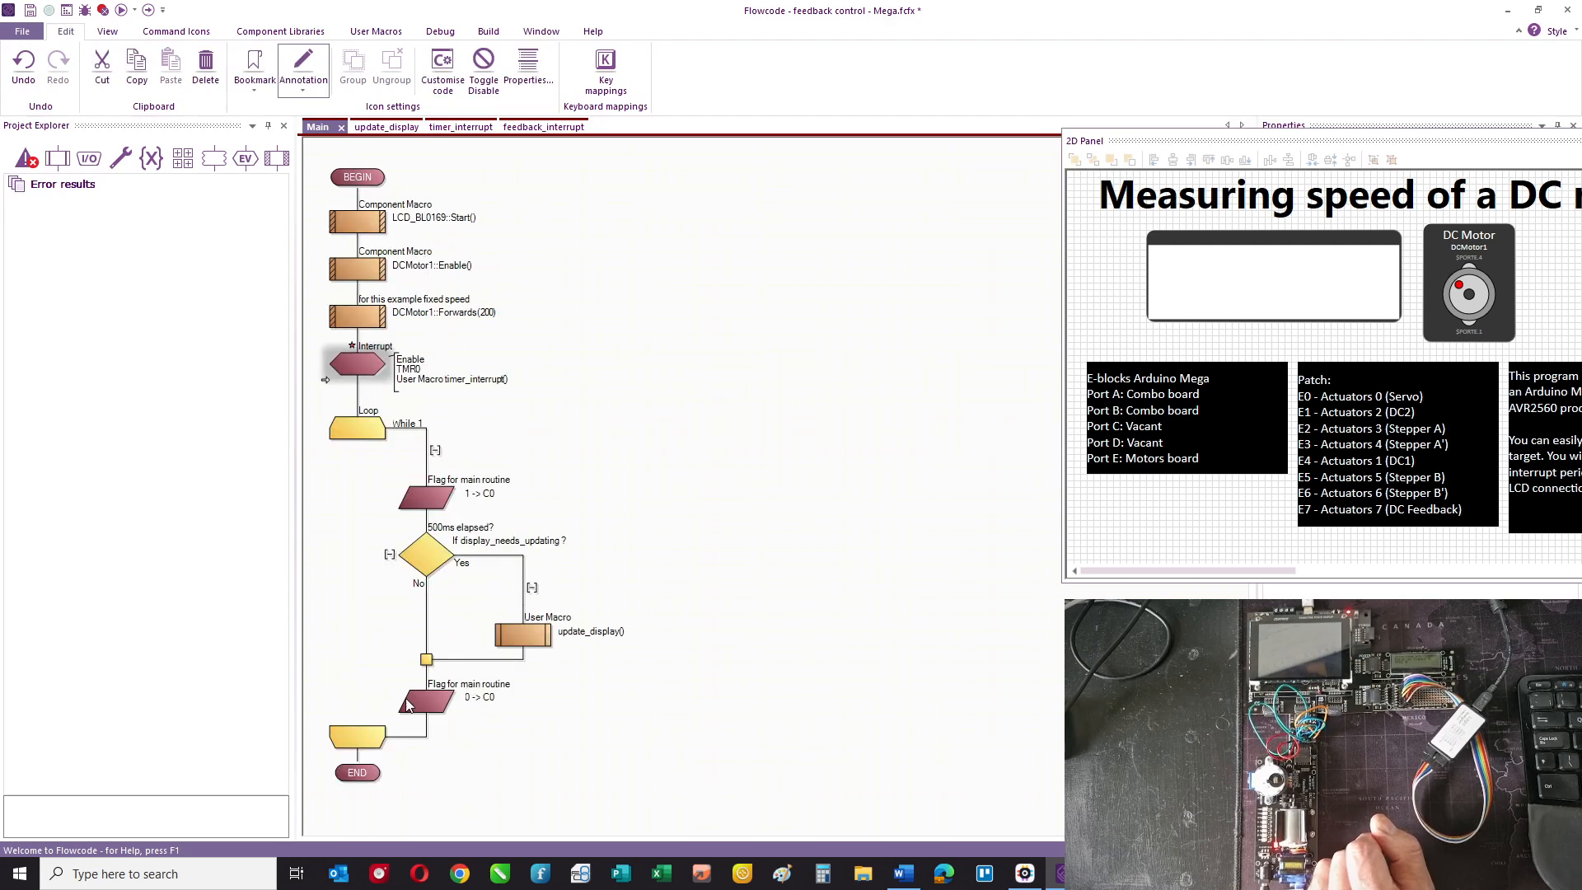
{"action": "mouse_move", "coordinate": [480, 674]}
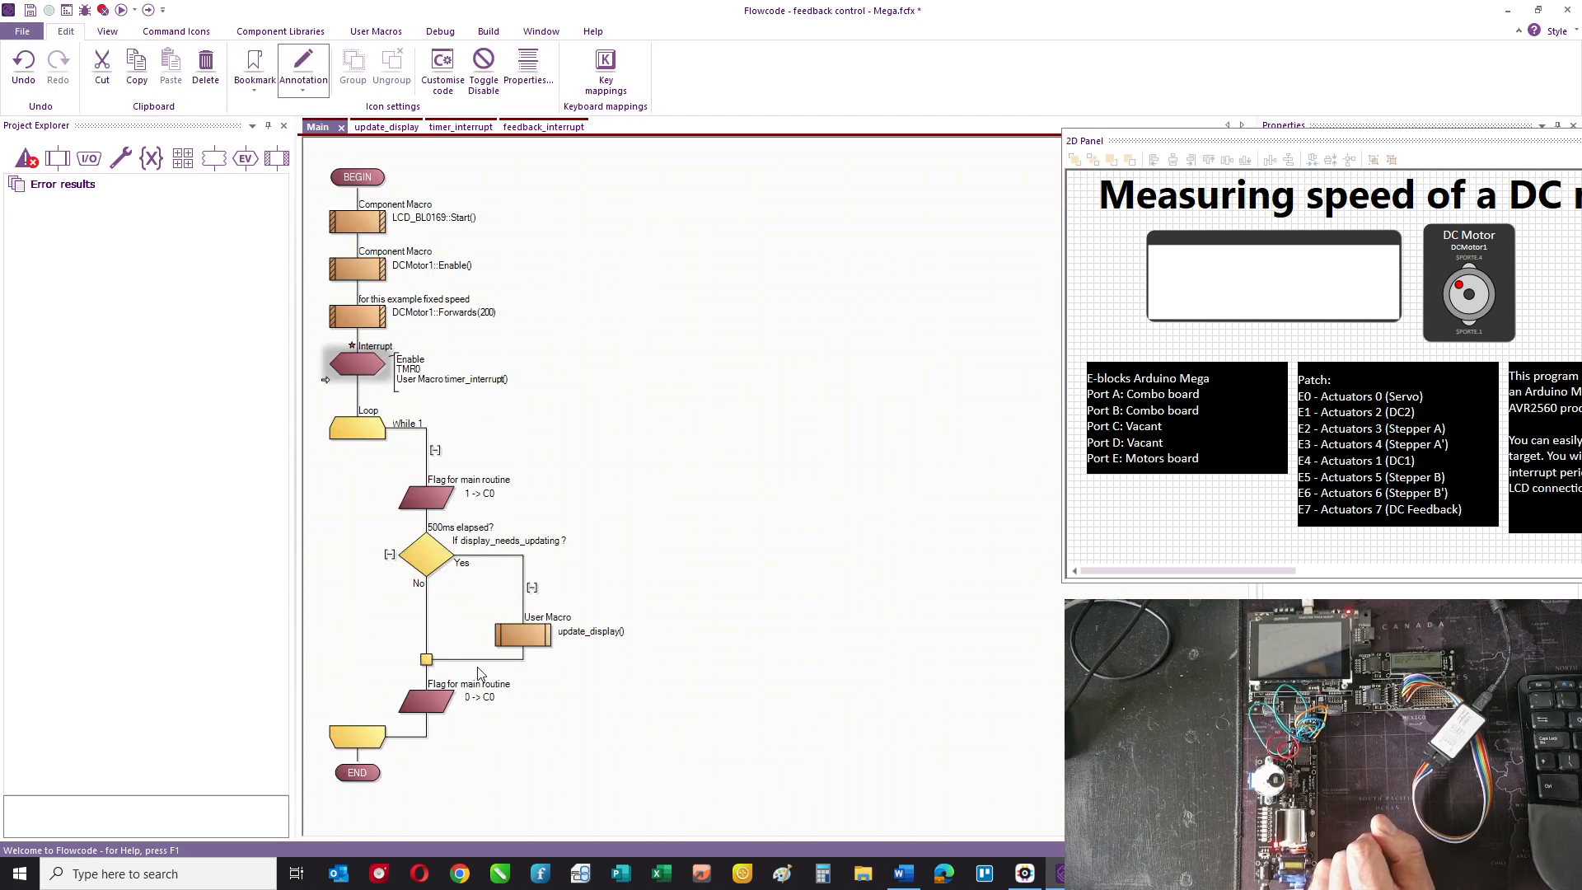
{"action": "mouse_move", "coordinate": [560, 653]}
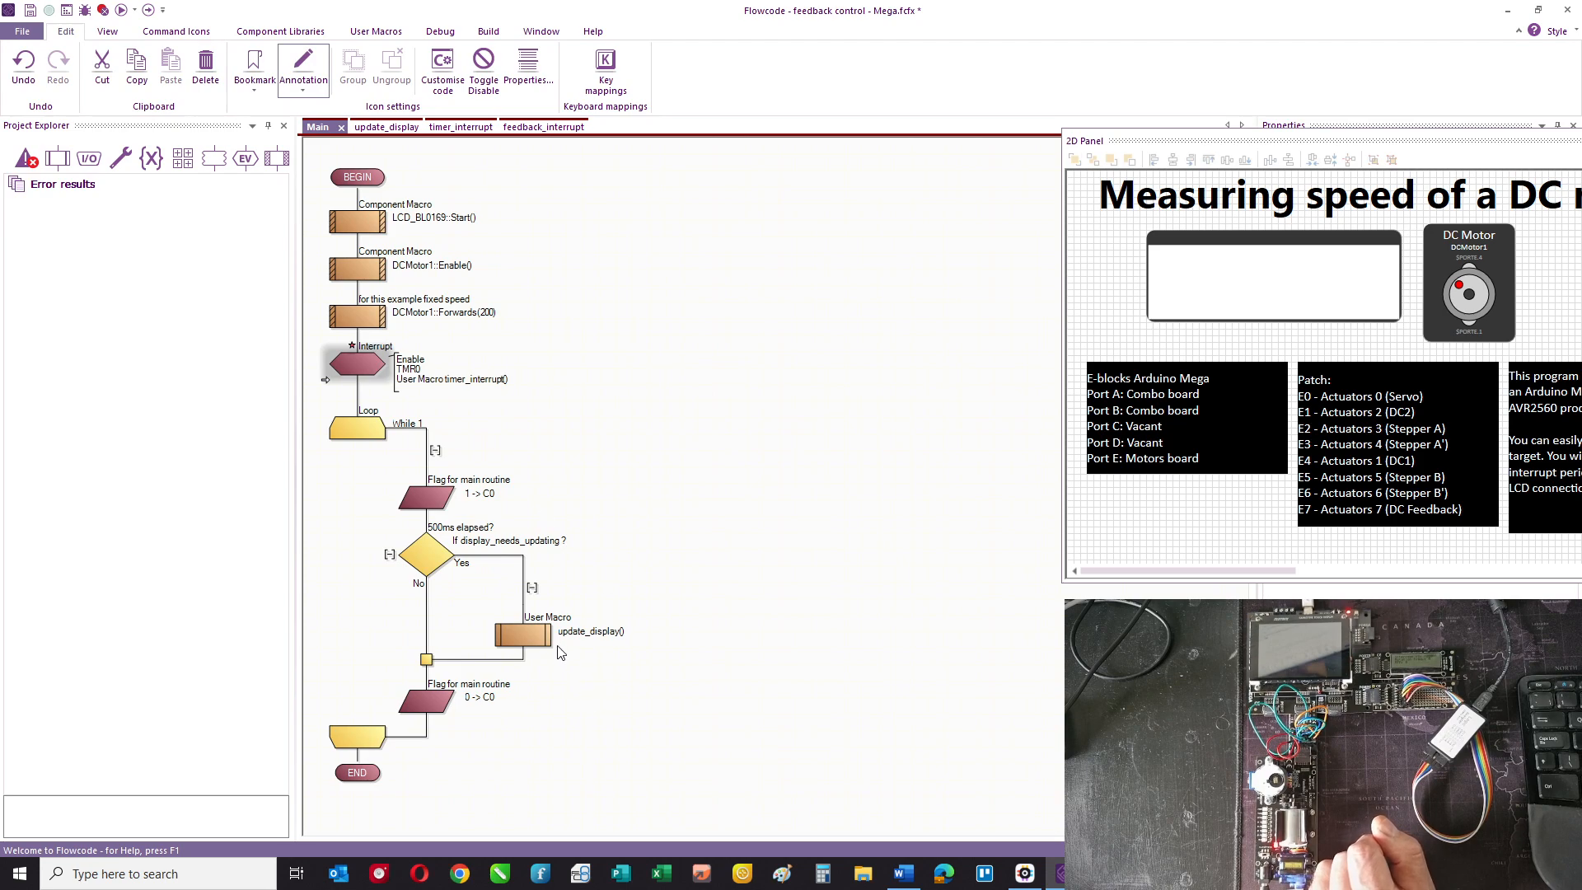
{"action": "mouse_move", "coordinate": [686, 183]}
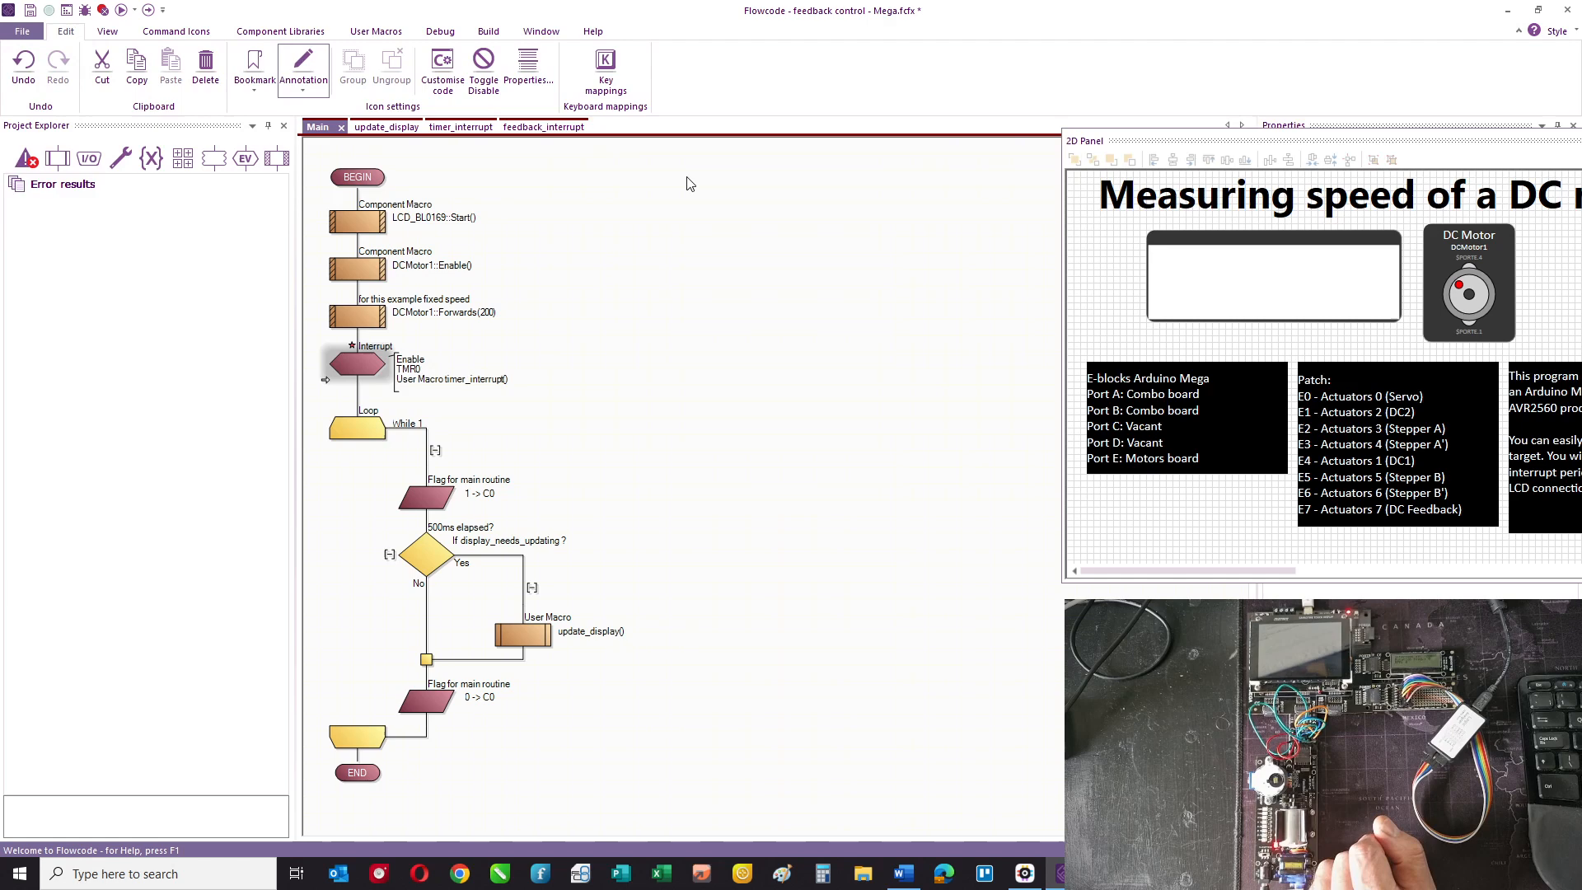
{"action": "left_click", "coordinate": [384, 127]}
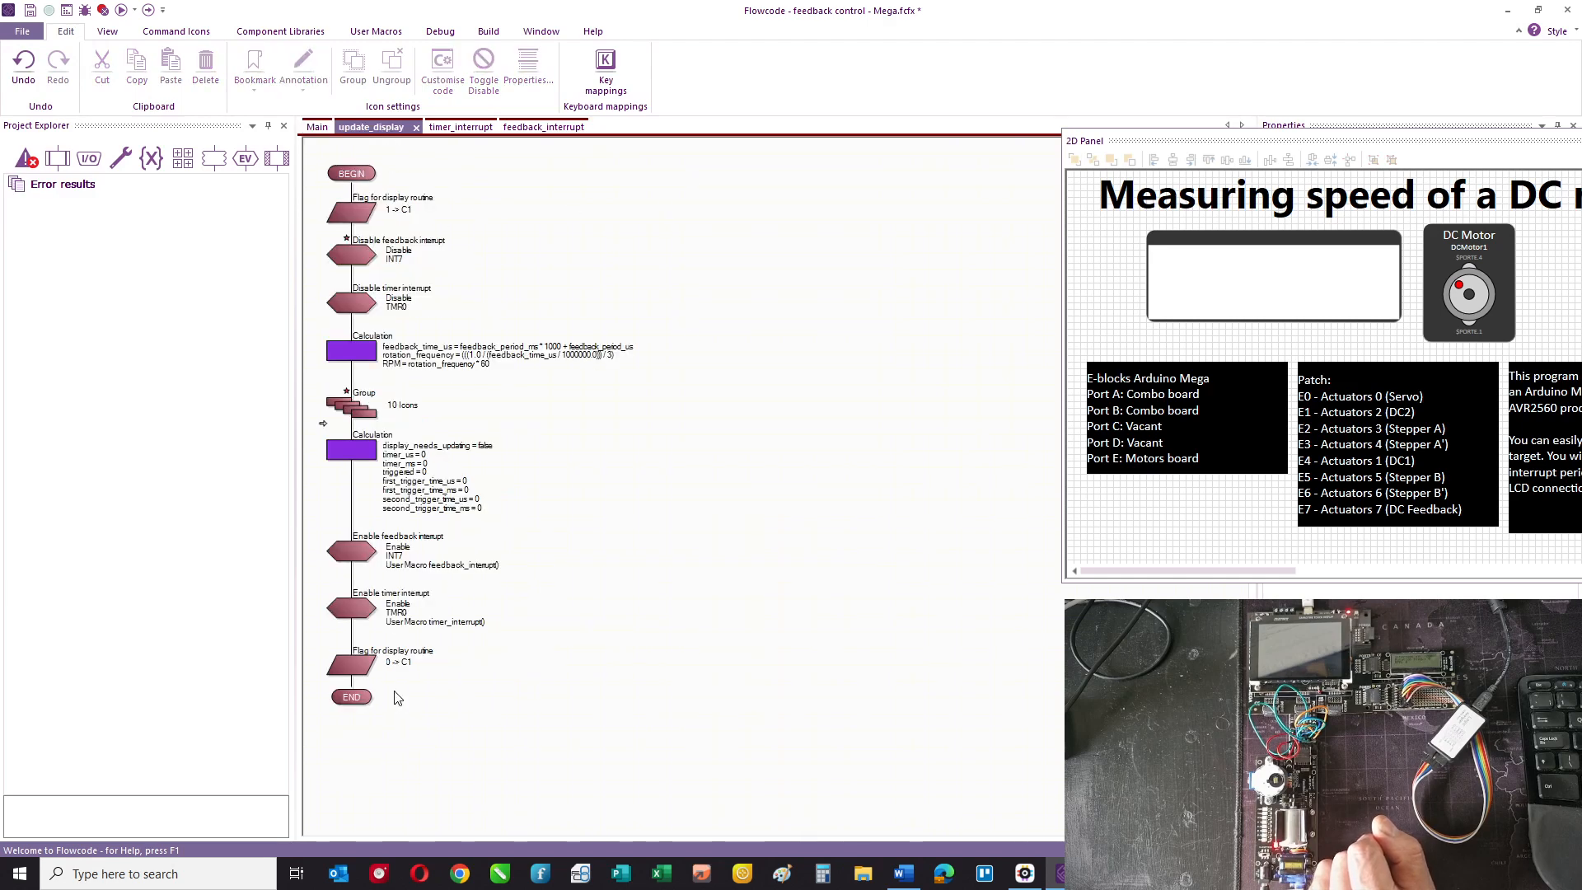
{"action": "mouse_move", "coordinate": [398, 282]}
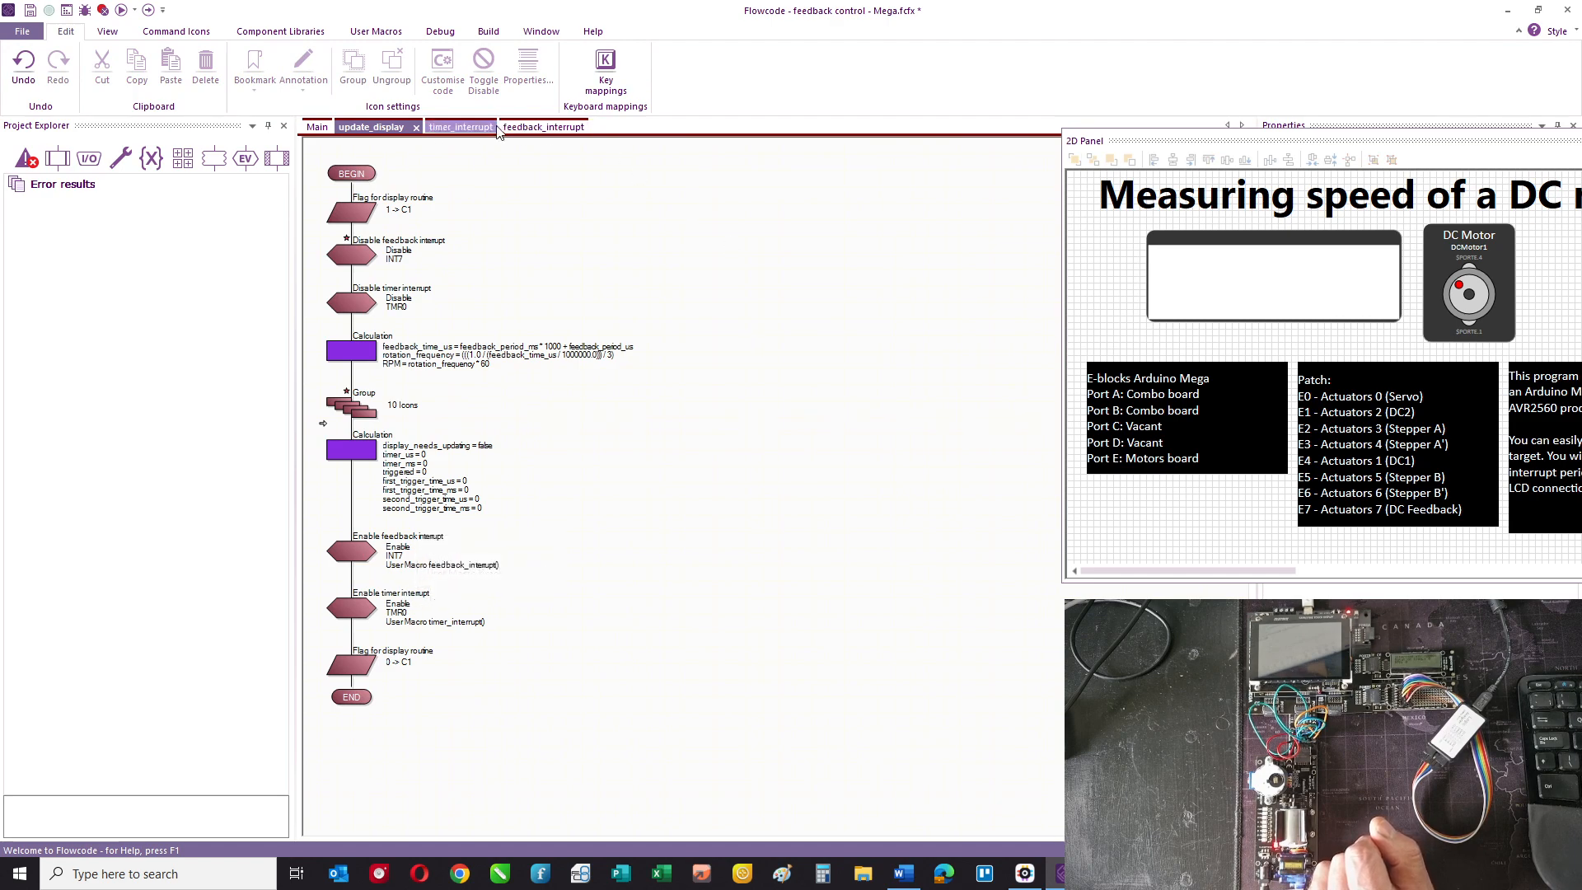
{"action": "left_click", "coordinate": [529, 127]}
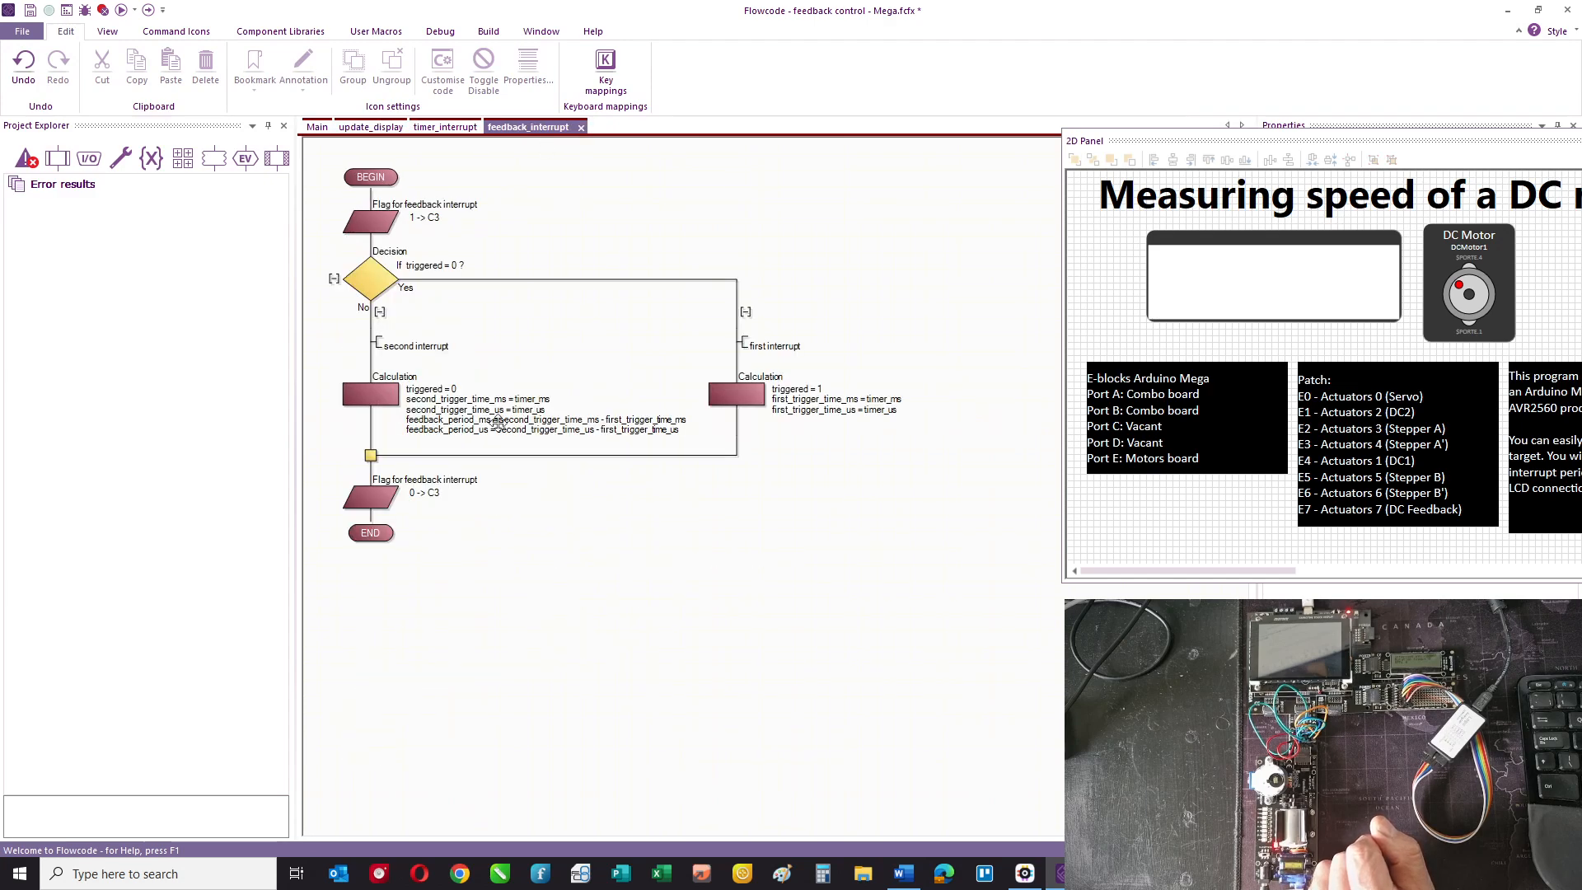
{"action": "mouse_move", "coordinate": [732, 178]}
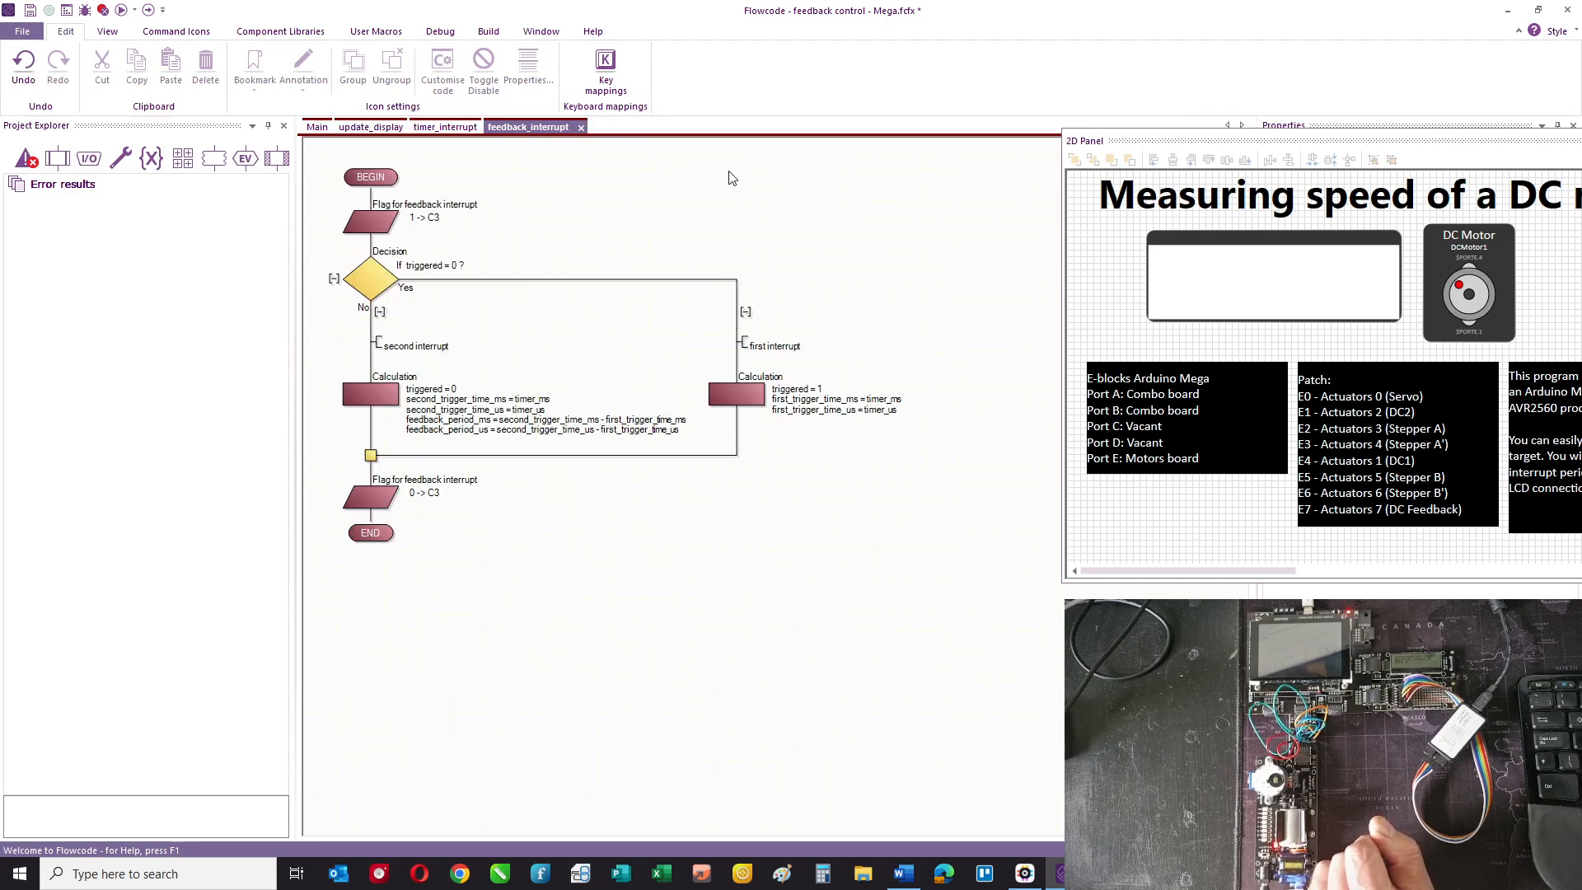
{"action": "mouse_move", "coordinate": [714, 183]}
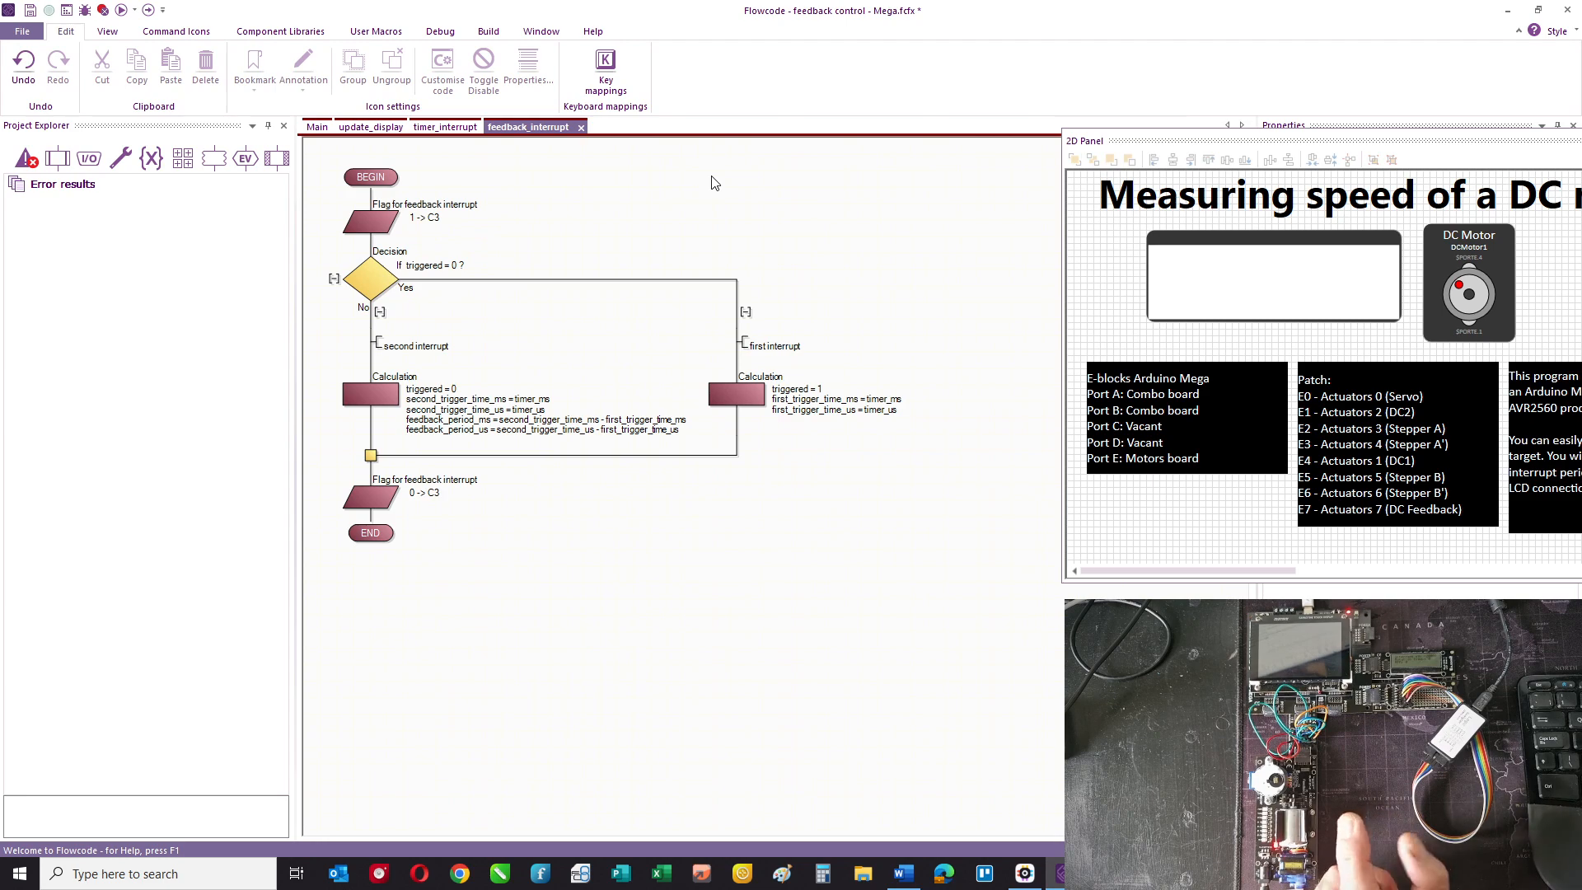
{"action": "mouse_move", "coordinate": [1512, 10]}
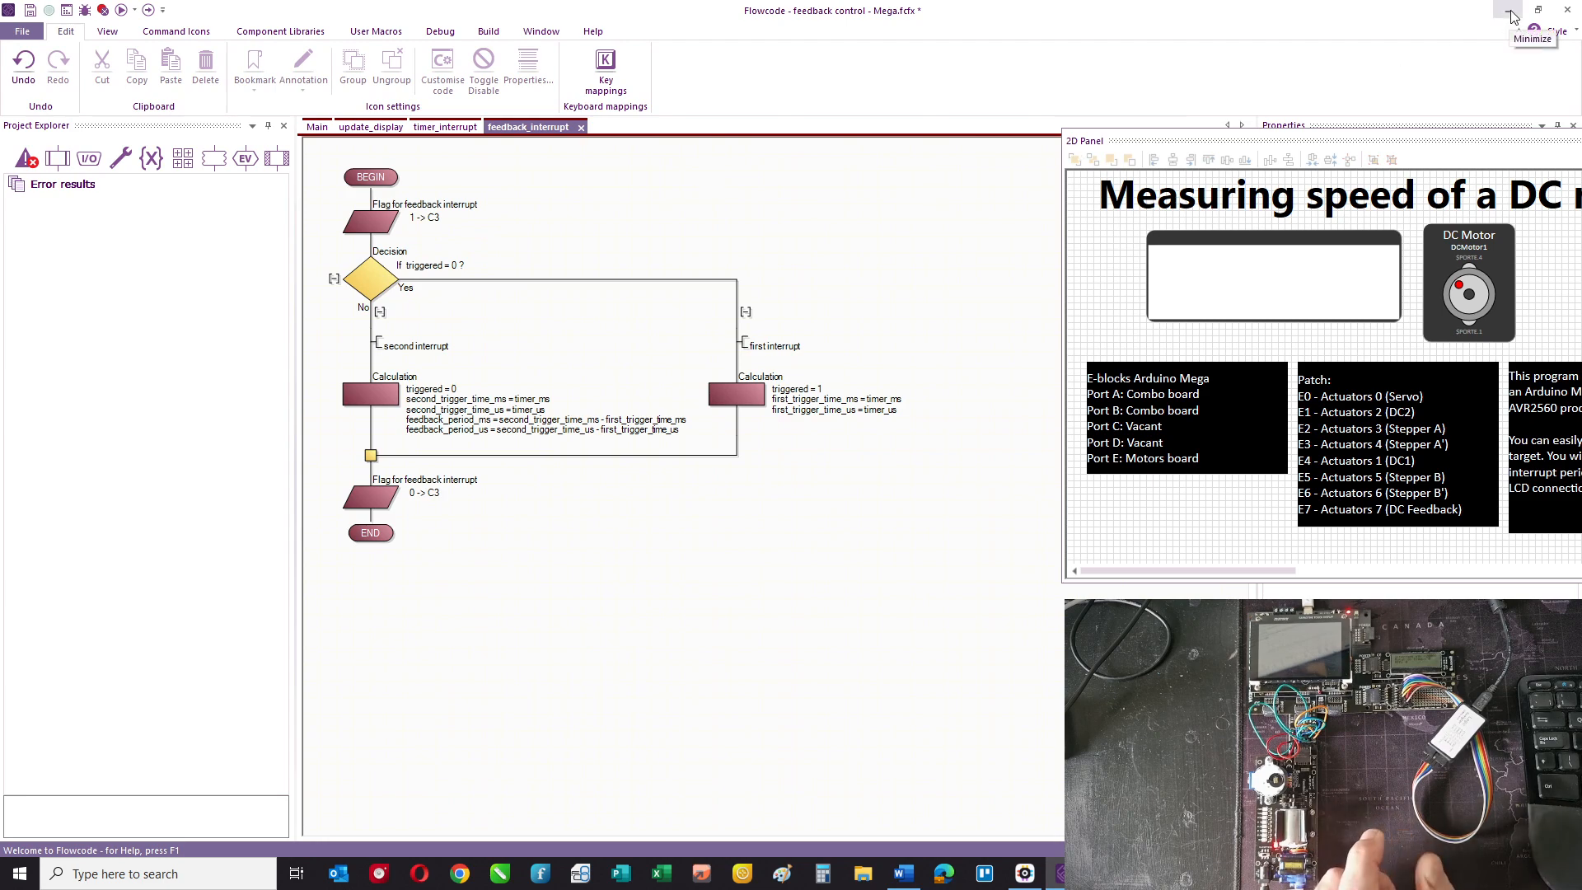
- Minimize Flowcode and bring up Logic 2 with its four labelled routine channels
{"action": "left_click", "coordinate": [1511, 12]}
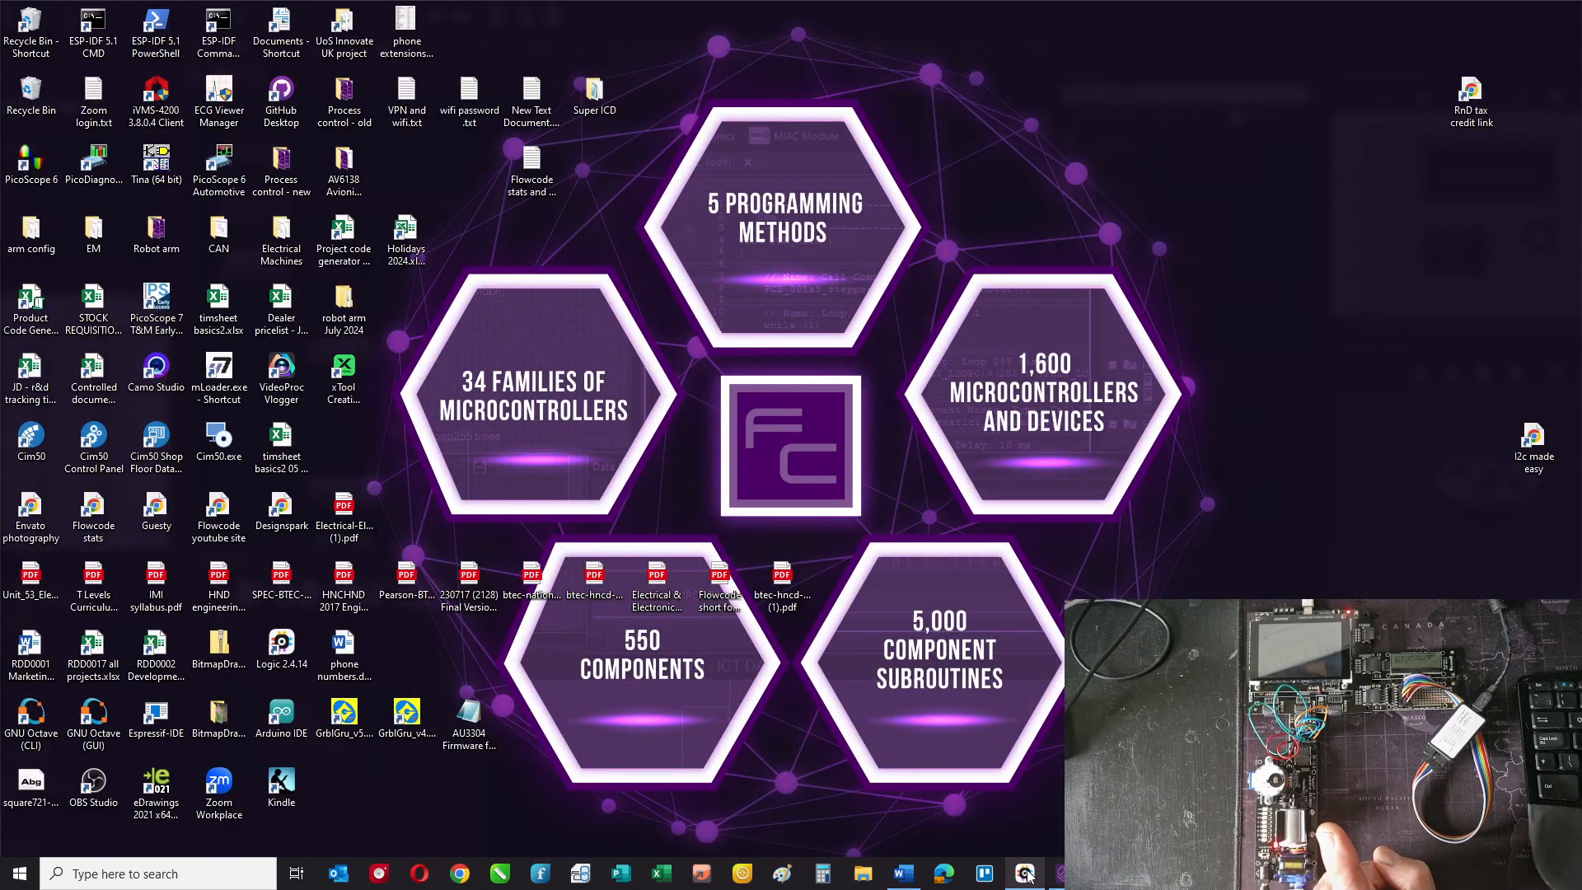
{"action": "left_click", "coordinate": [1023, 874]}
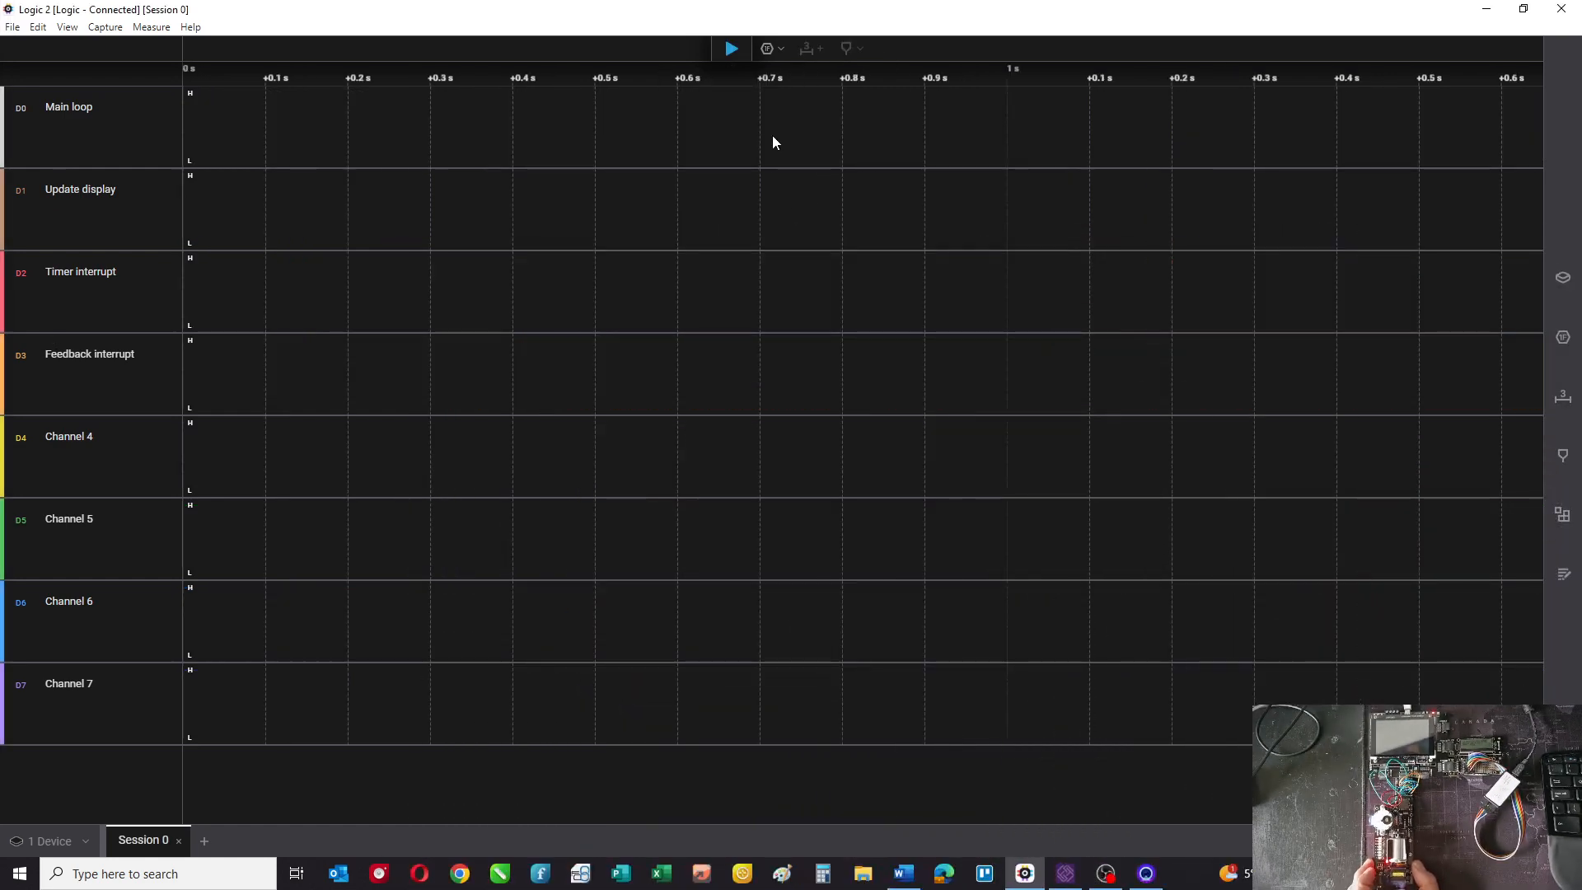
- Start a Logic 2 capture and read the Update display pulse period of about 566 ms
{"action": "left_click", "coordinate": [730, 48]}
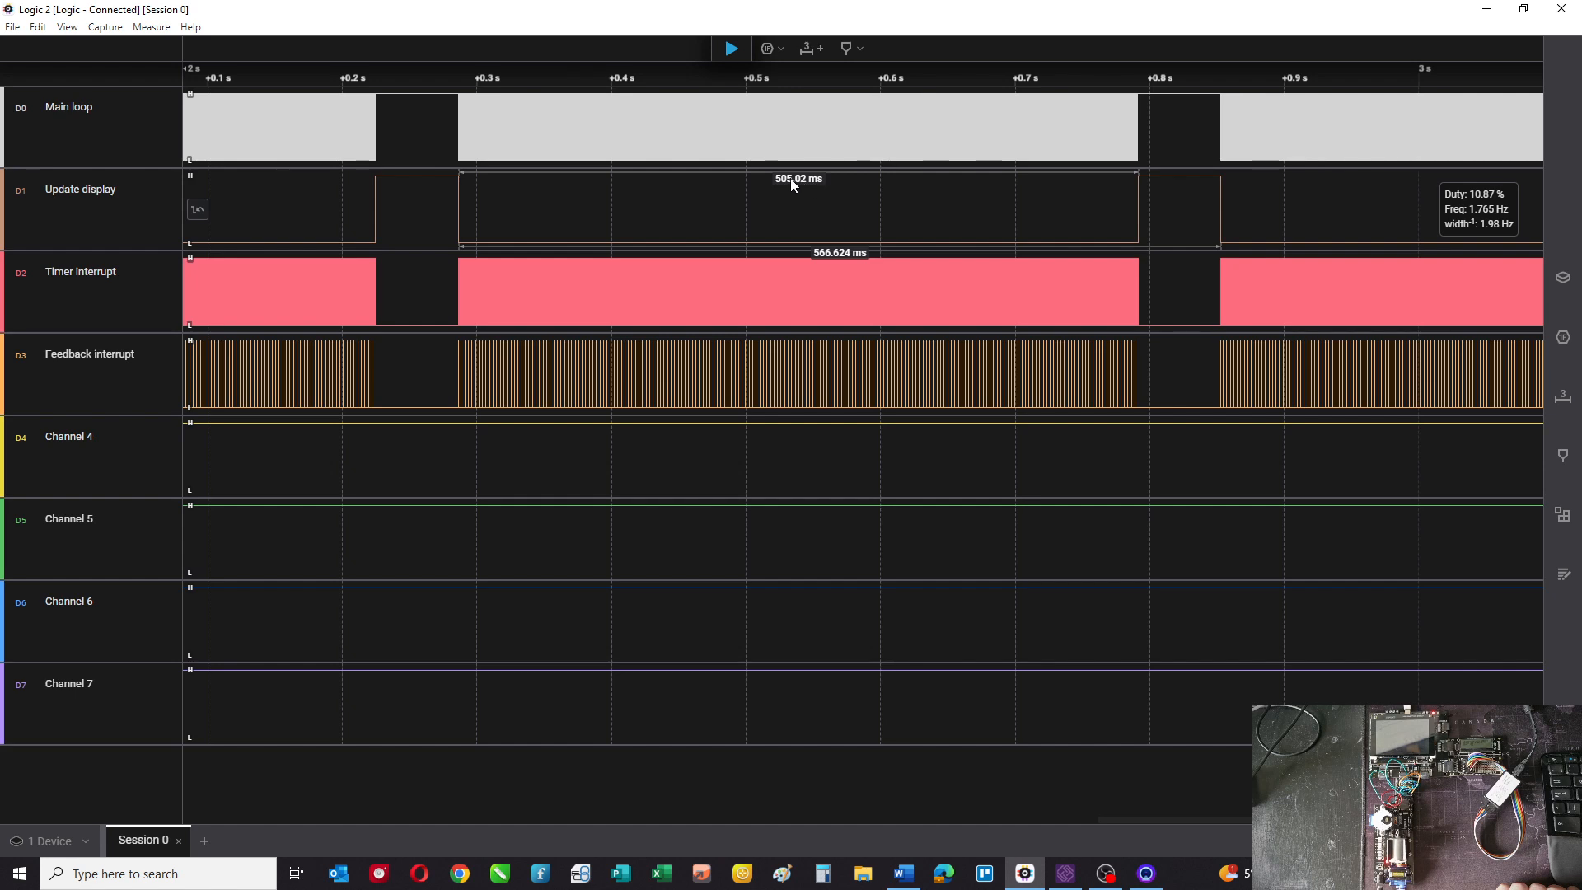
{"action": "mouse_move", "coordinate": [579, 213]}
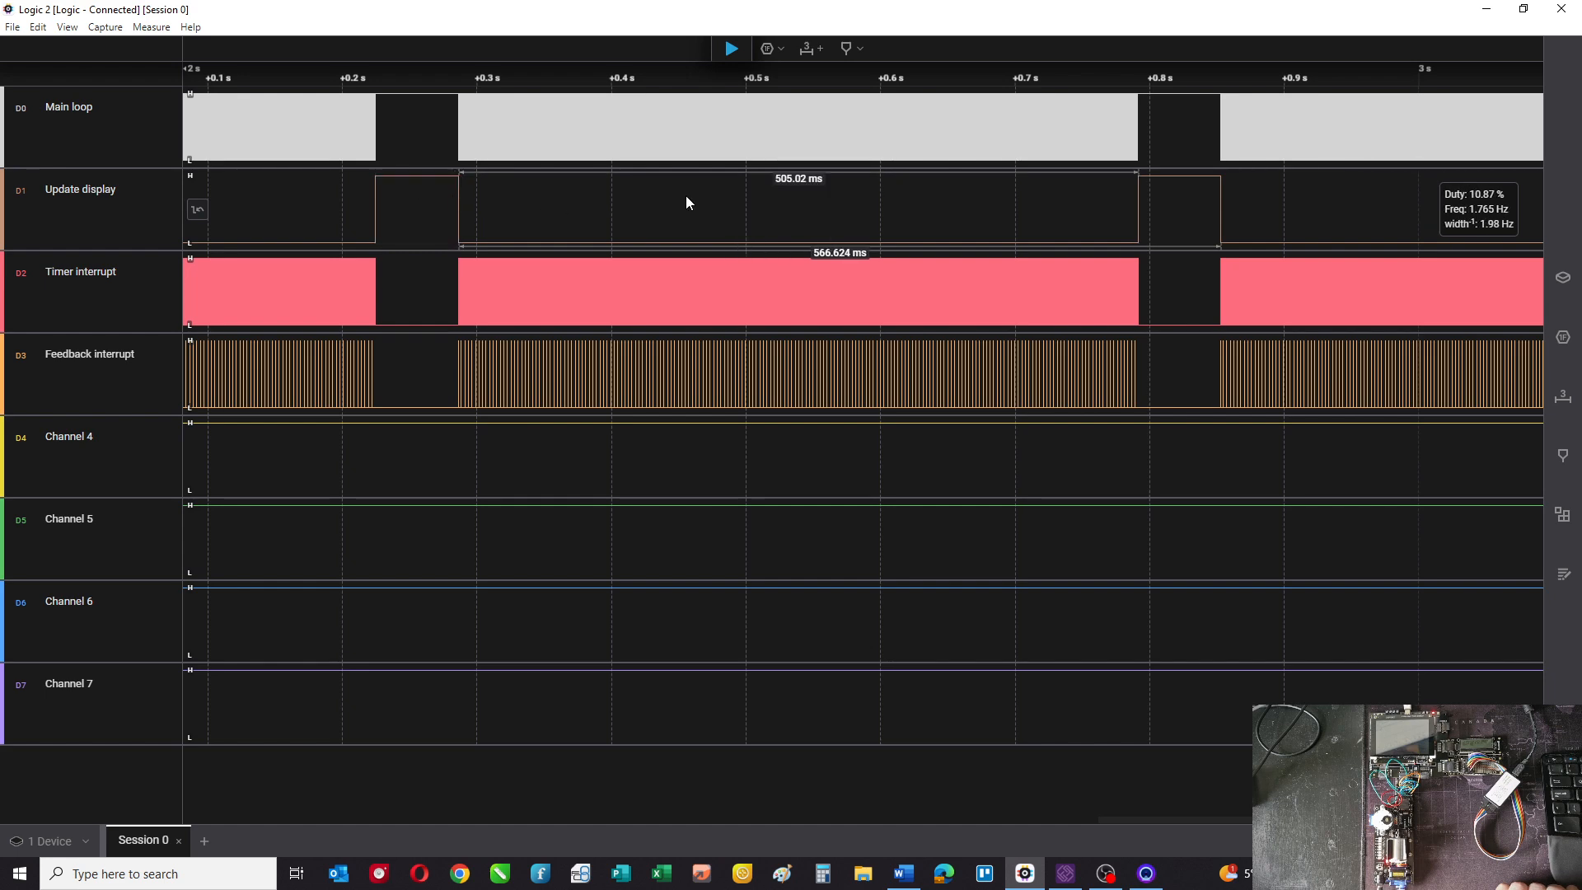
{"action": "mouse_move", "coordinate": [650, 205]}
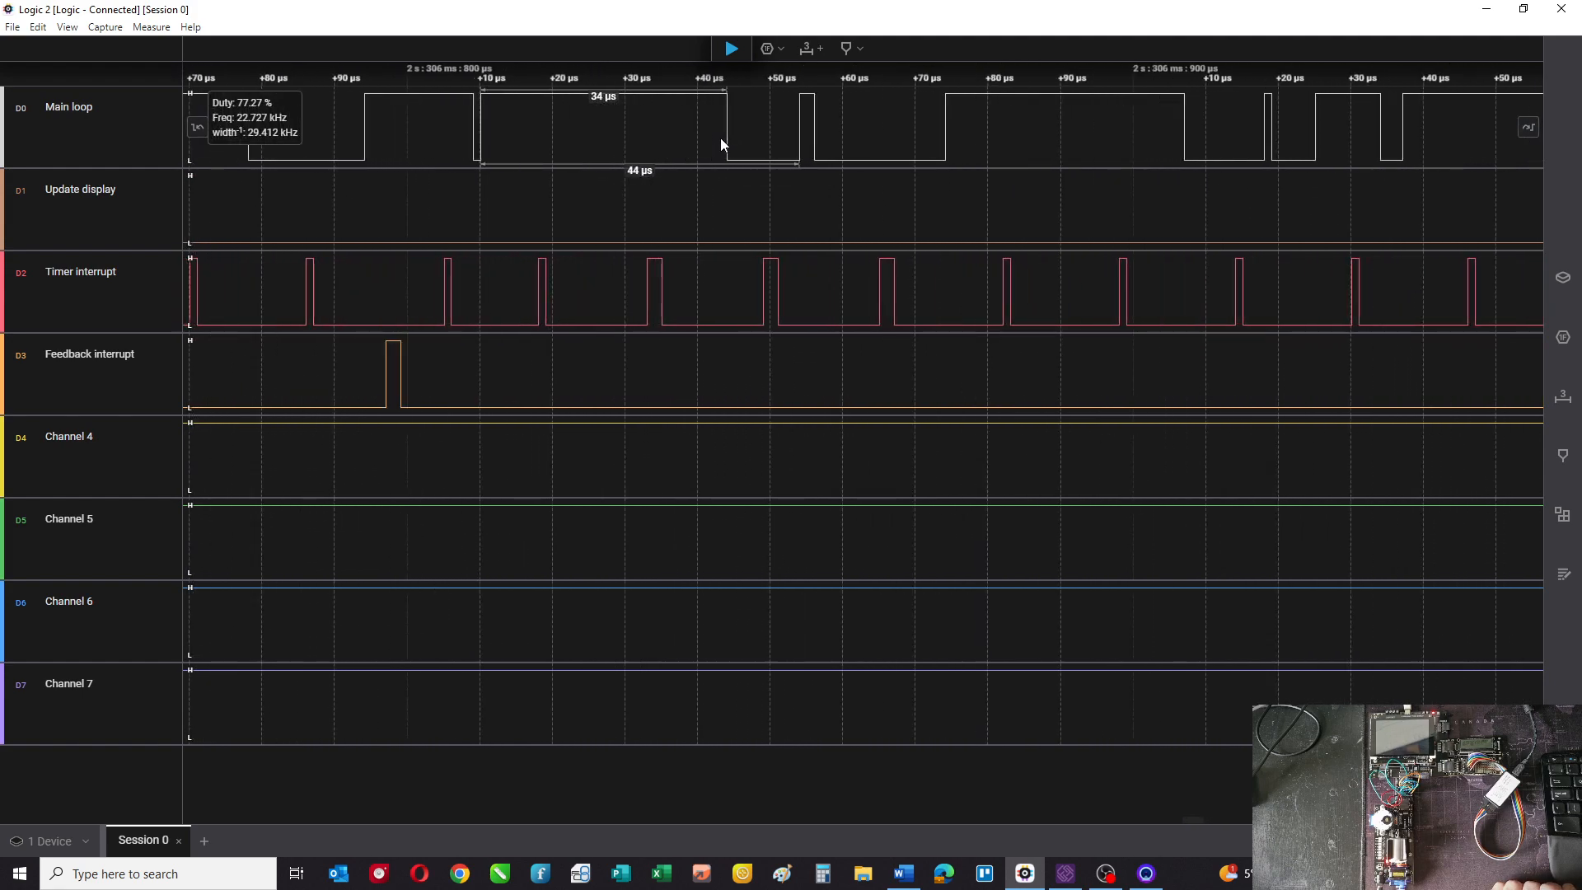
{"action": "mouse_move", "coordinate": [640, 145]}
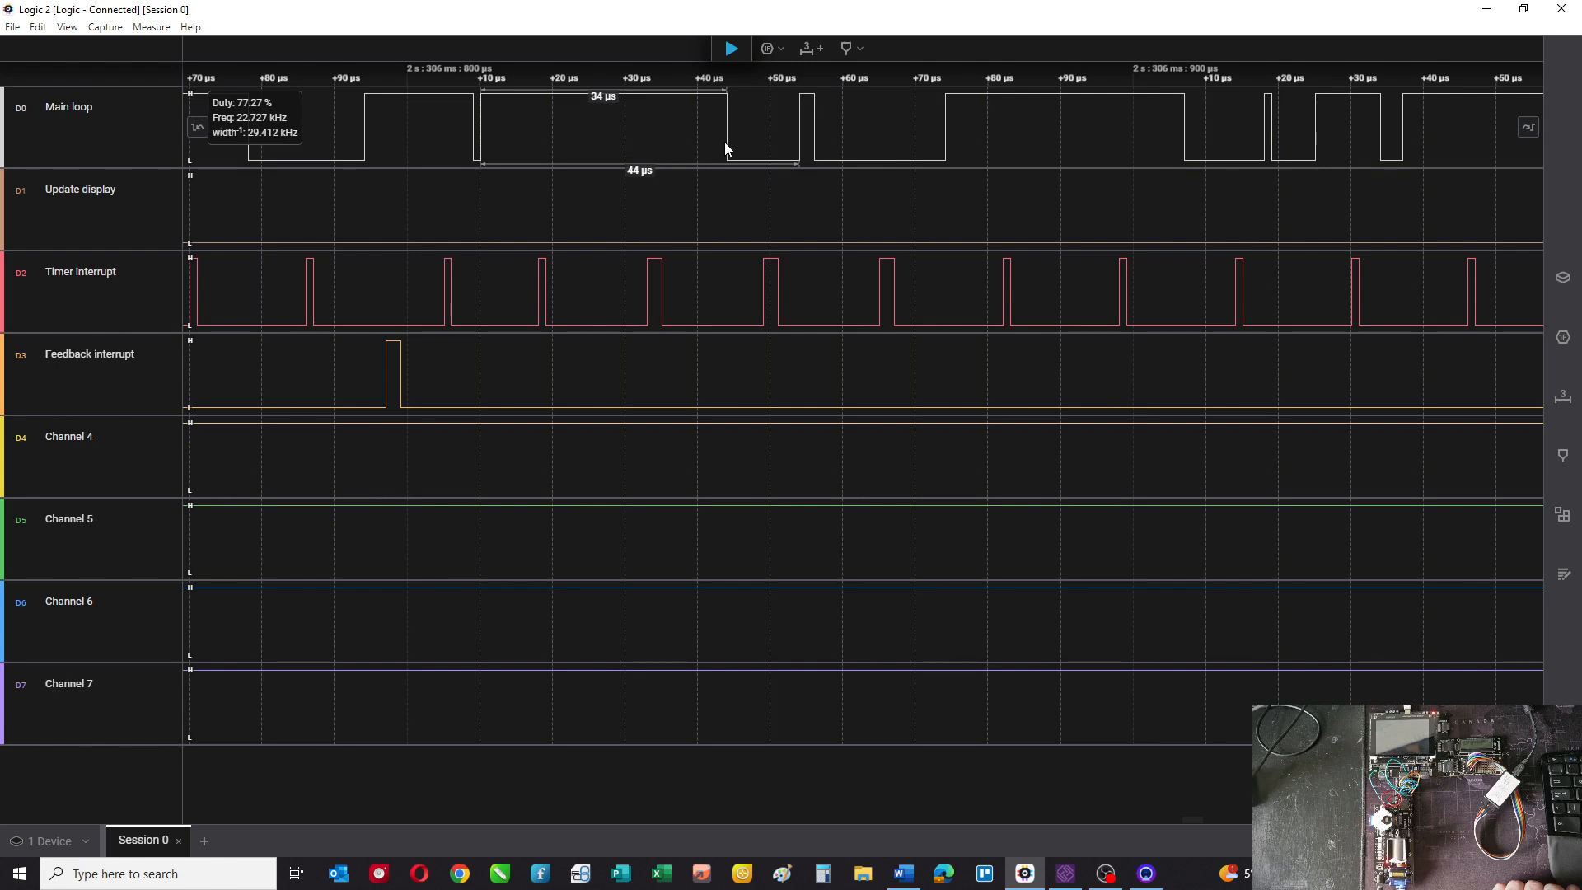
{"action": "mouse_move", "coordinate": [654, 150]}
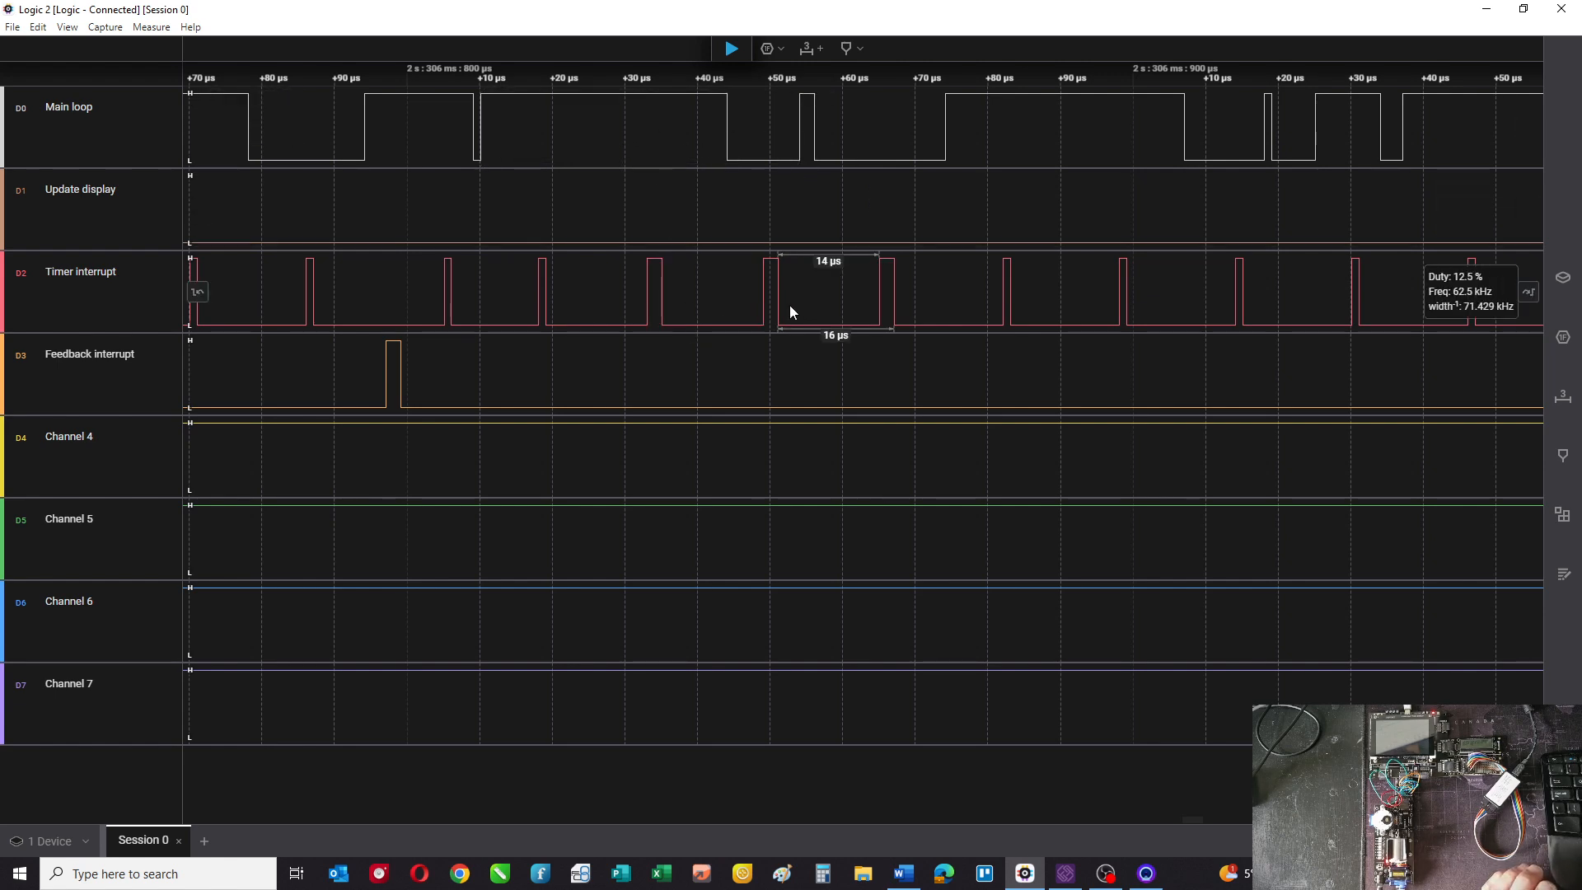
{"action": "mouse_move", "coordinate": [766, 300]}
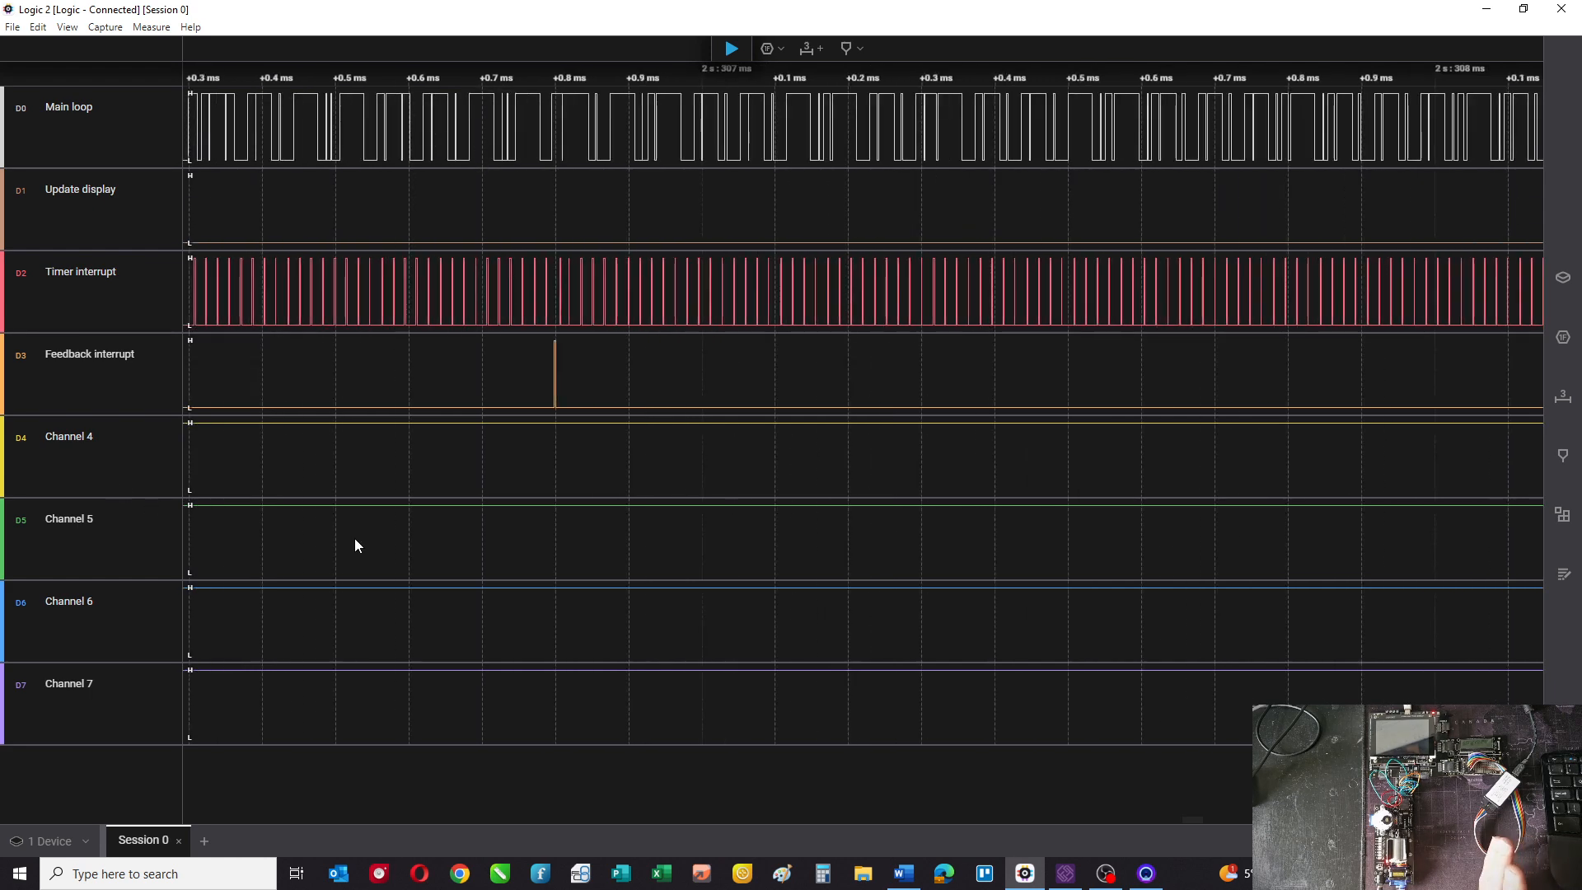
{"action": "mouse_move", "coordinate": [903, 120]}
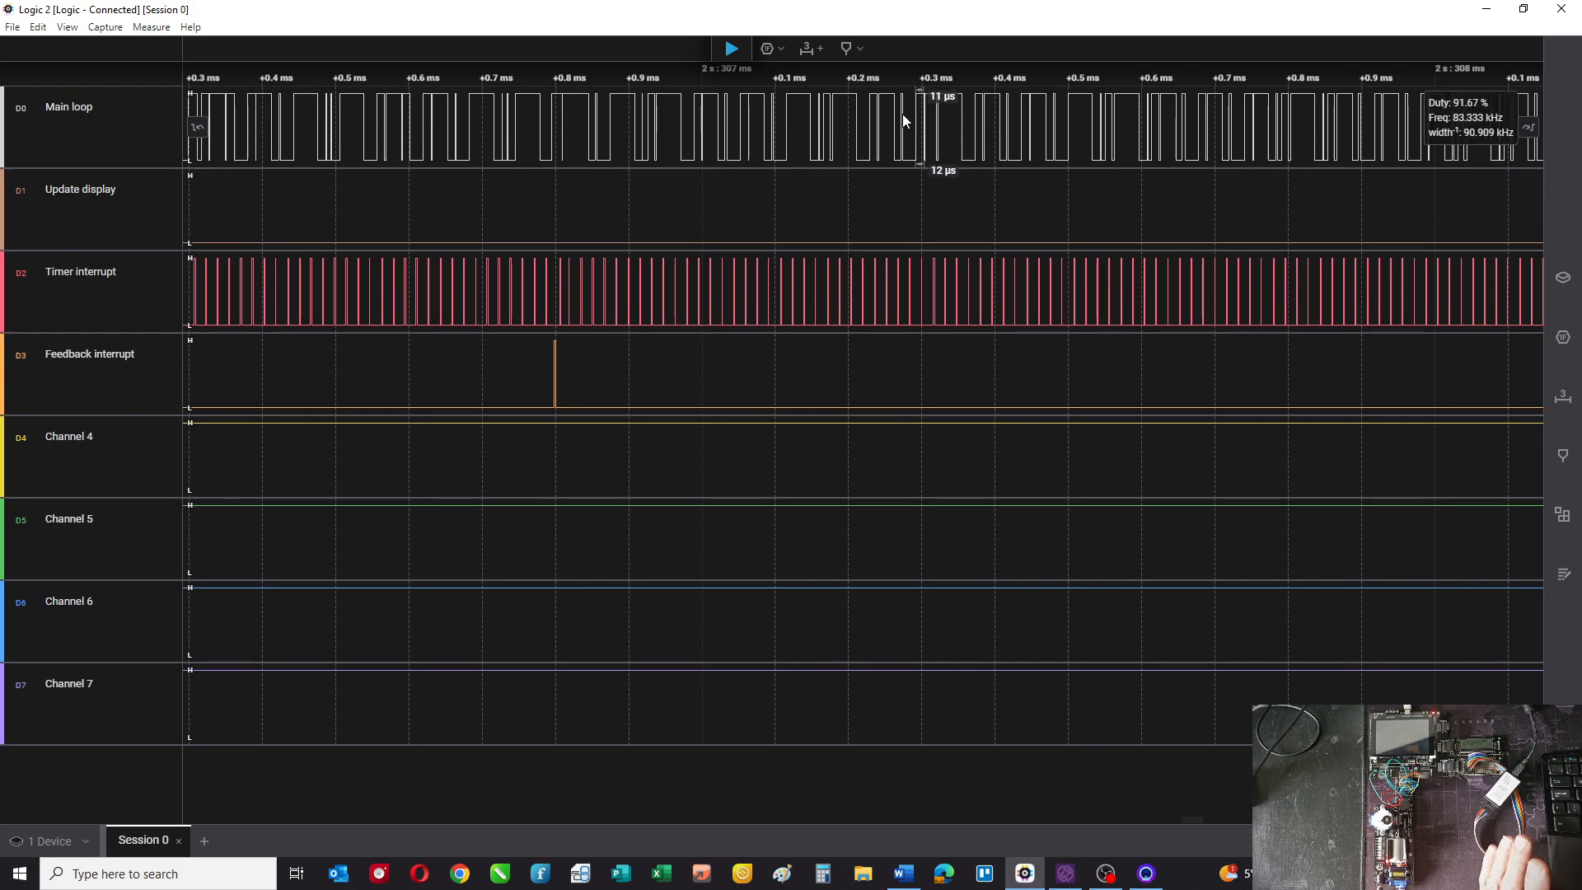